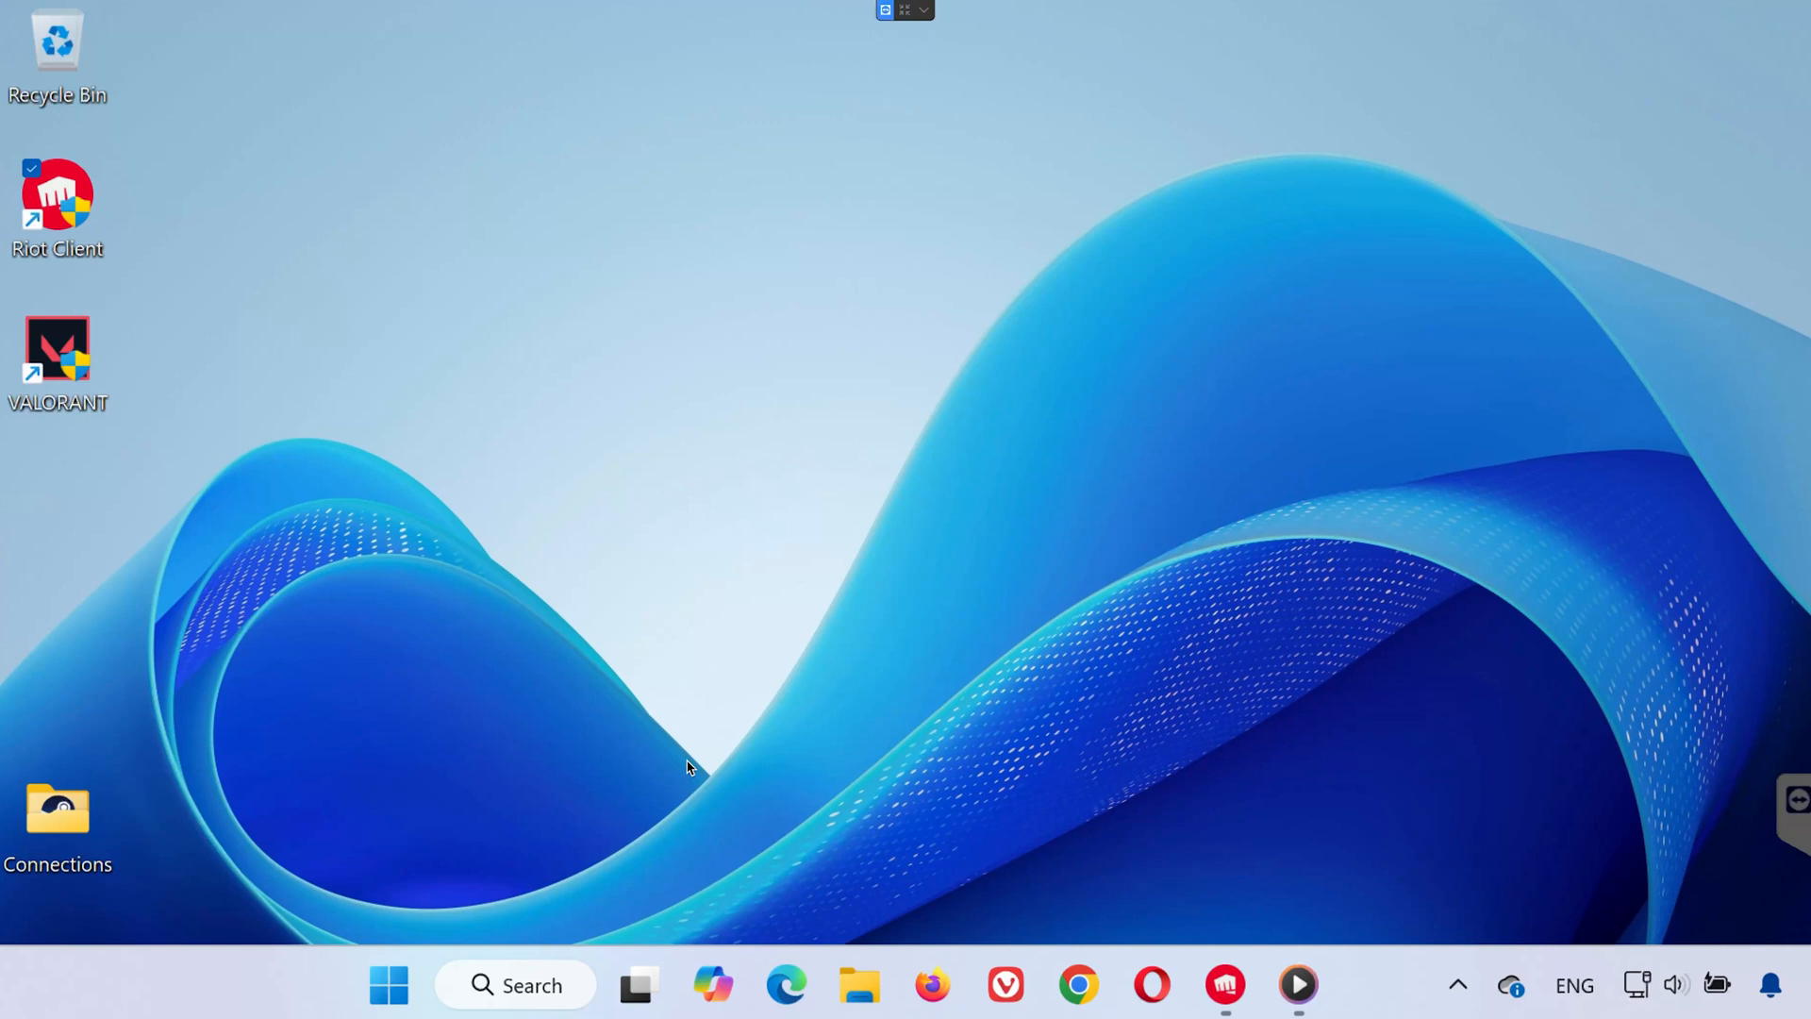
mouse_move(668, 776)
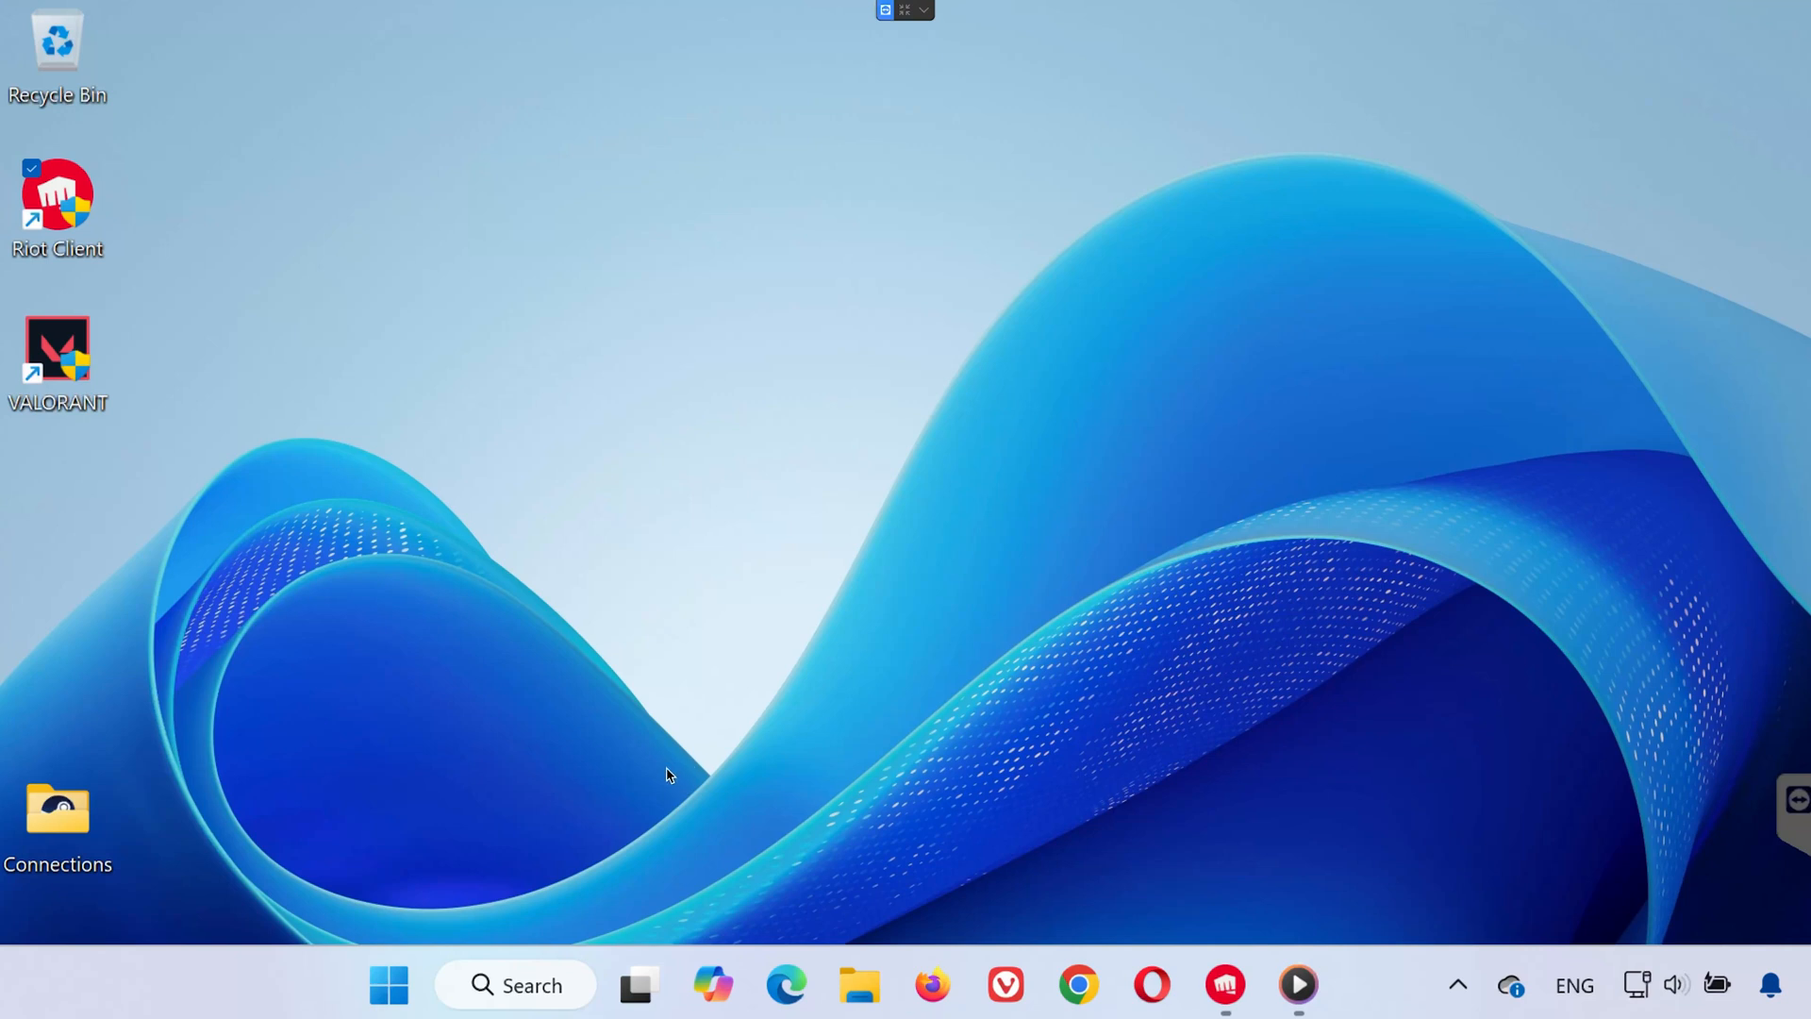
mouse_move(437, 812)
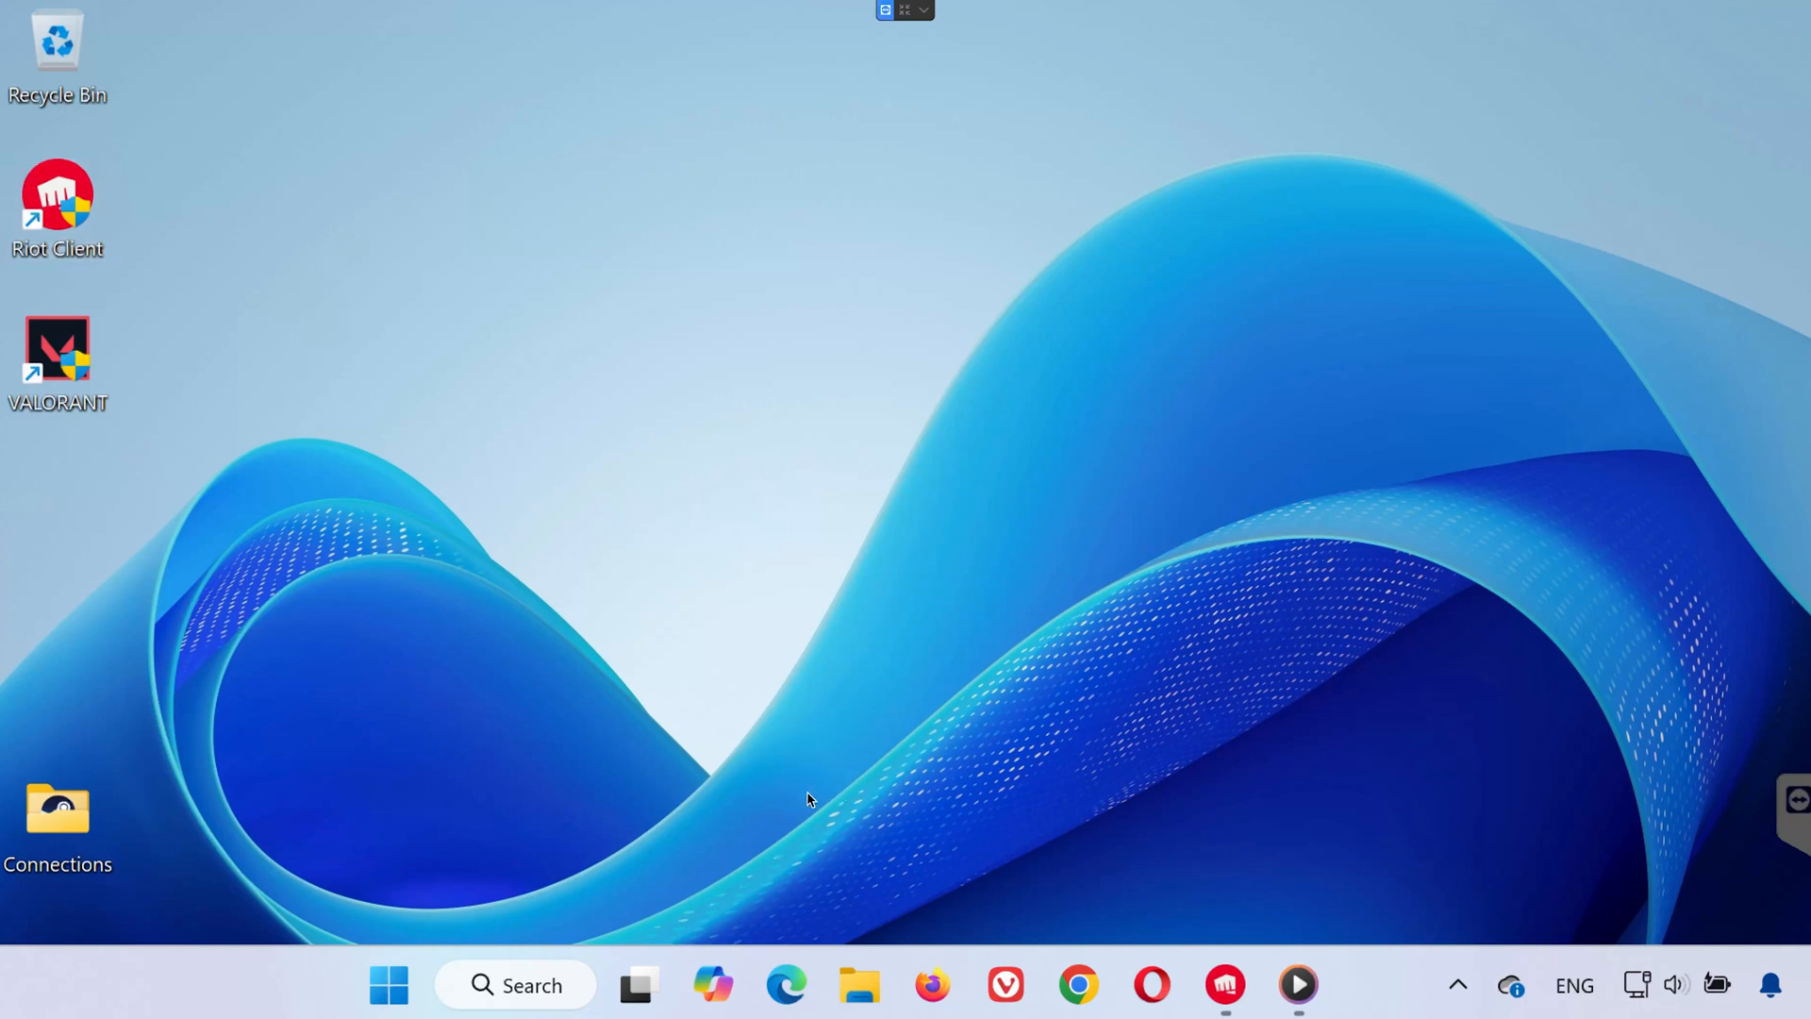
mouse_move(390, 984)
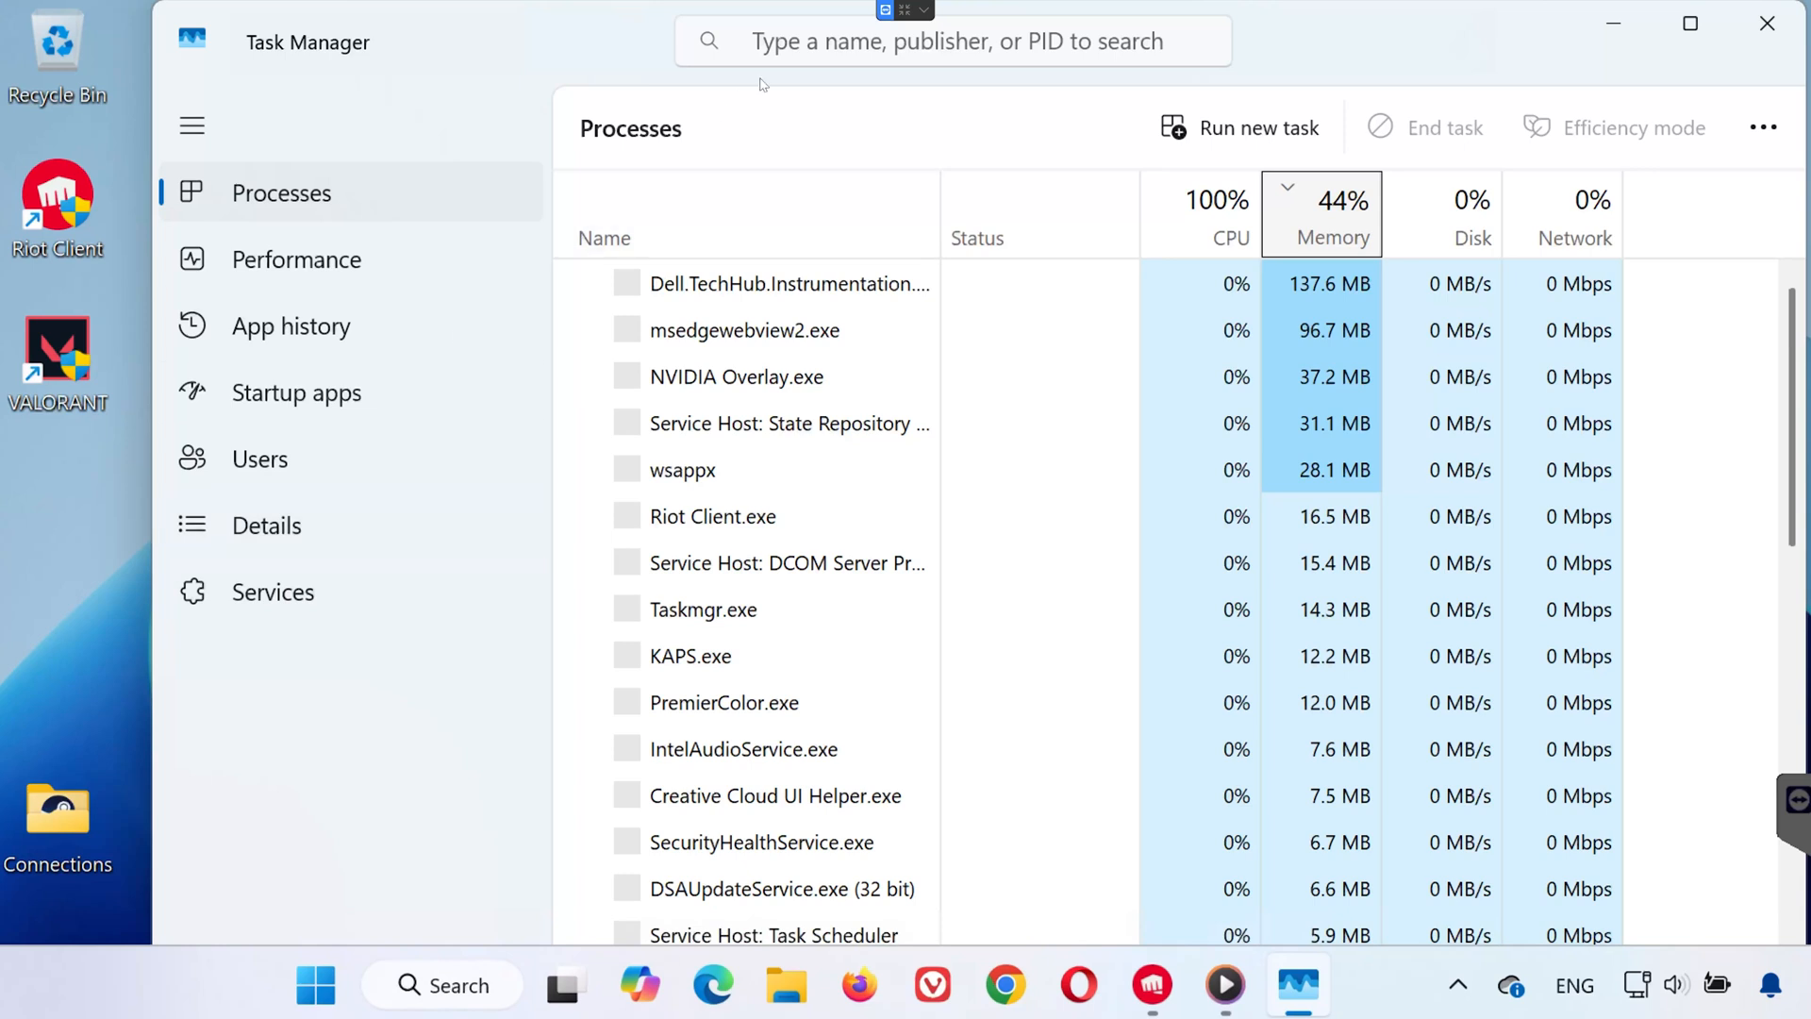
Filter Task Manager for 'riot', end the Riot processes, and close Task Manager.
left_click(947, 42)
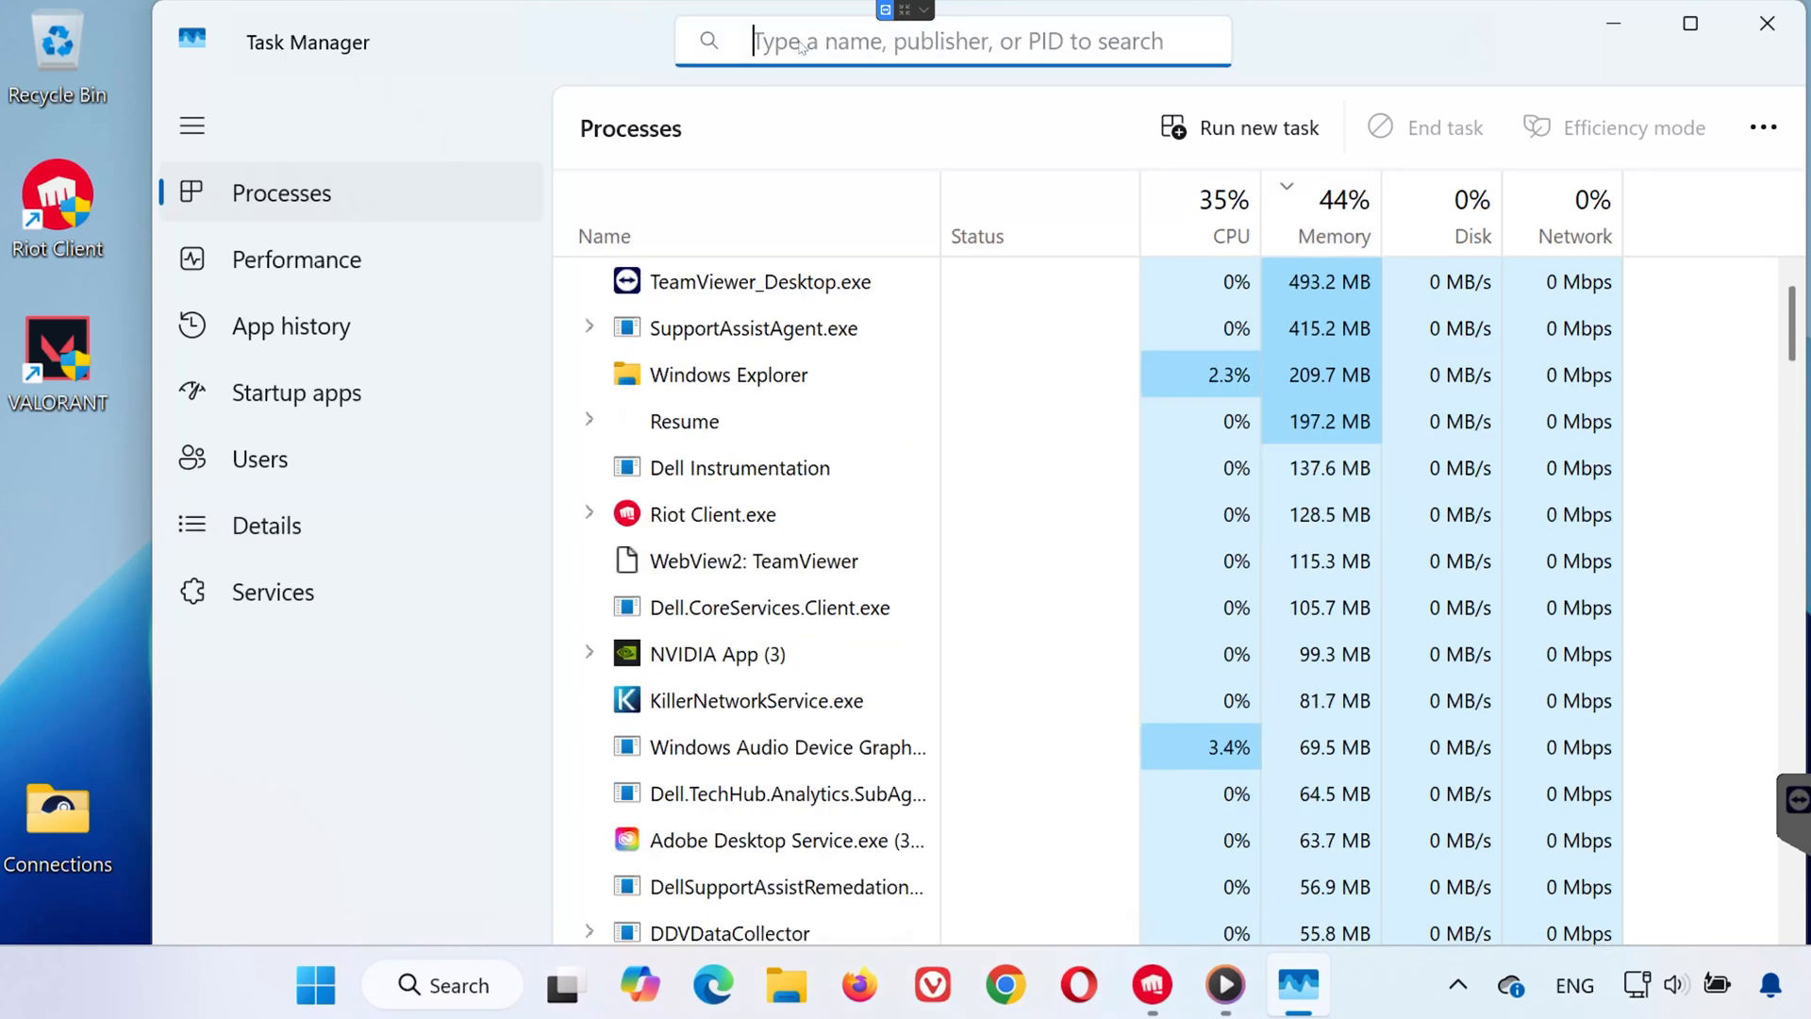
type("riot")
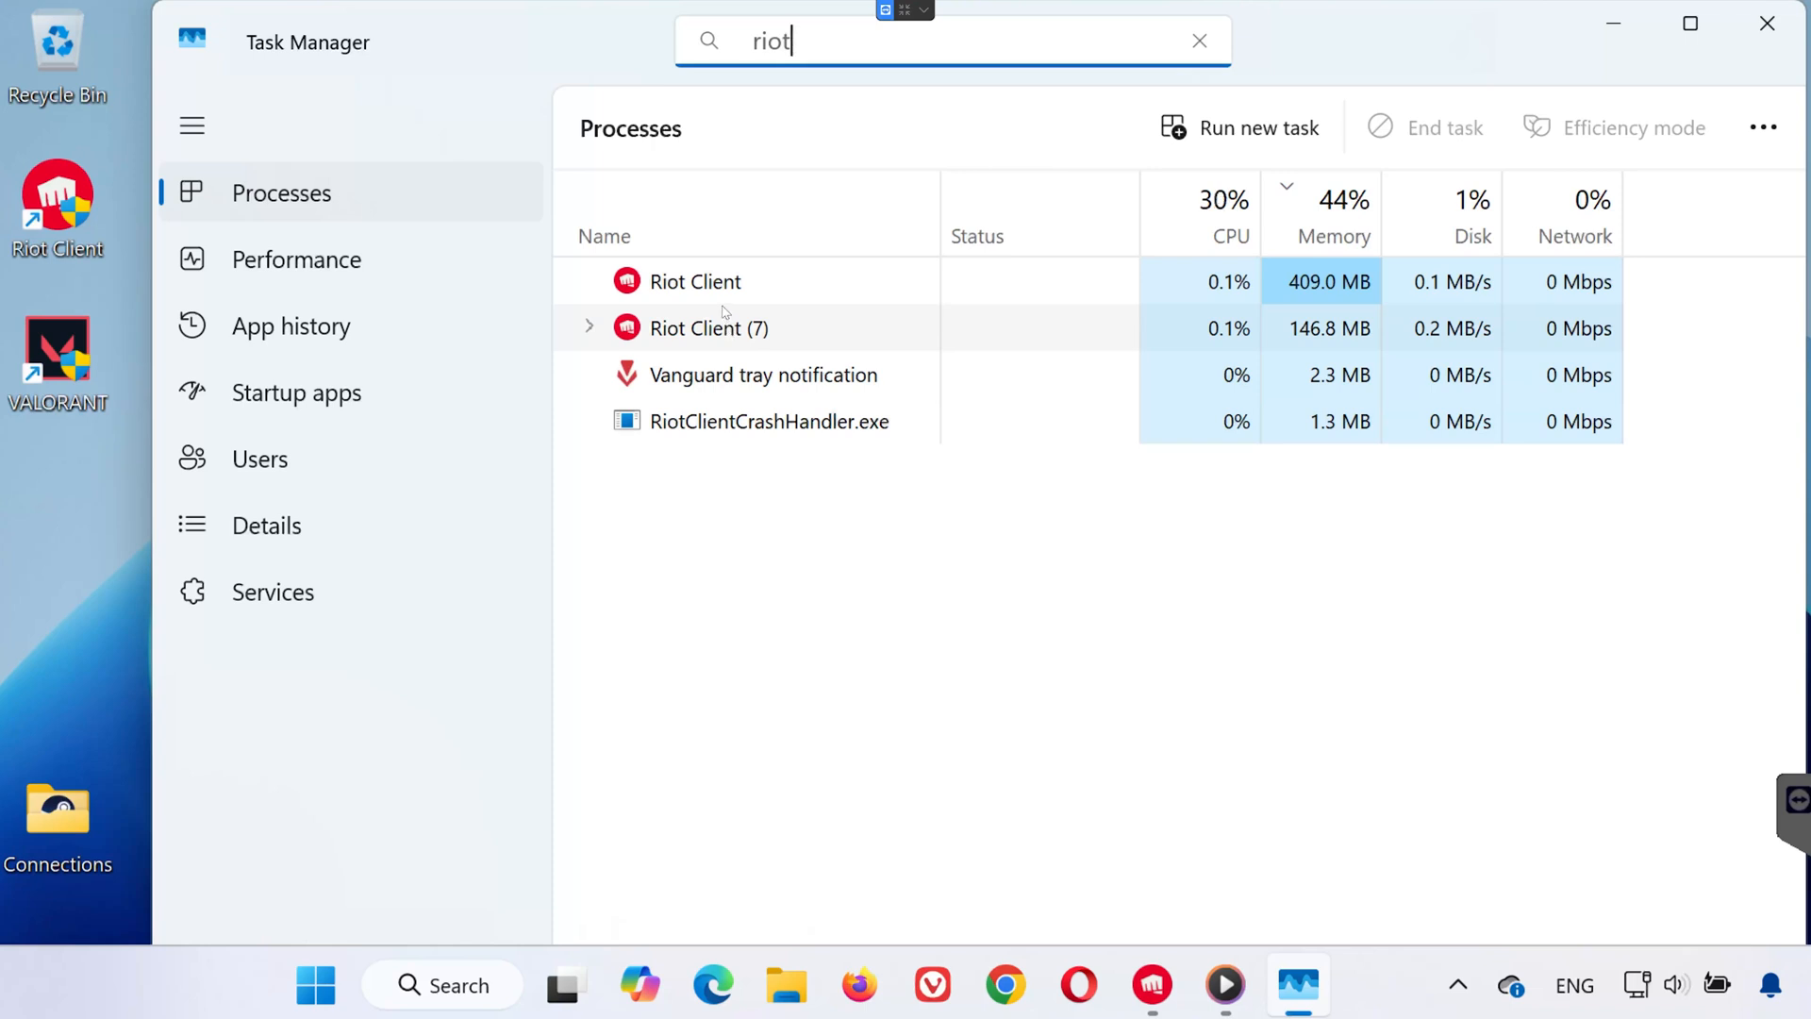
right_click(706, 328)
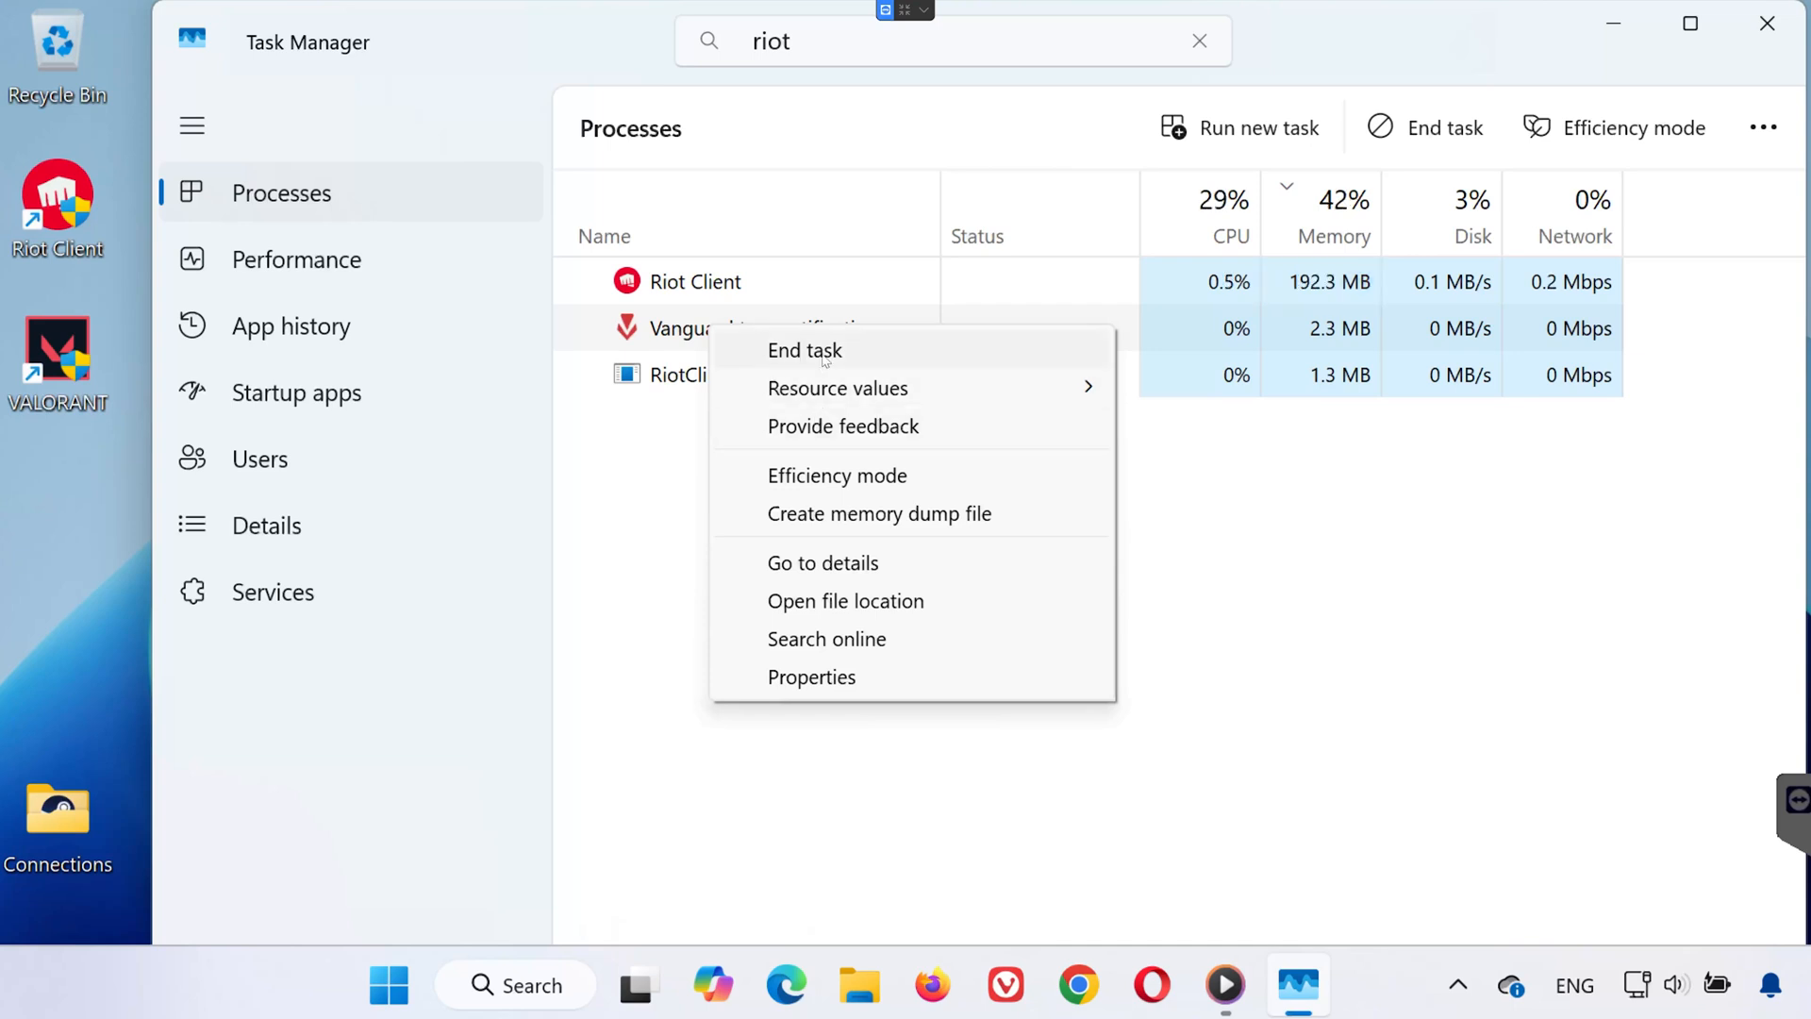
left_click(804, 349)
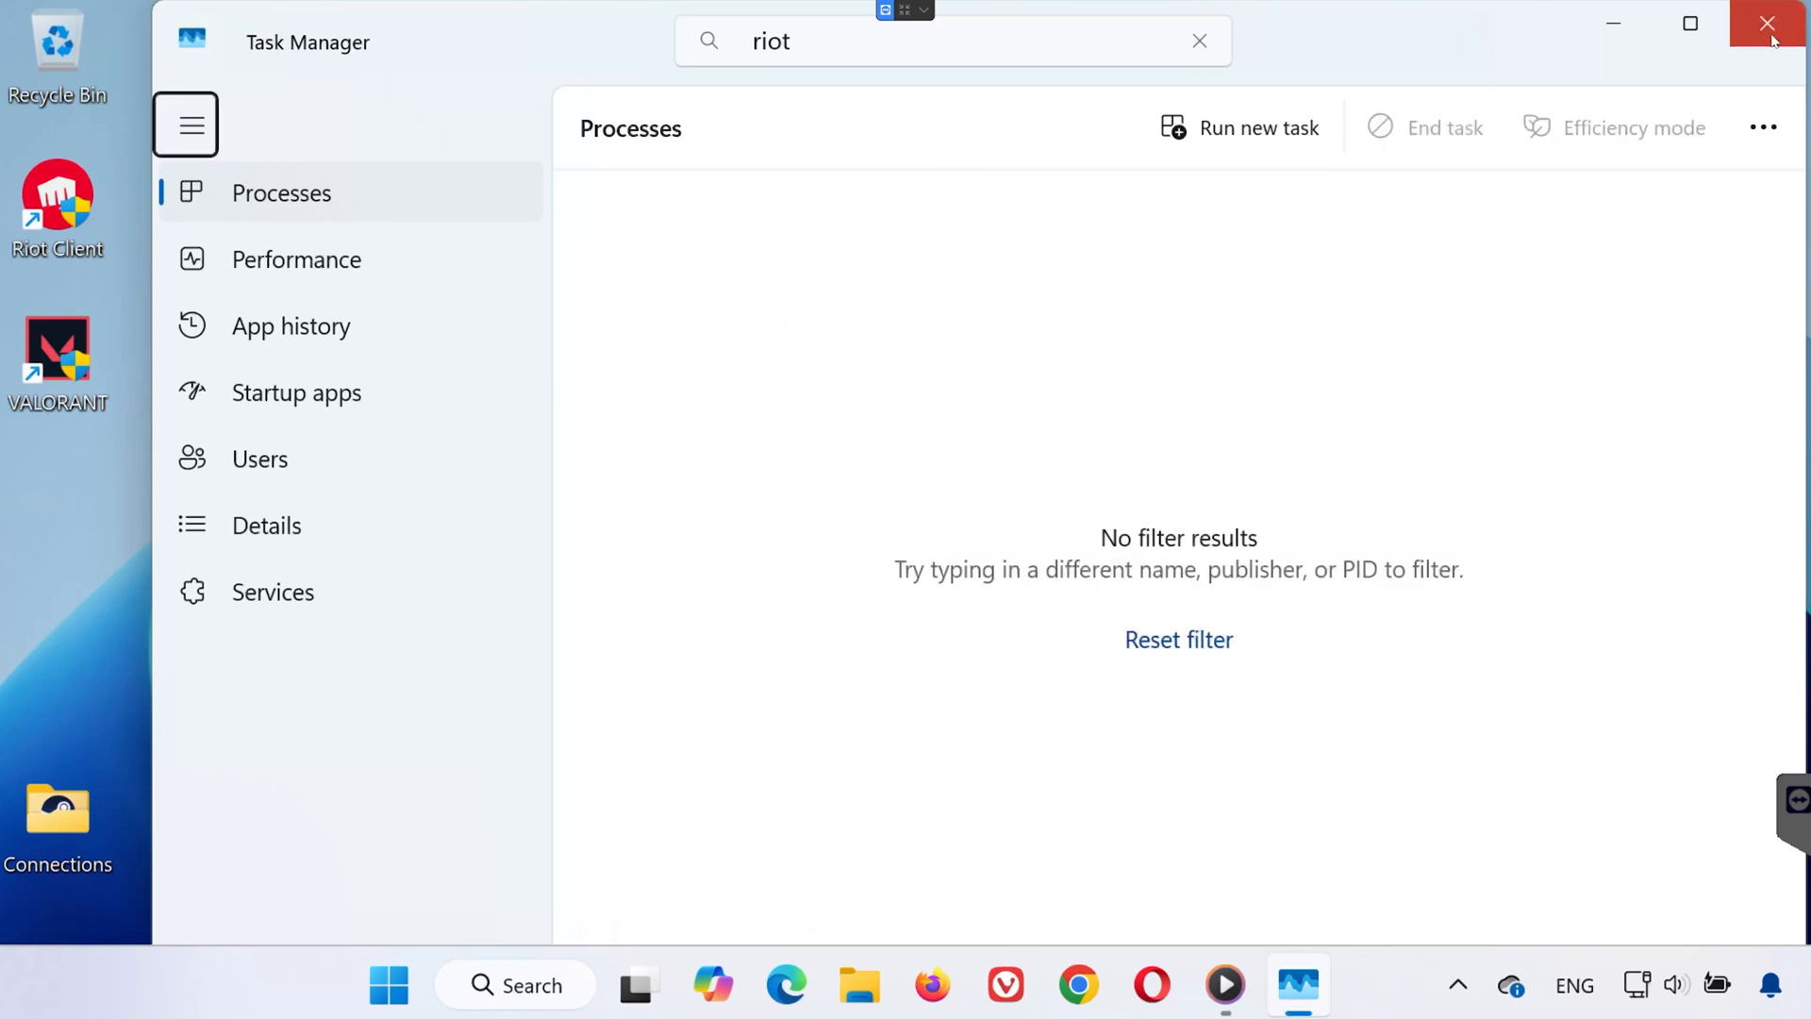
left_click(1765, 23)
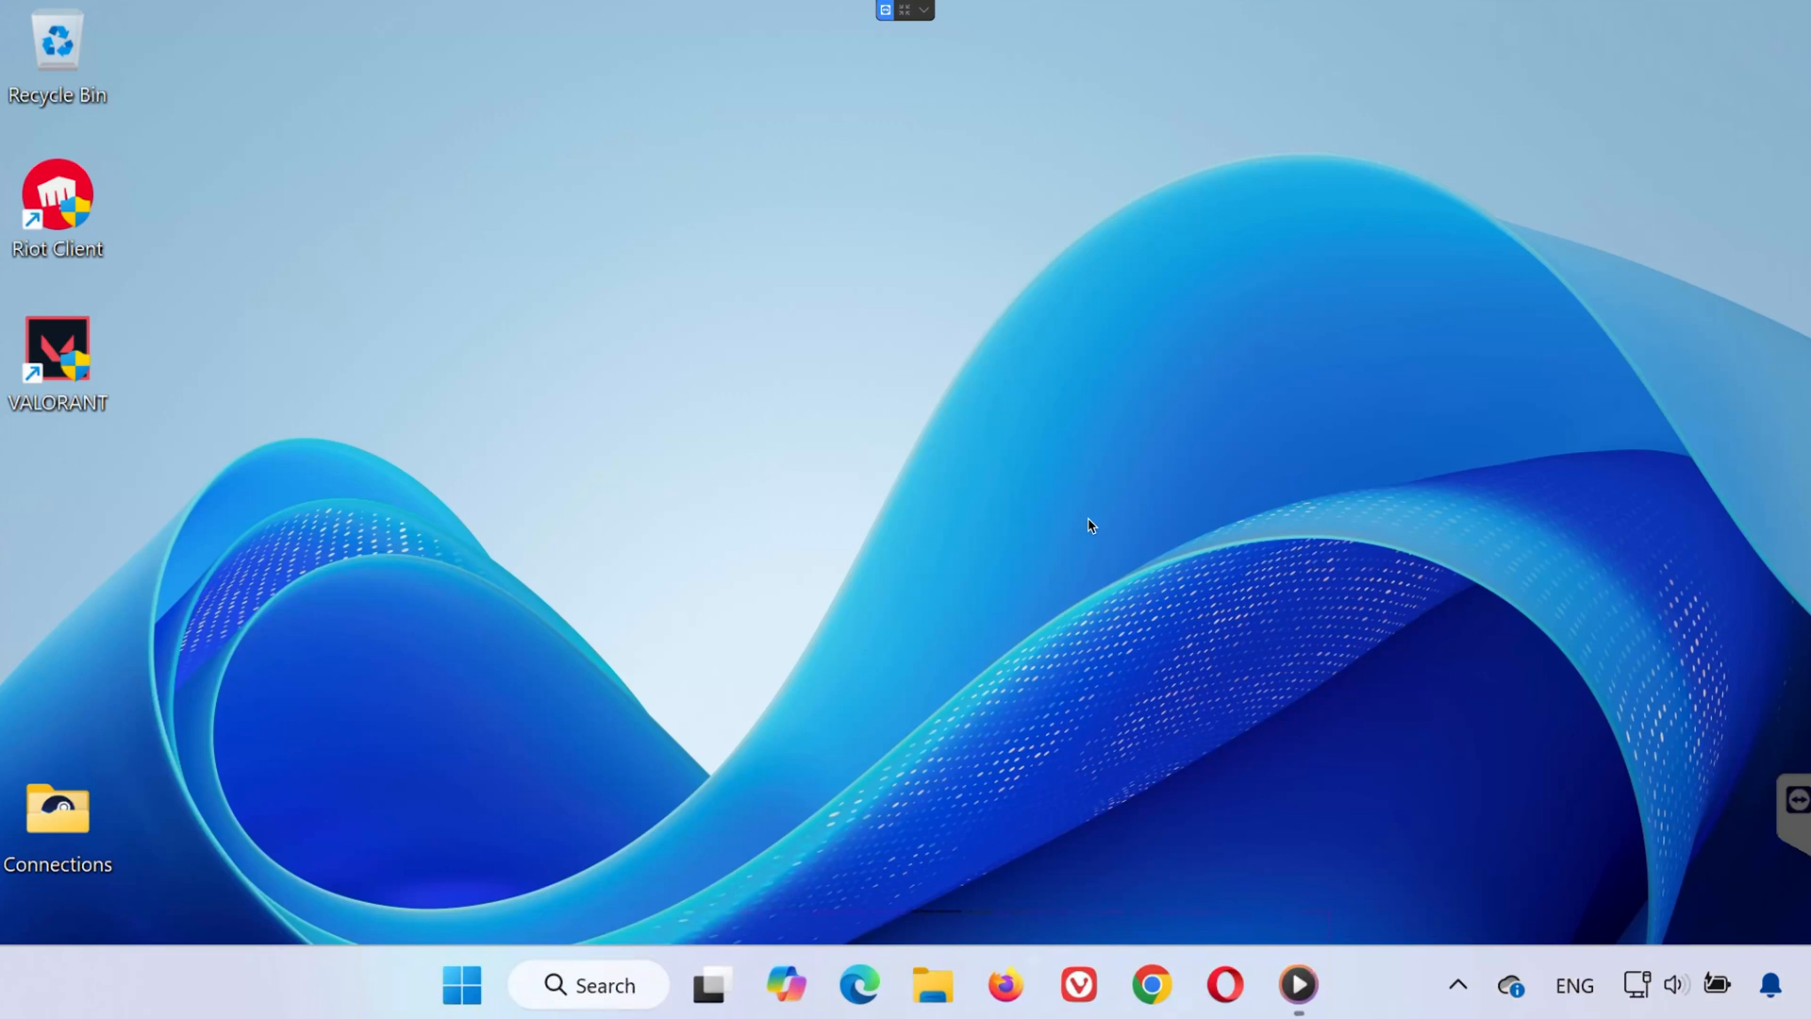
mouse_move(1084, 532)
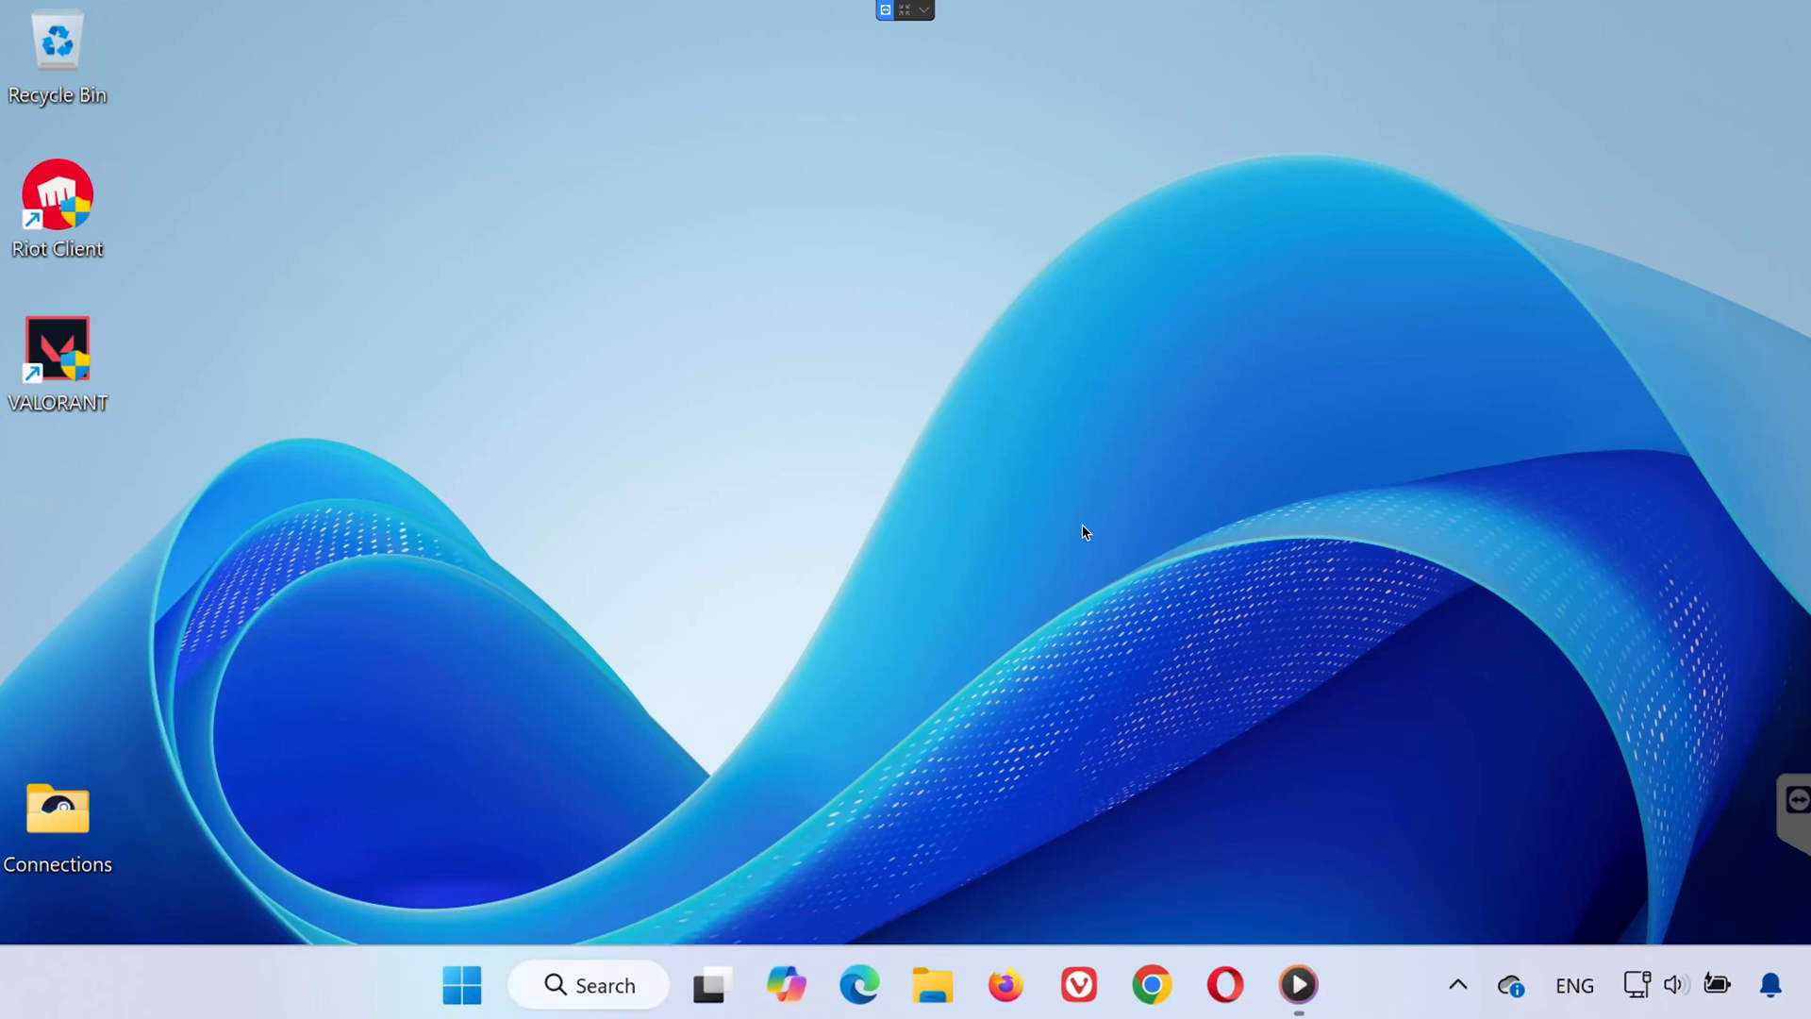
mouse_move(258, 350)
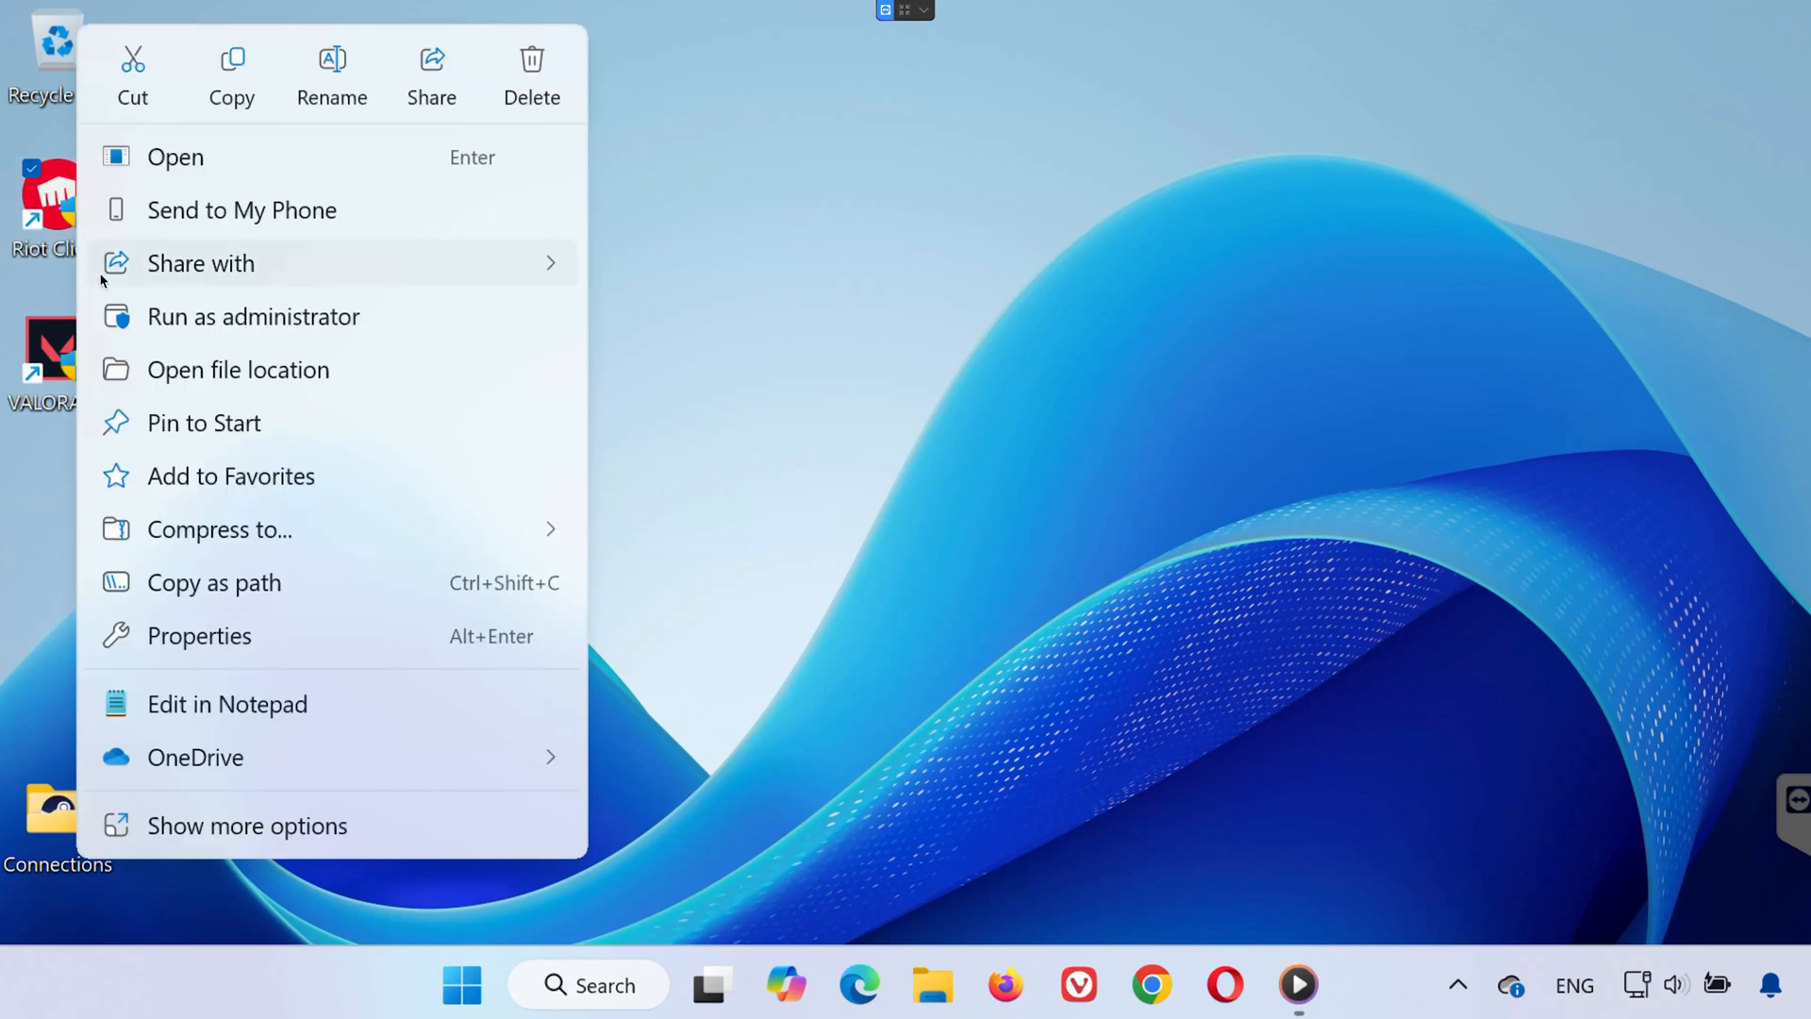
Set the Riot Client shortcut to disable fullscreen optimizations and run as administrator.
left_click(197, 635)
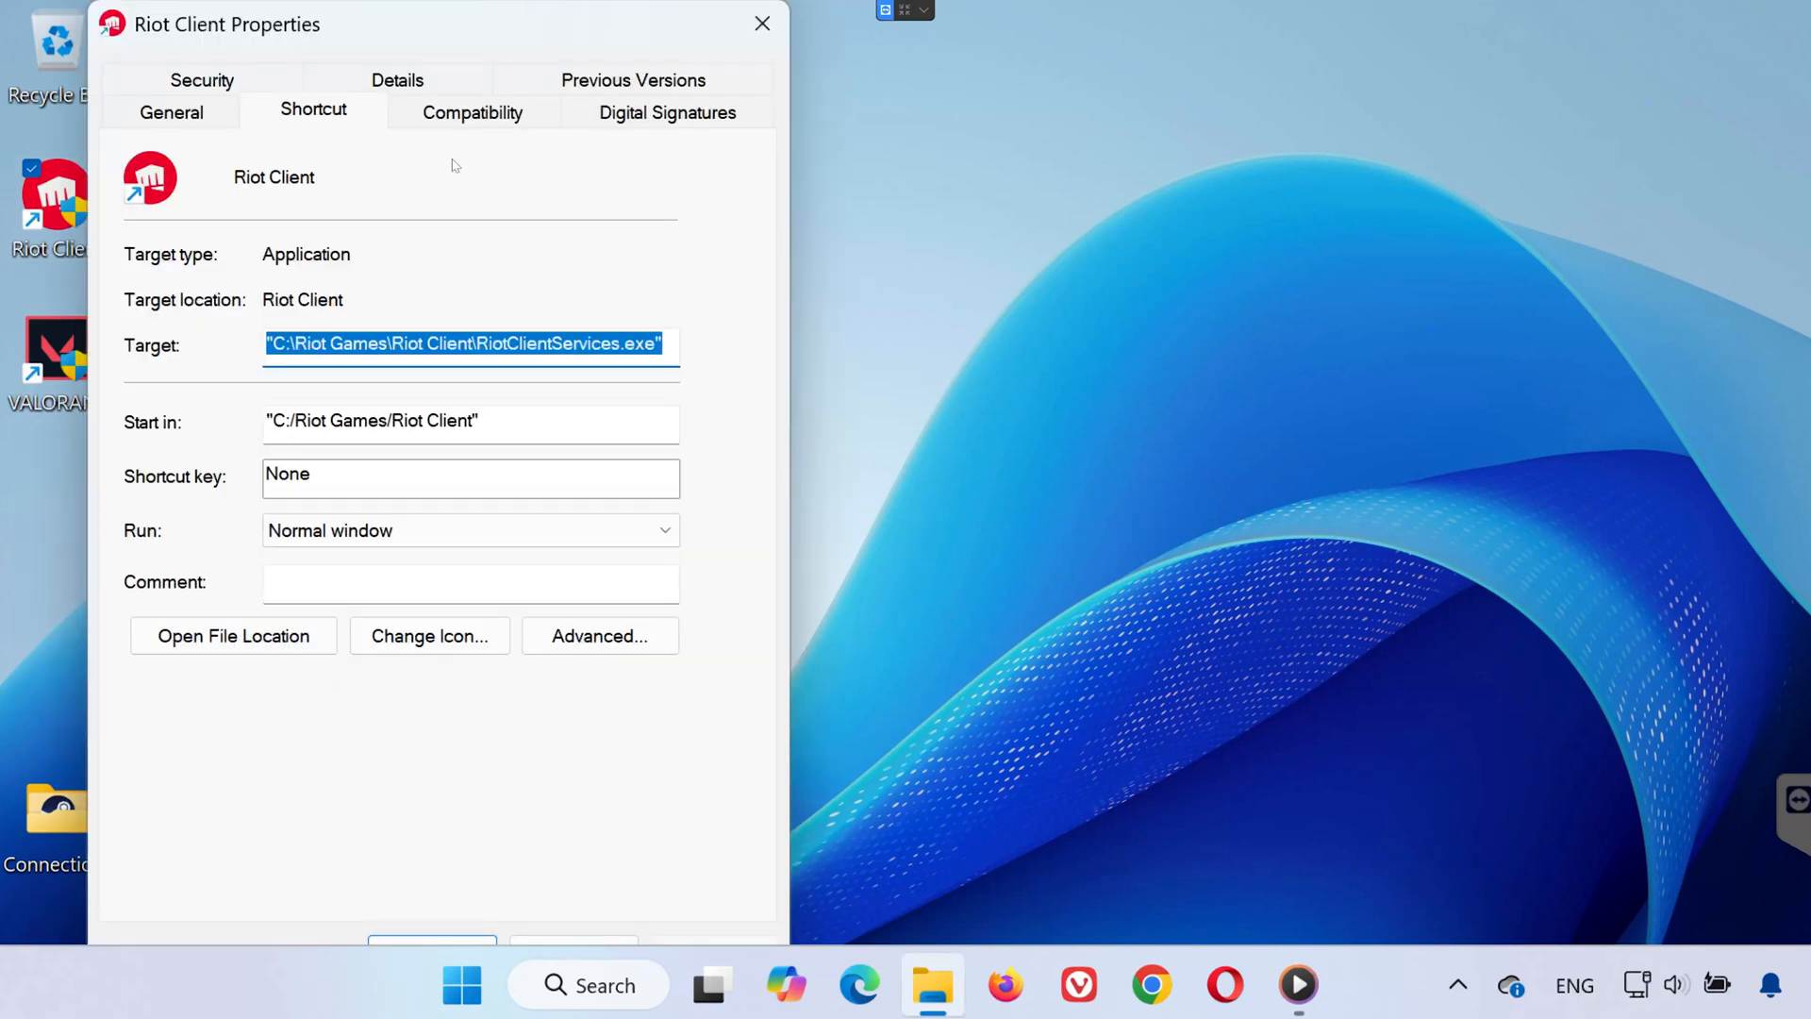
left_click(470, 112)
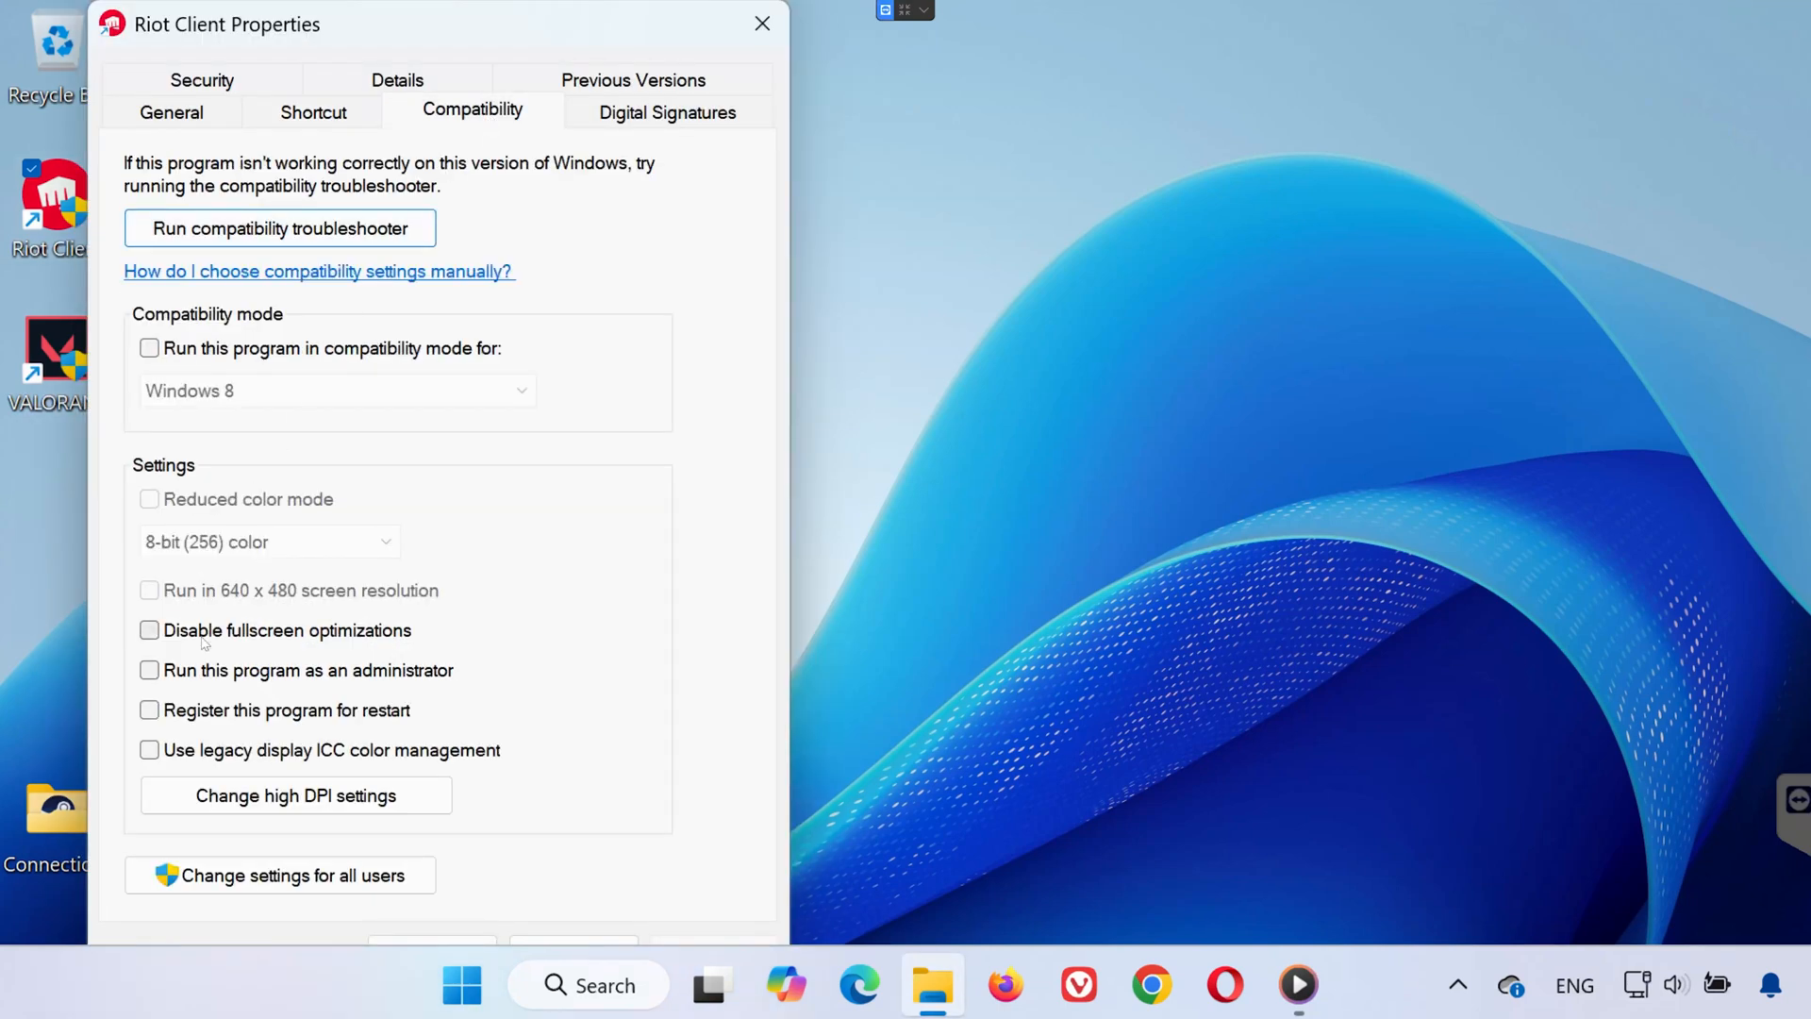
left_click(149, 629)
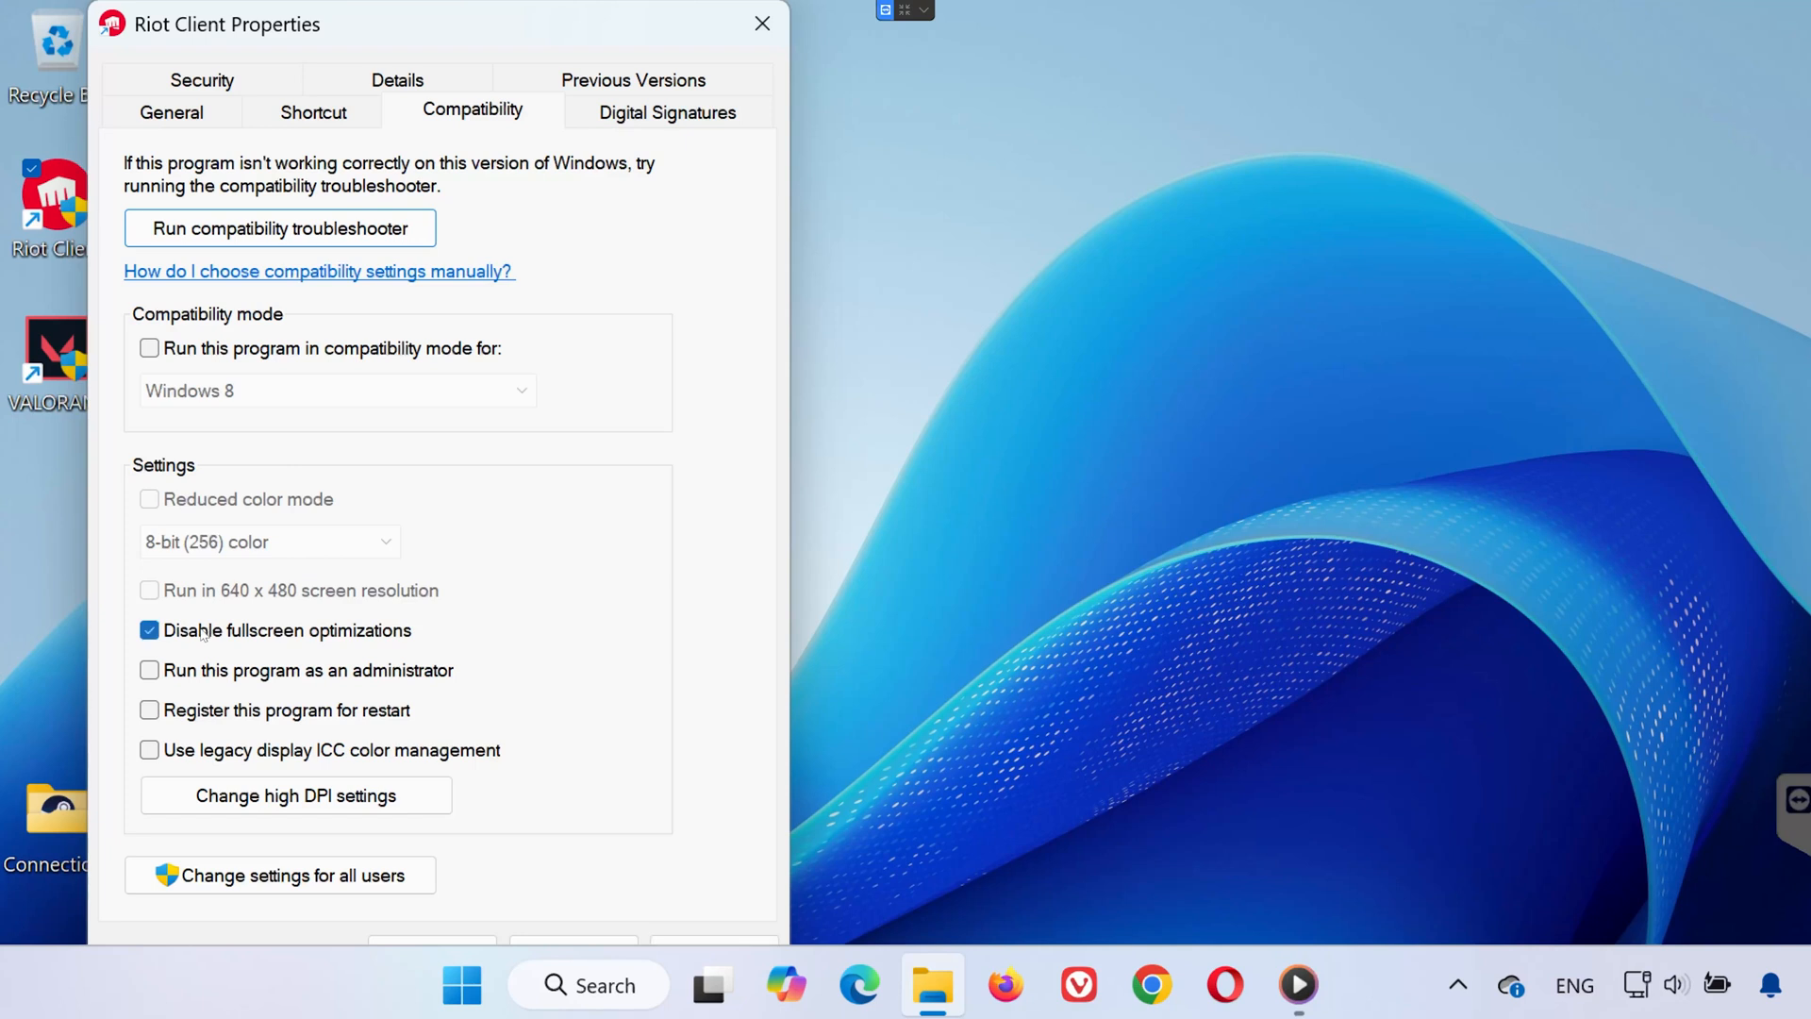
left_click(149, 670)
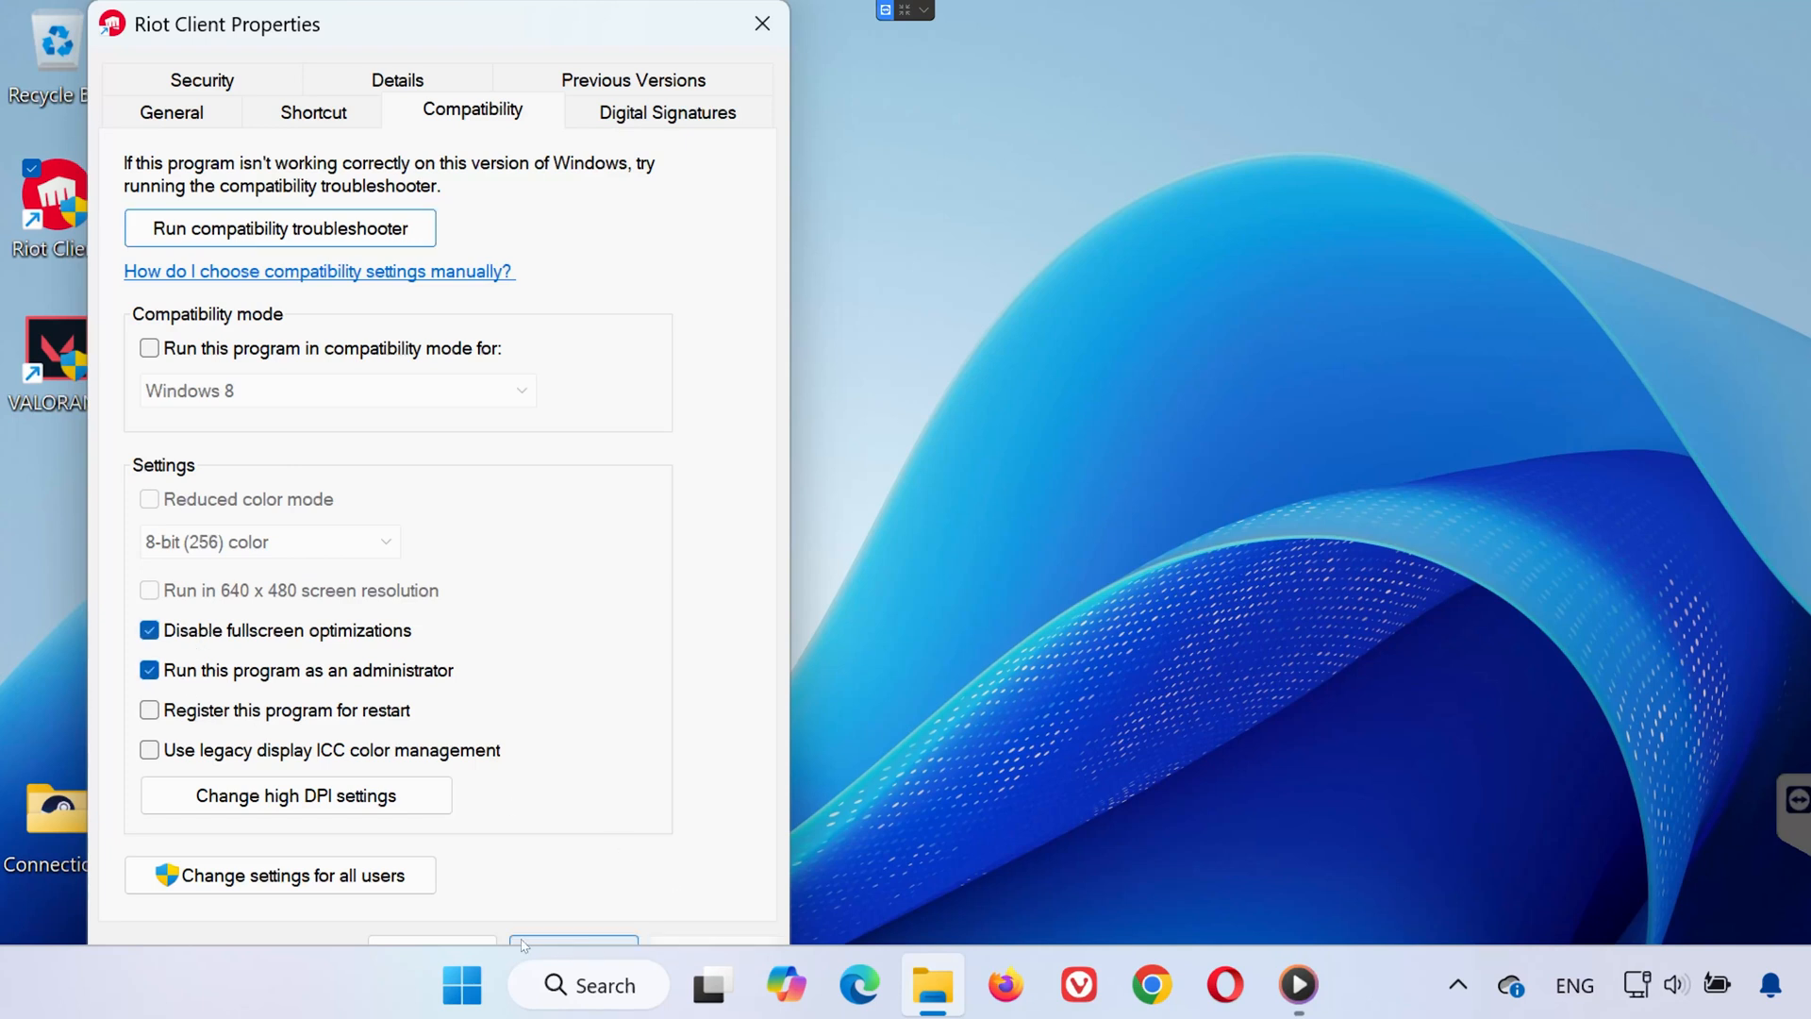
left_click(574, 942)
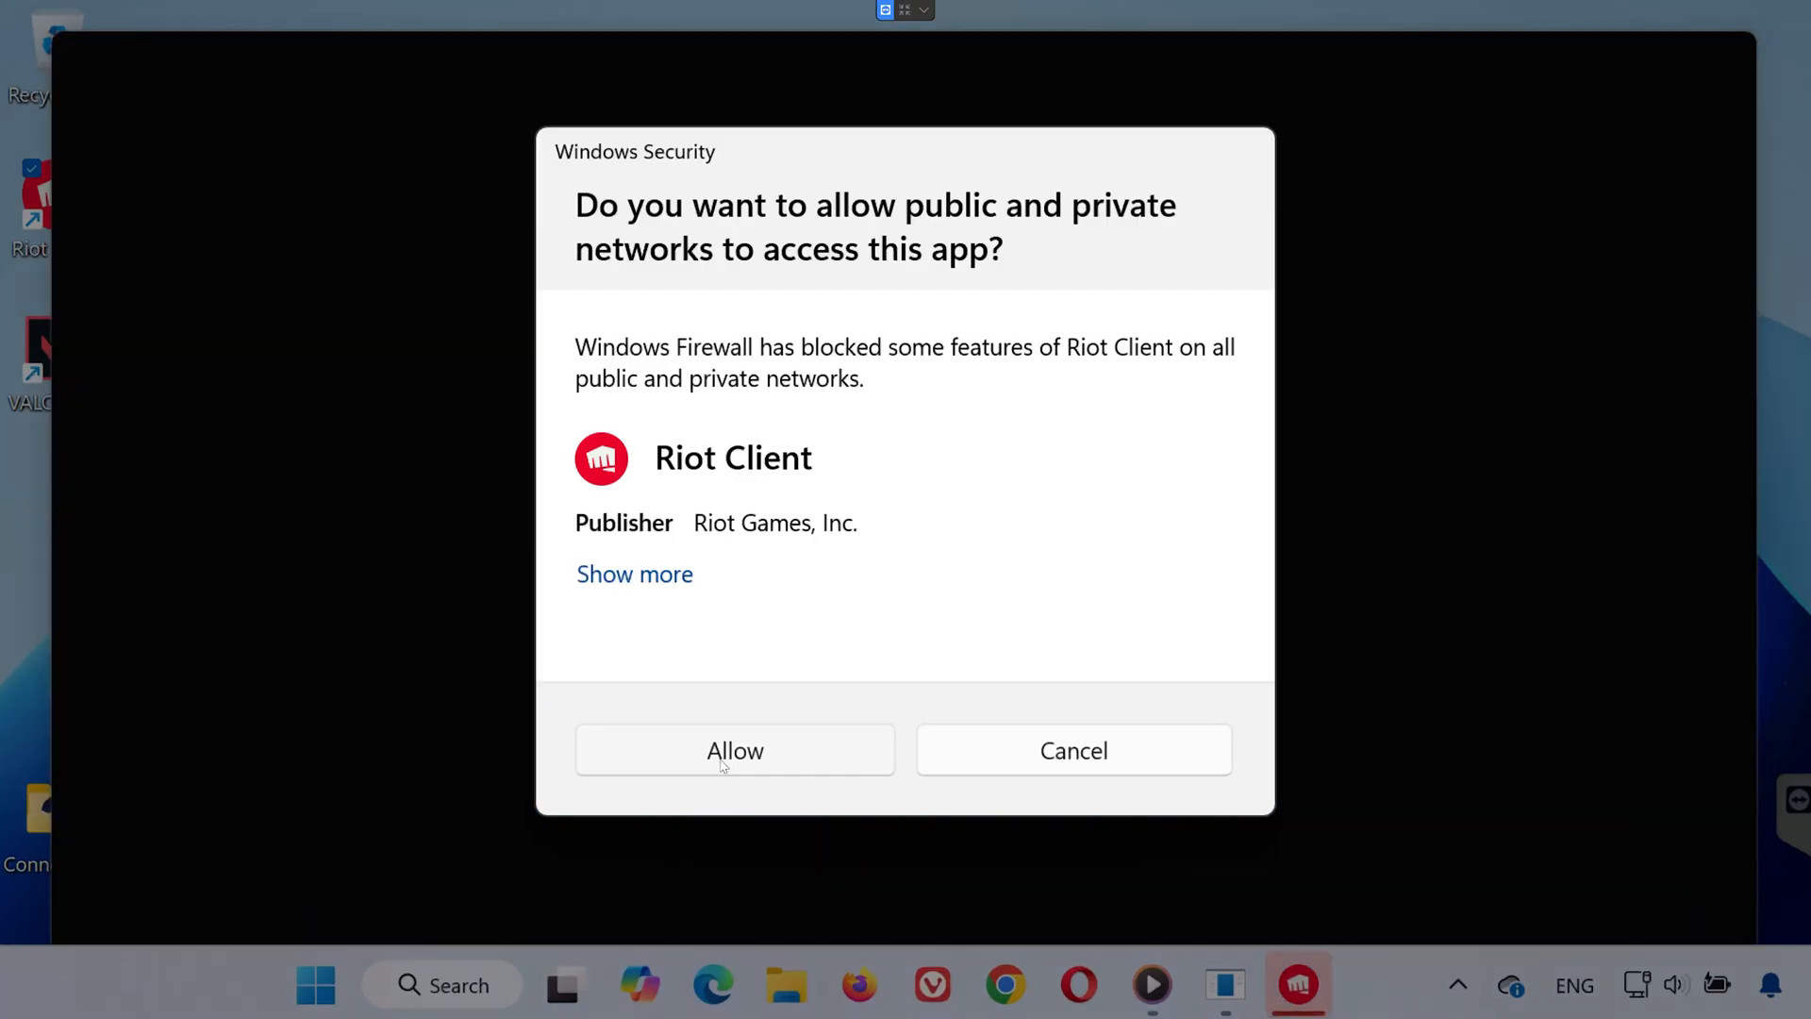
Allow Riot Client at the firewall prompt, close the client, and open Windows Defender Firewall.
left_click(734, 750)
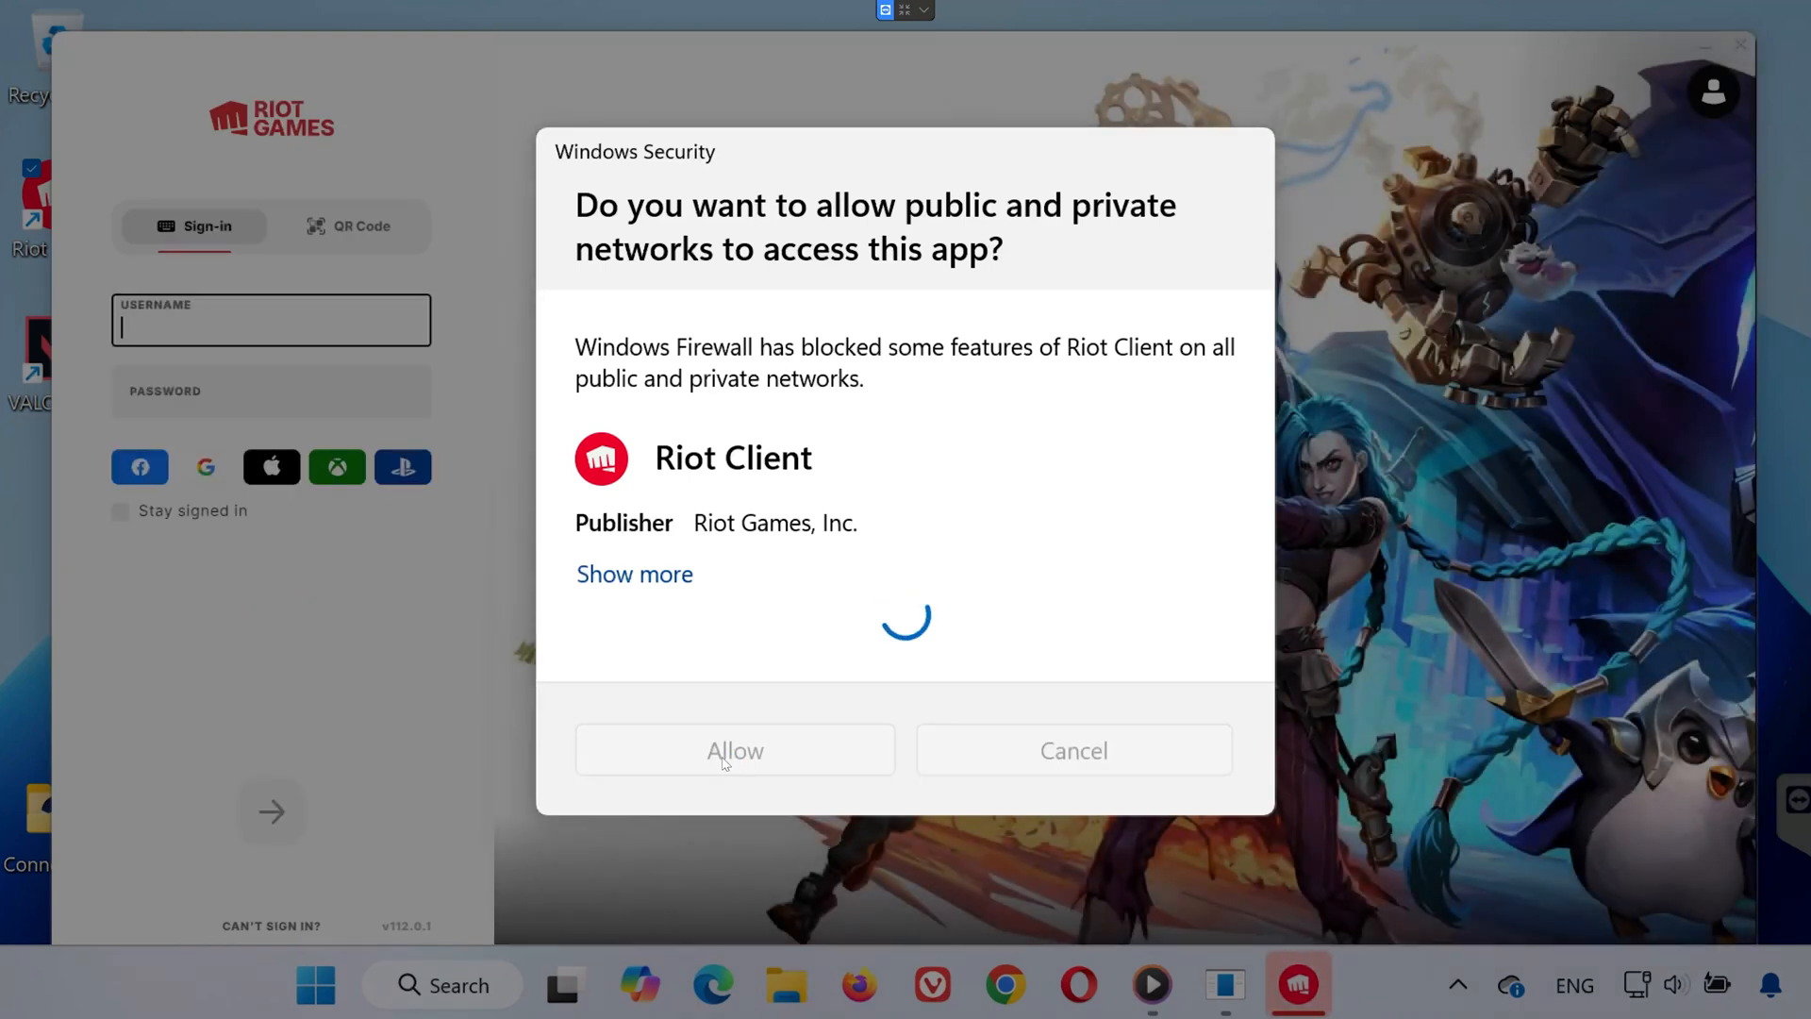
left_click(734, 750)
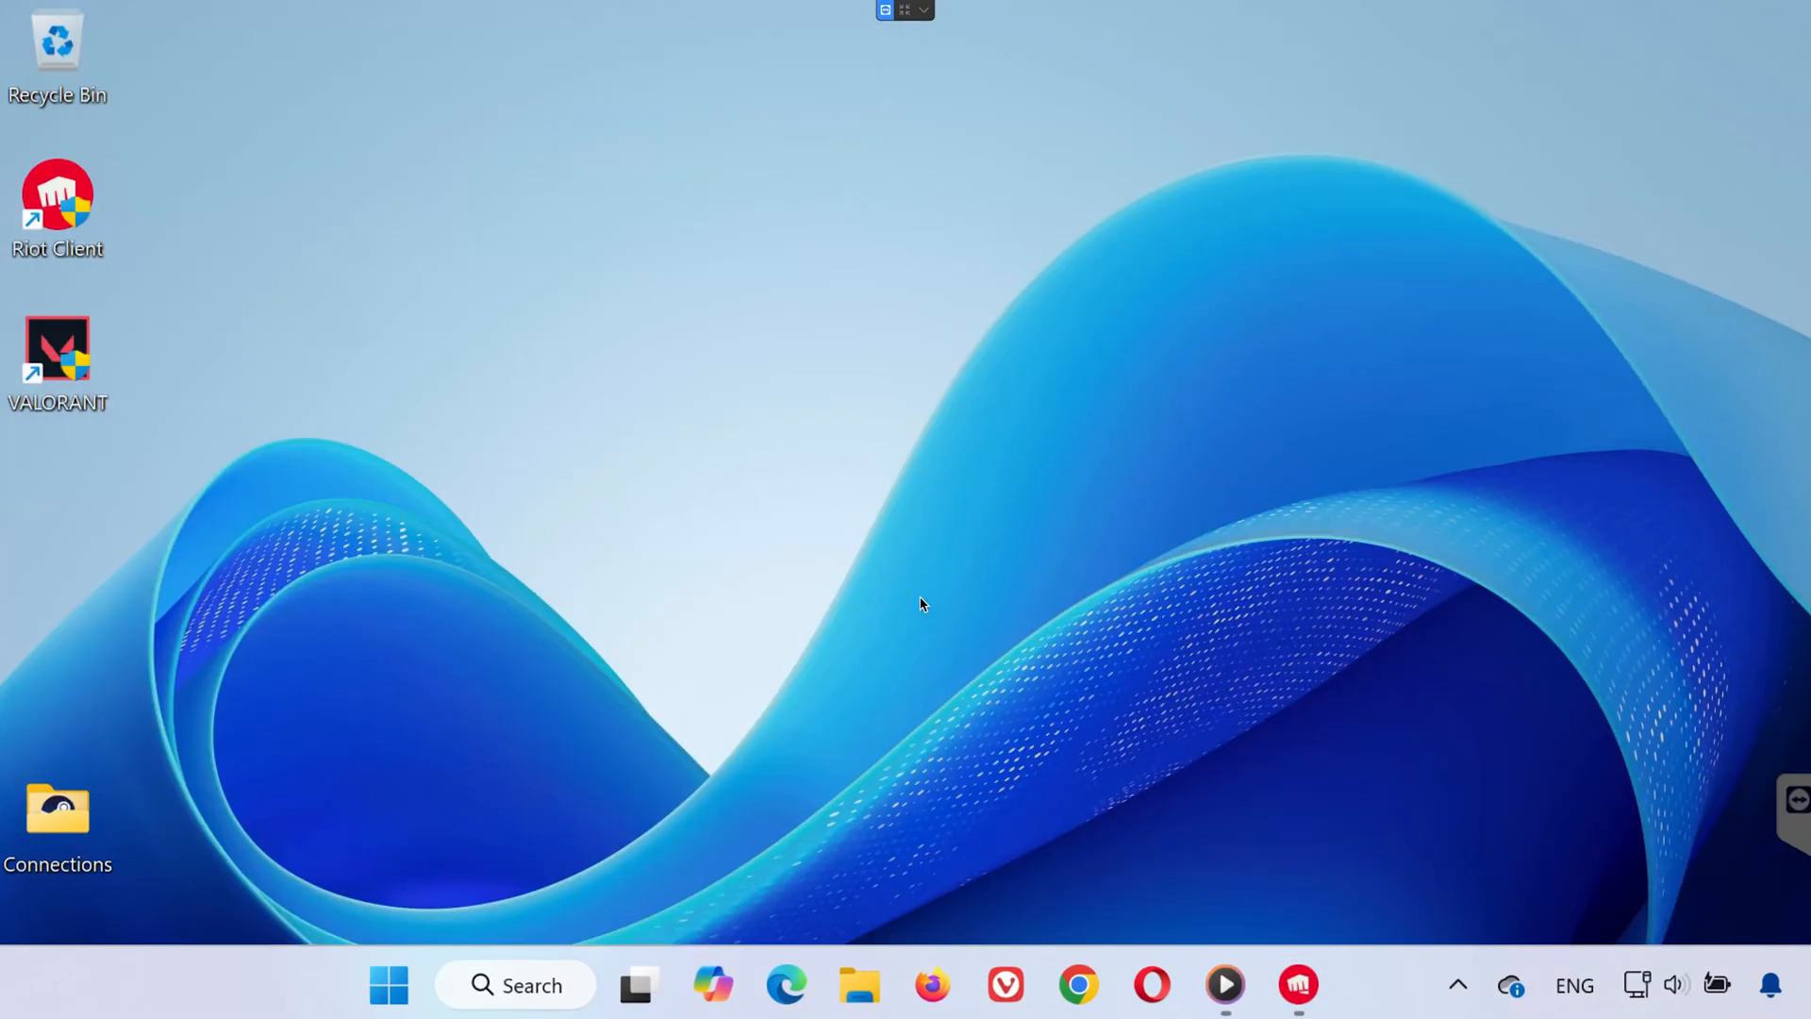
left_click(389, 984)
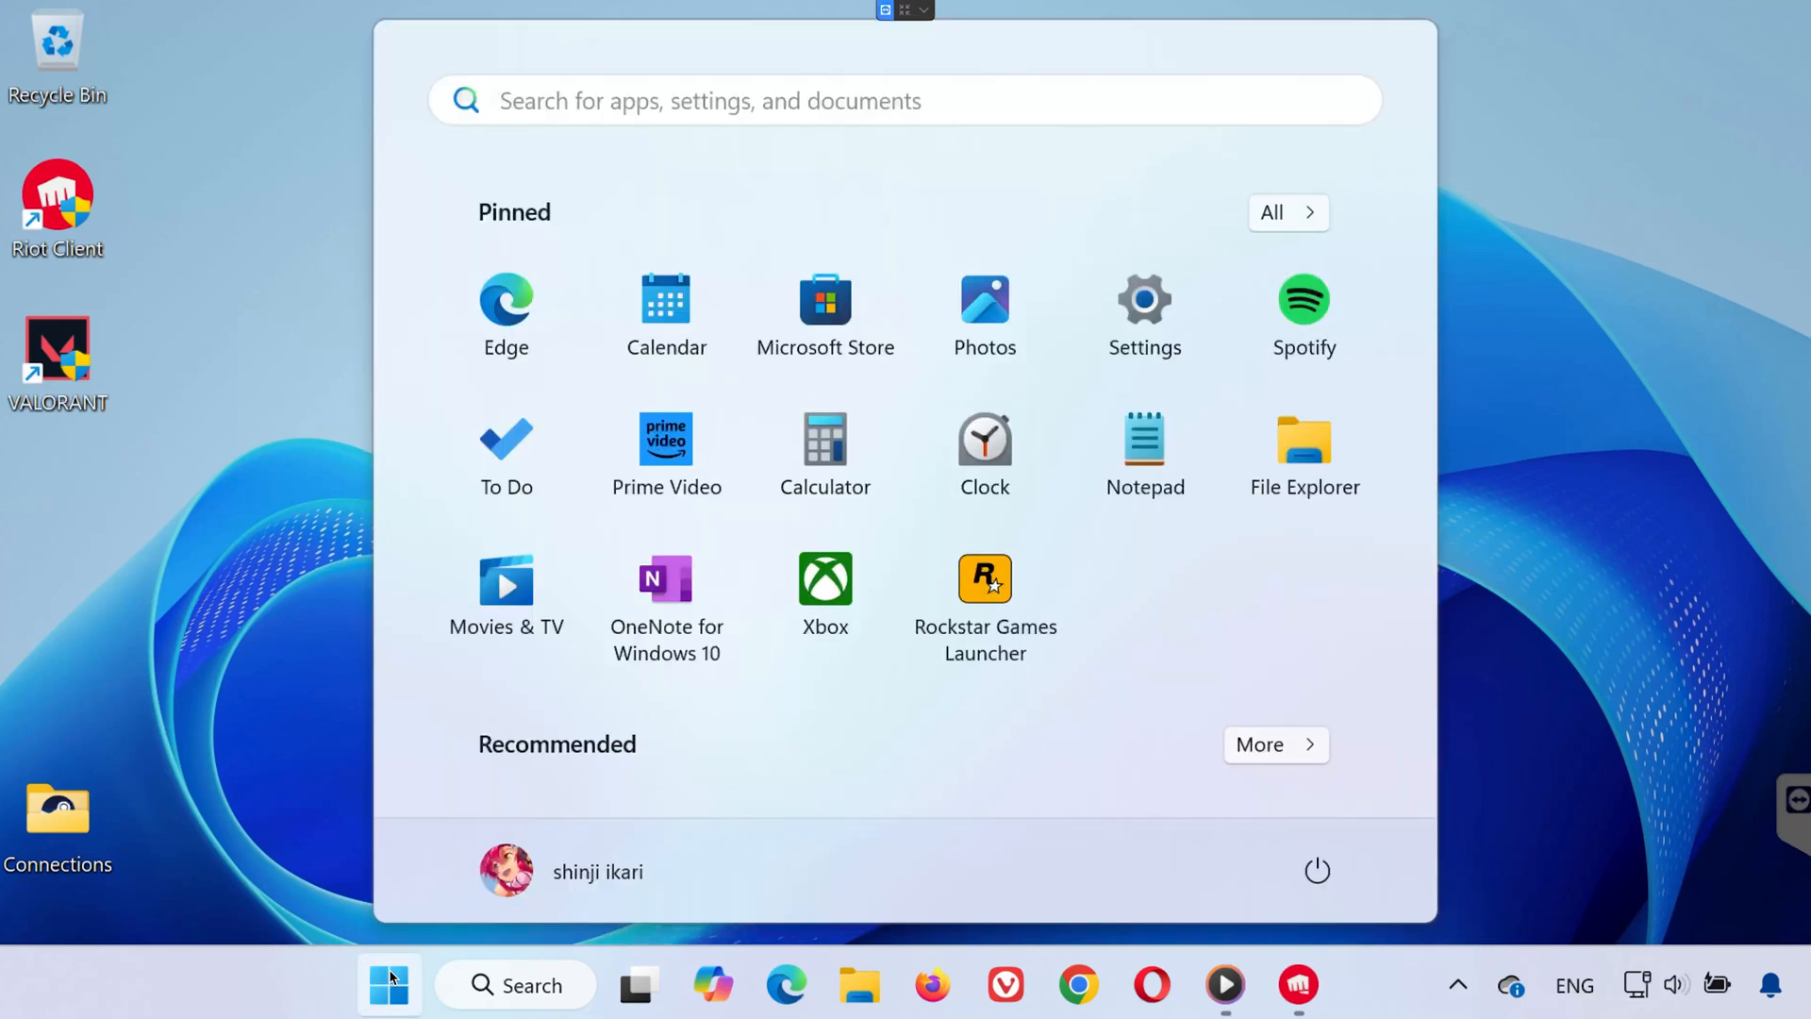
type("firewall")
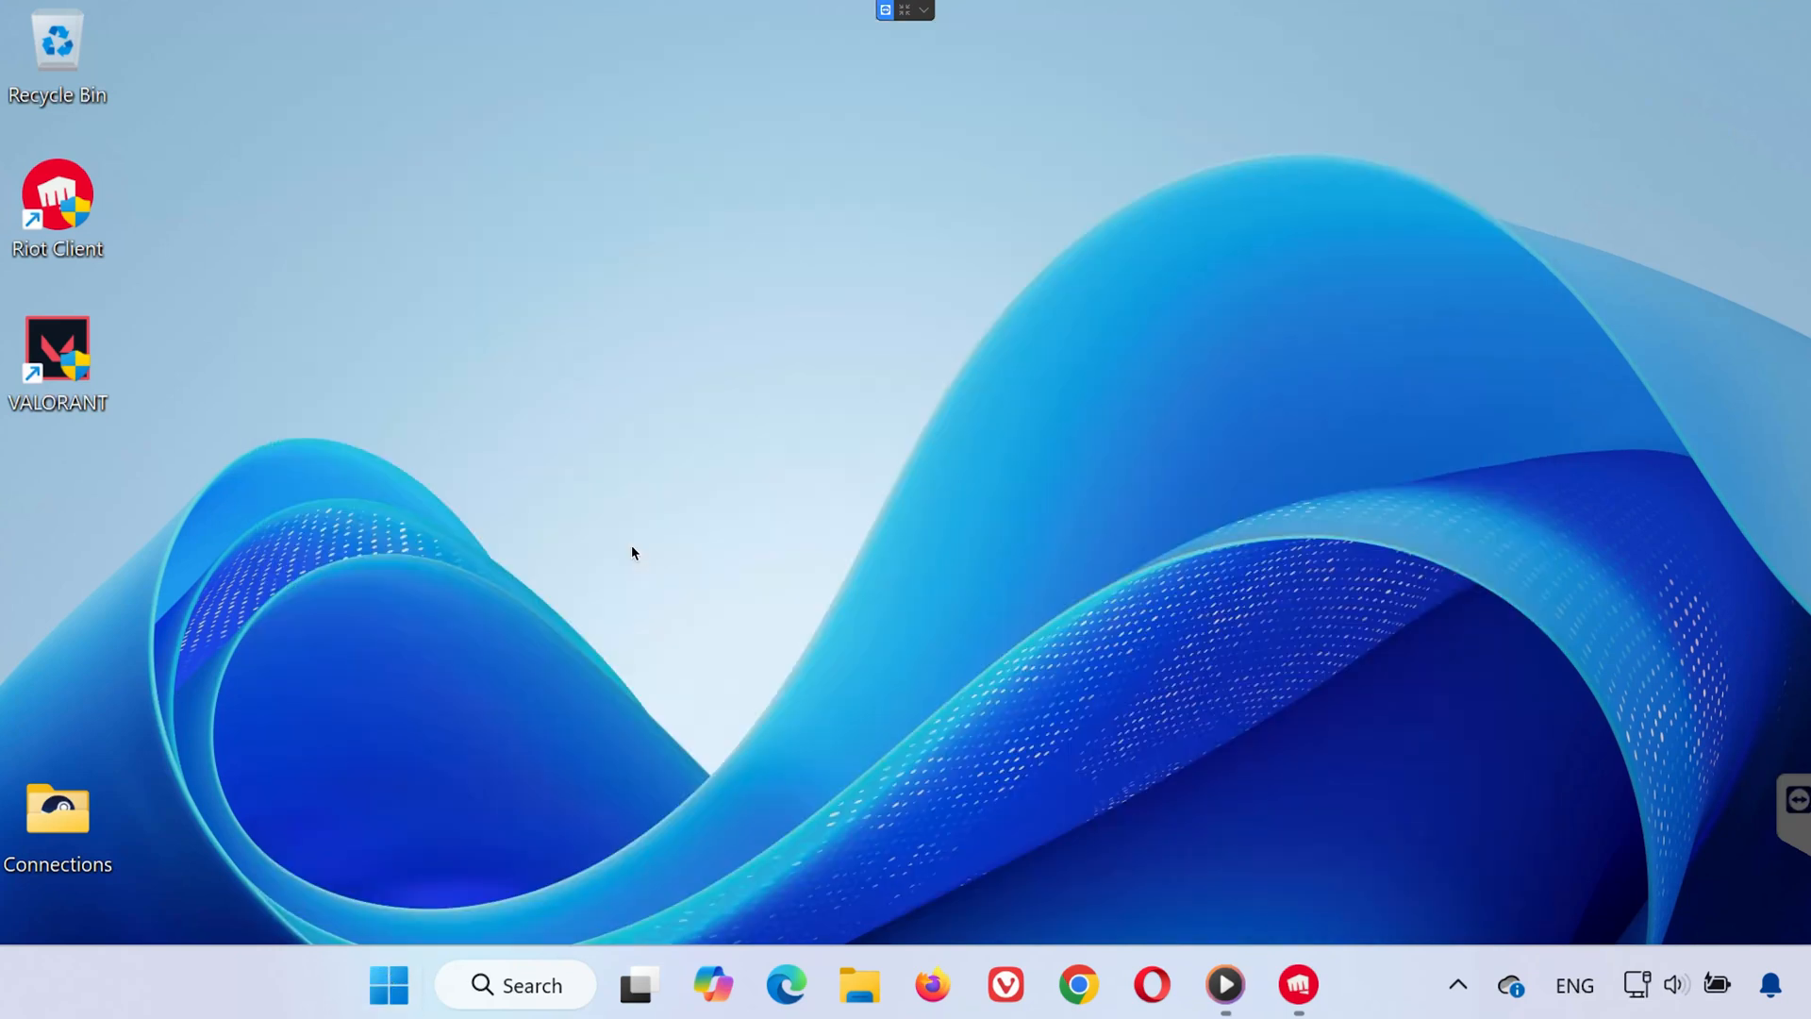
left_click(1296, 984)
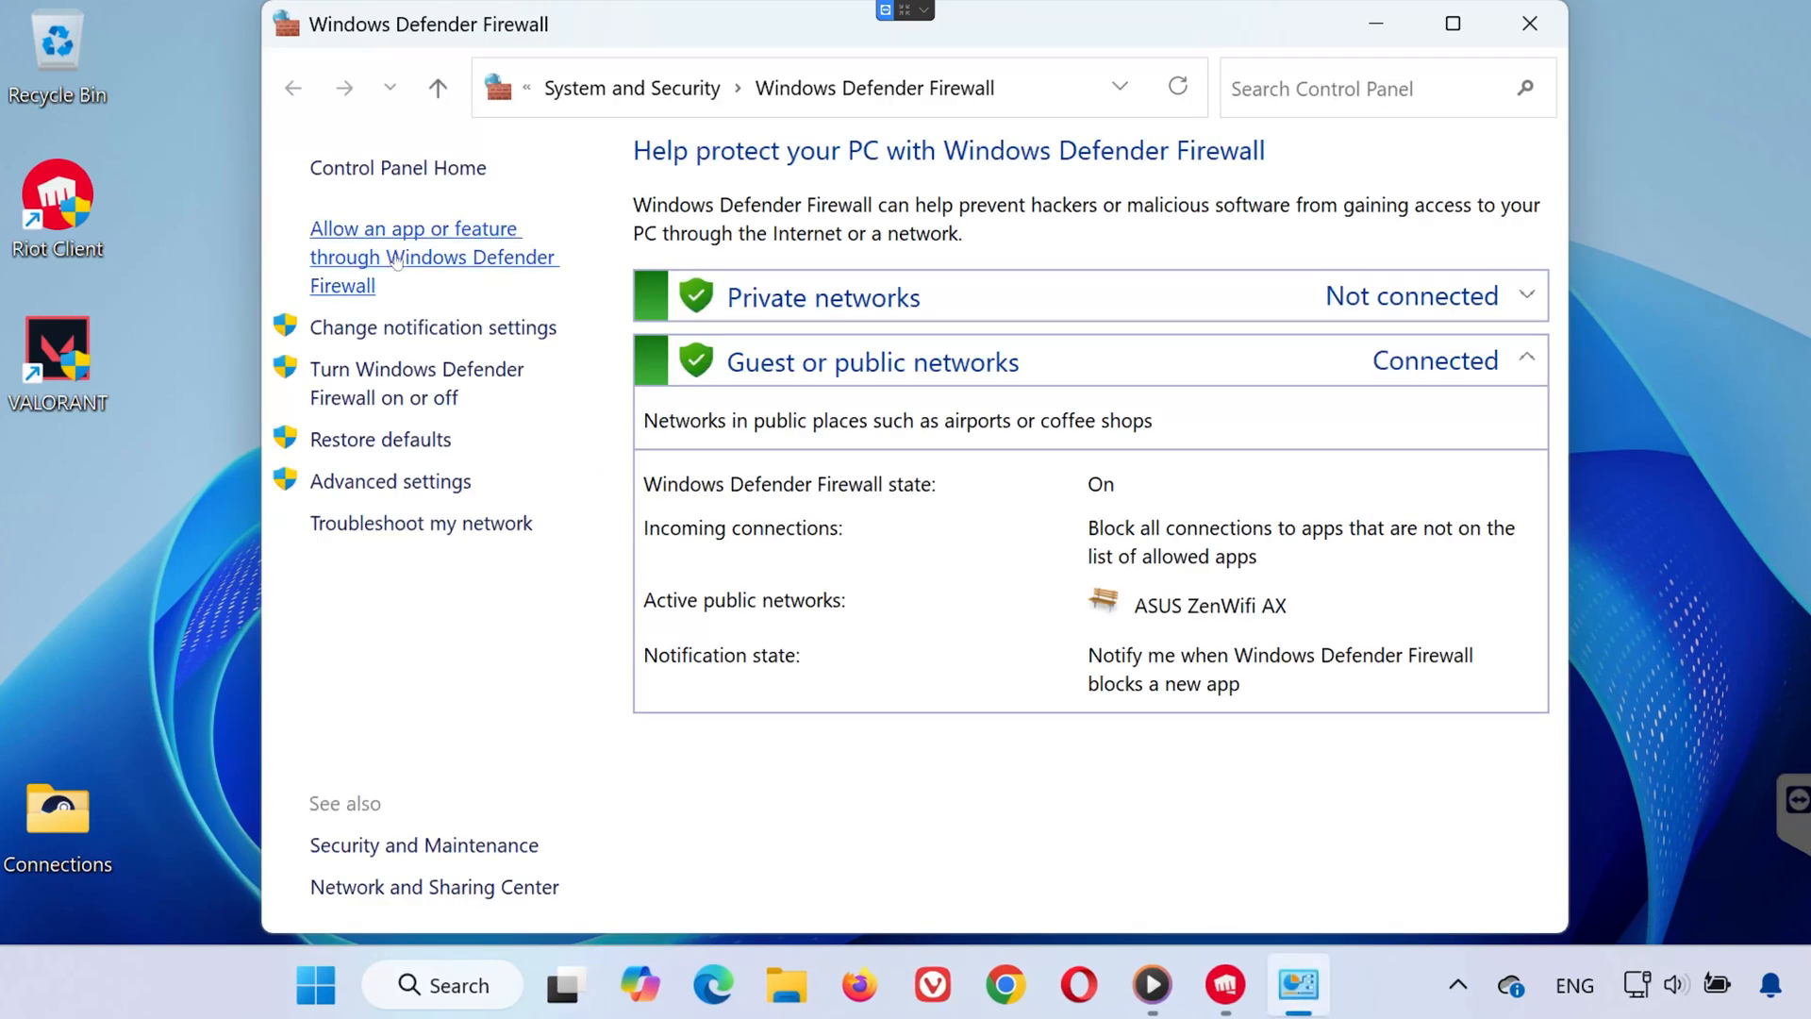
In Allowed apps, enable Private and Public network access for the Riot Client entries.
left_click(413, 257)
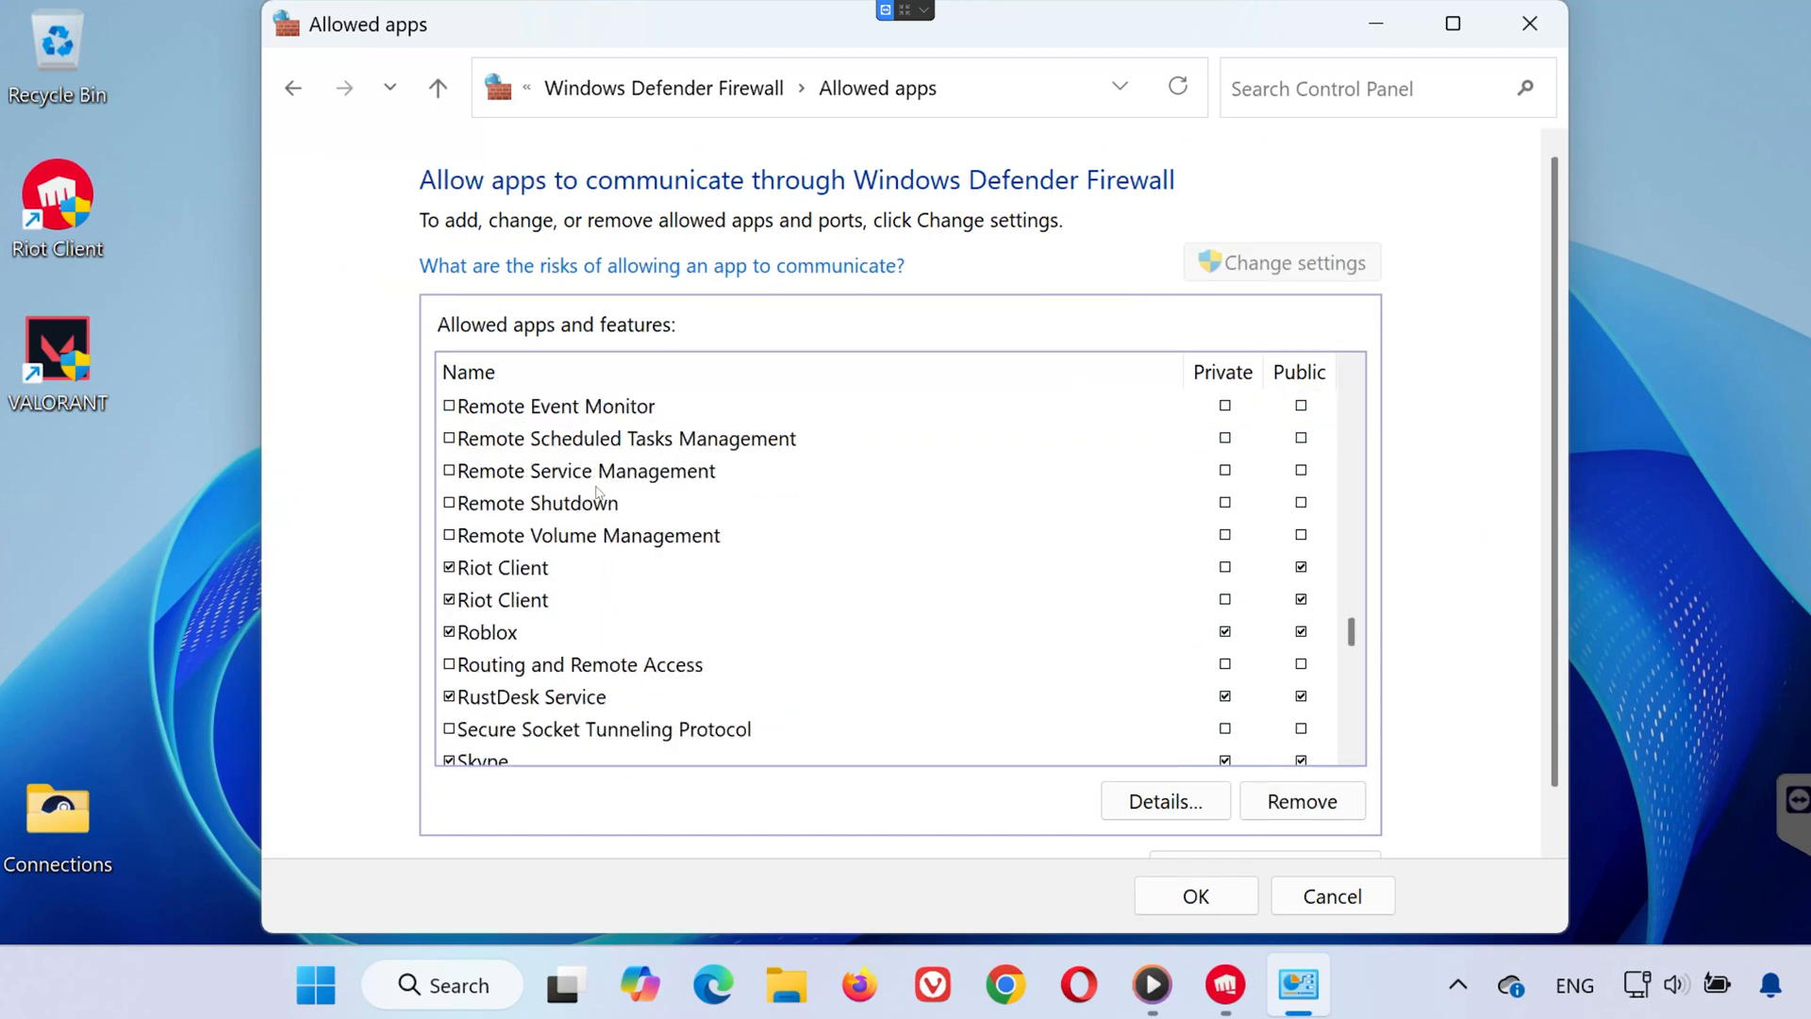
scroll("down", 3)
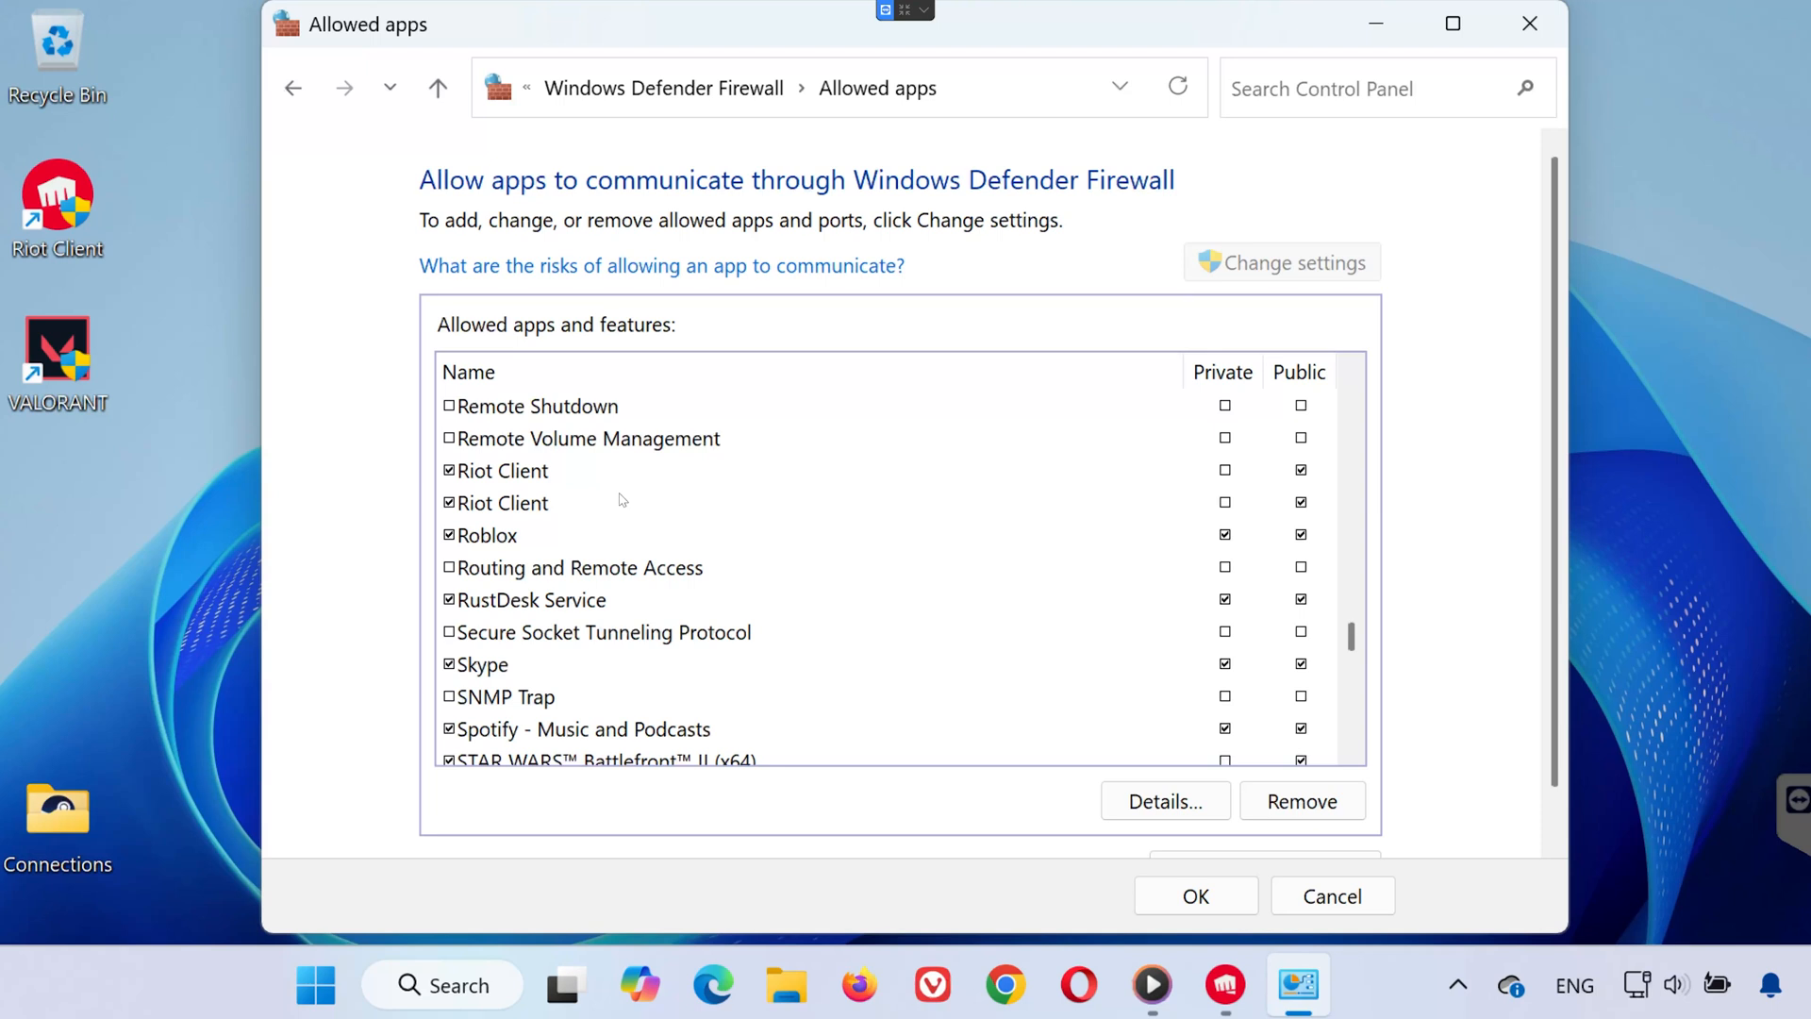
left_click(503, 502)
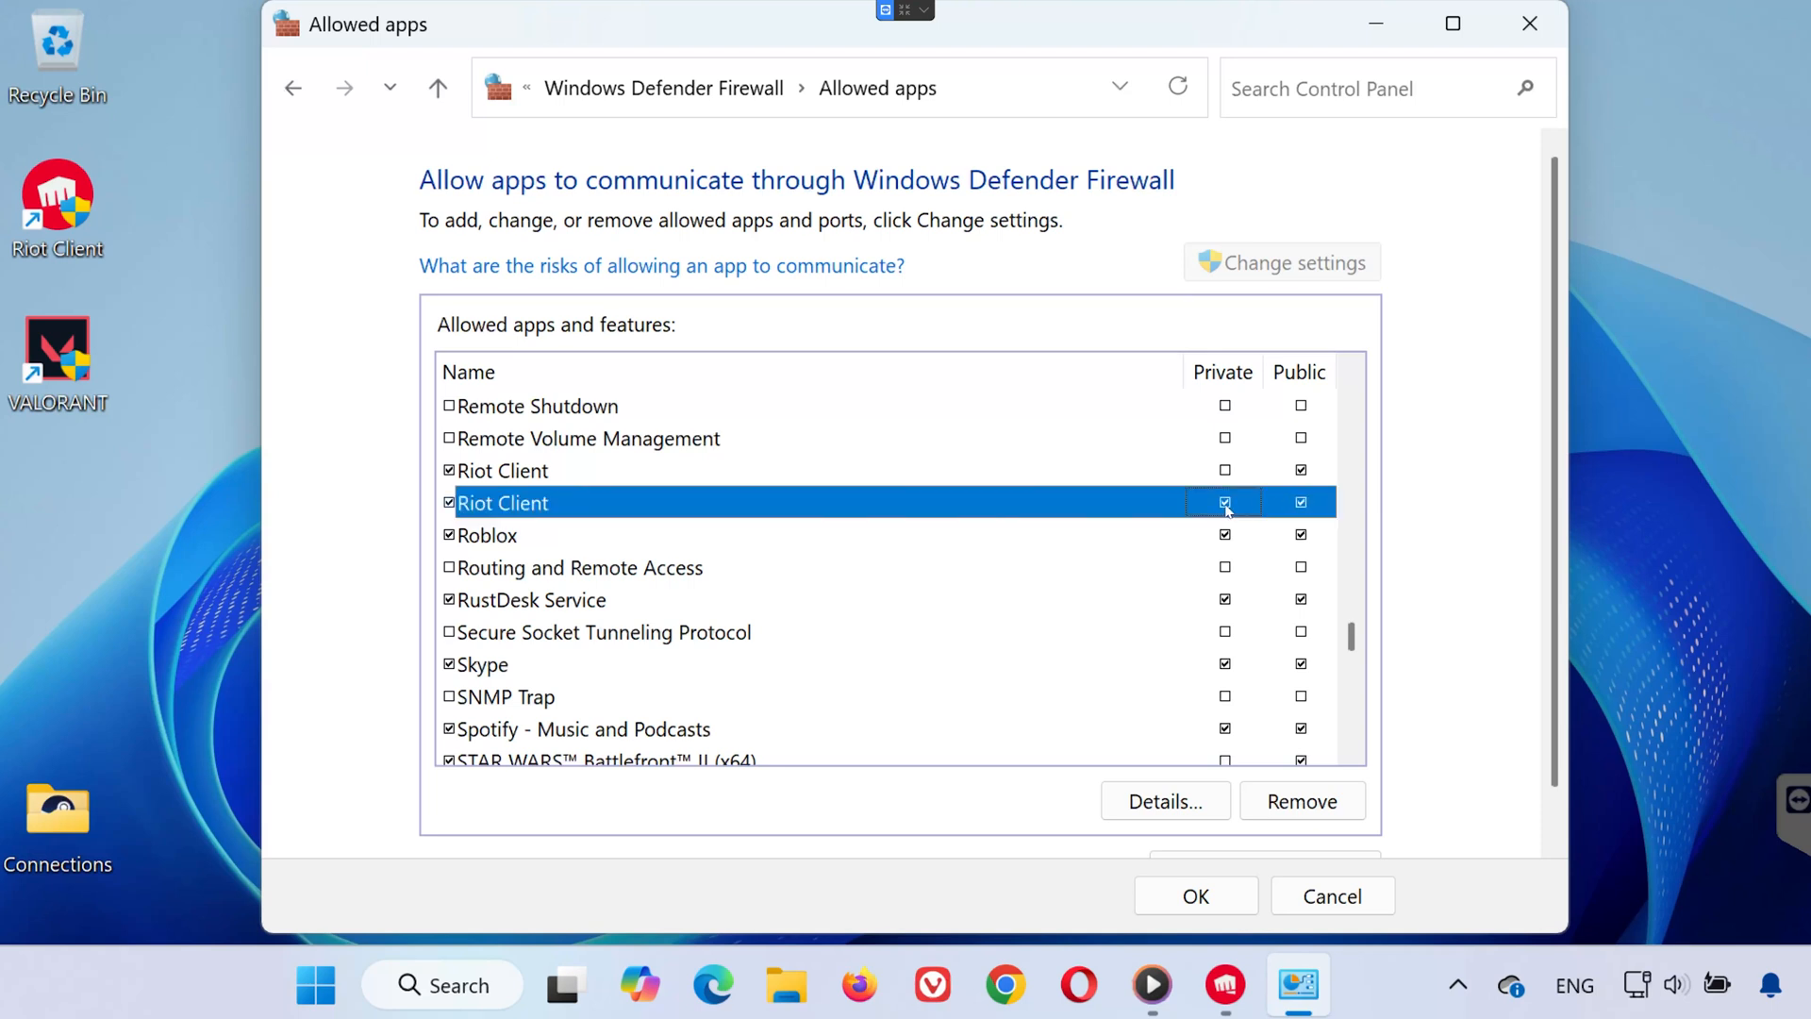
left_click(1223, 500)
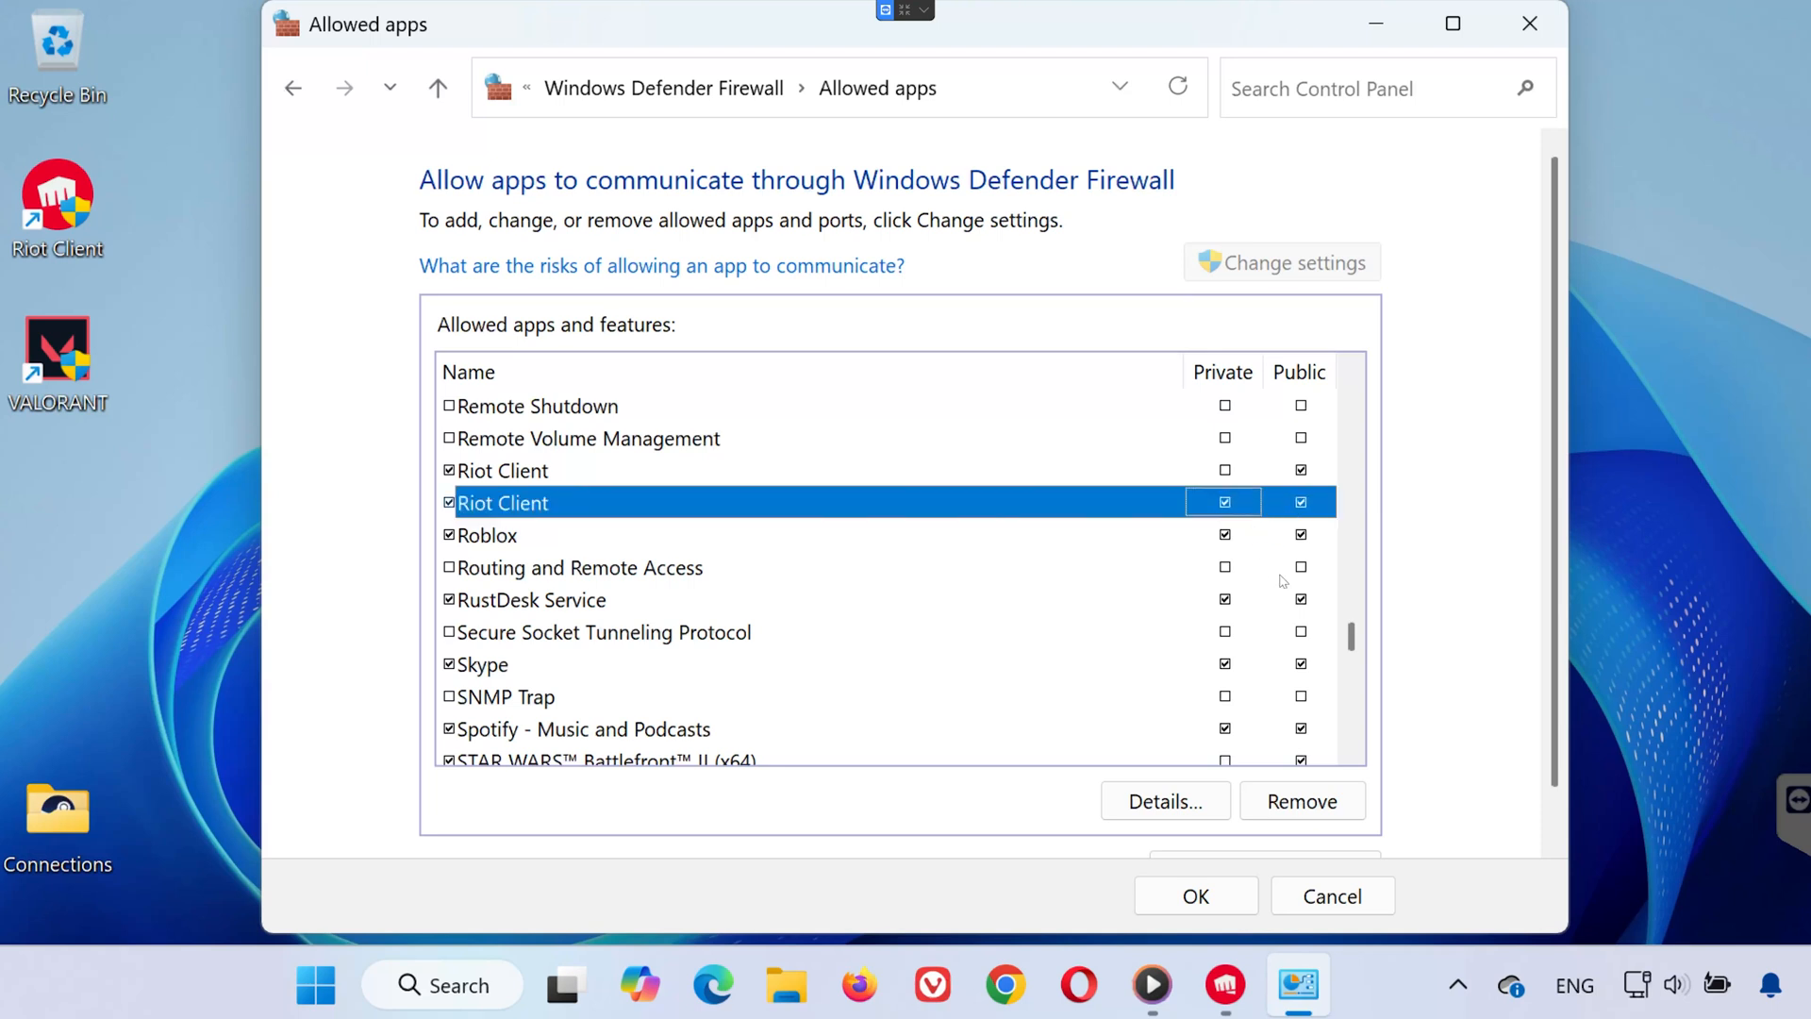
scroll("down", 3)
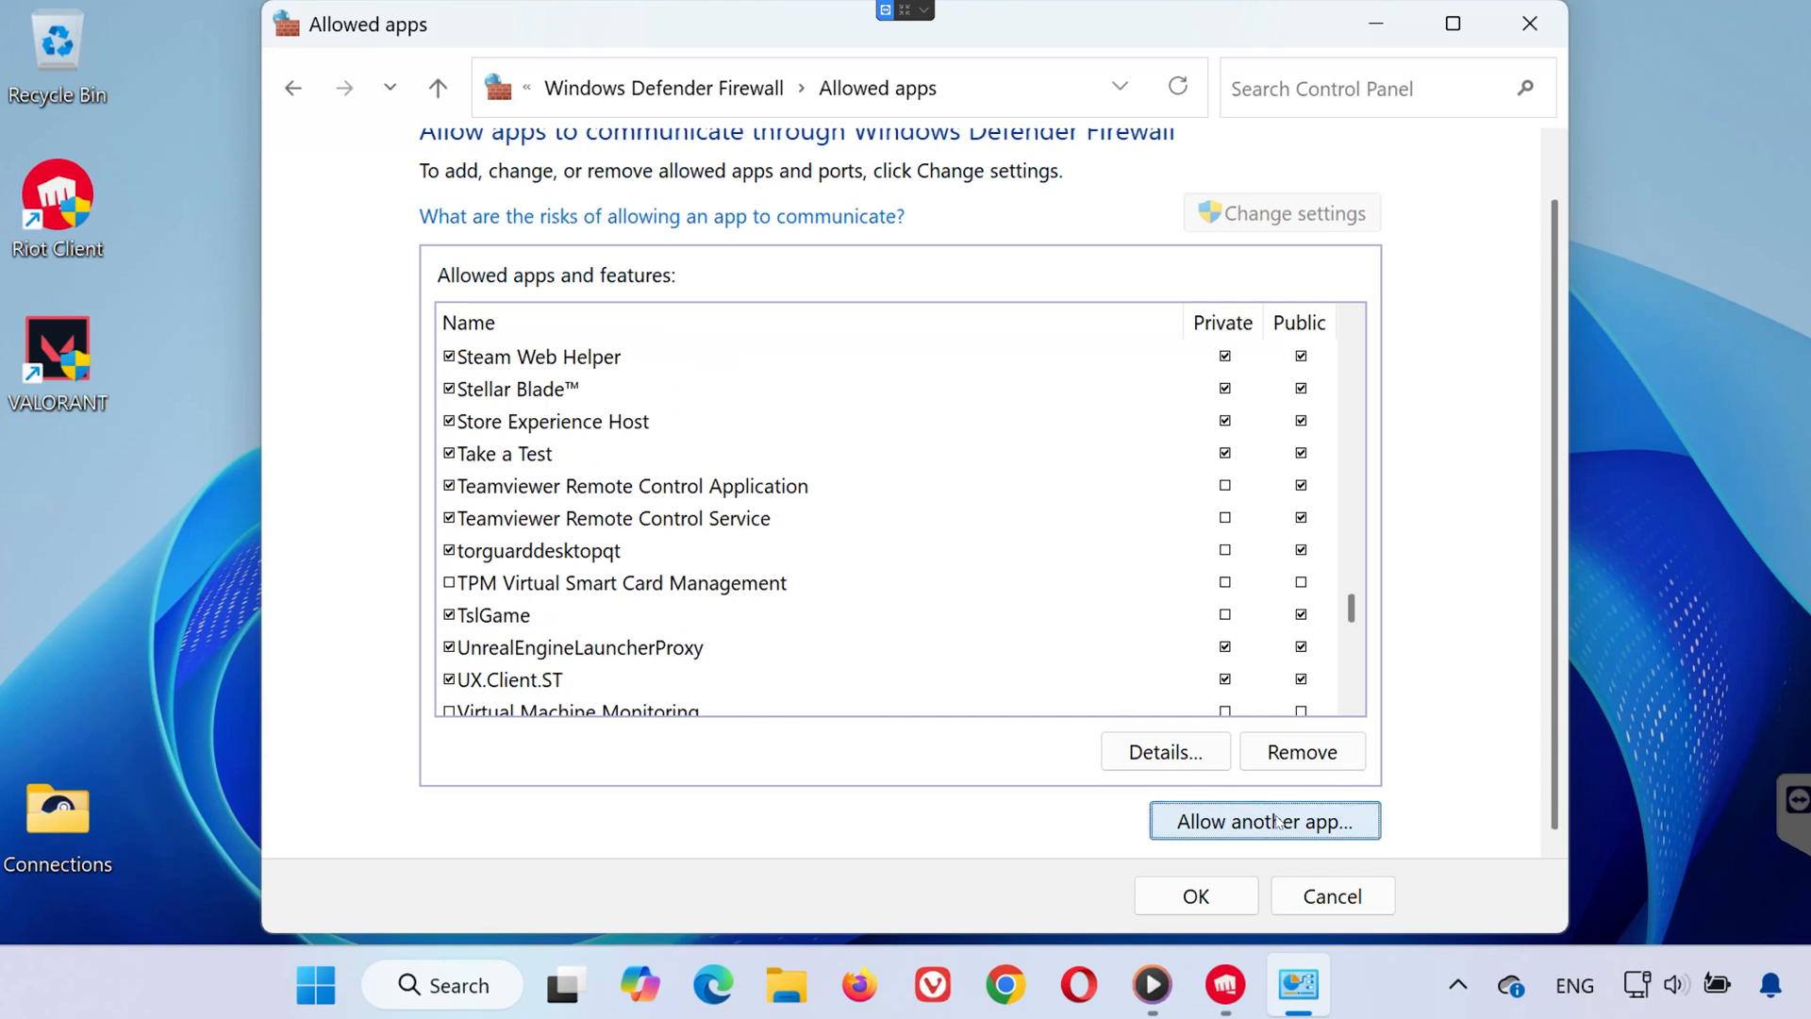
Add RiotClientServices.exe as an allowed firewall app on private networks and confirm with OK.
left_click(1264, 822)
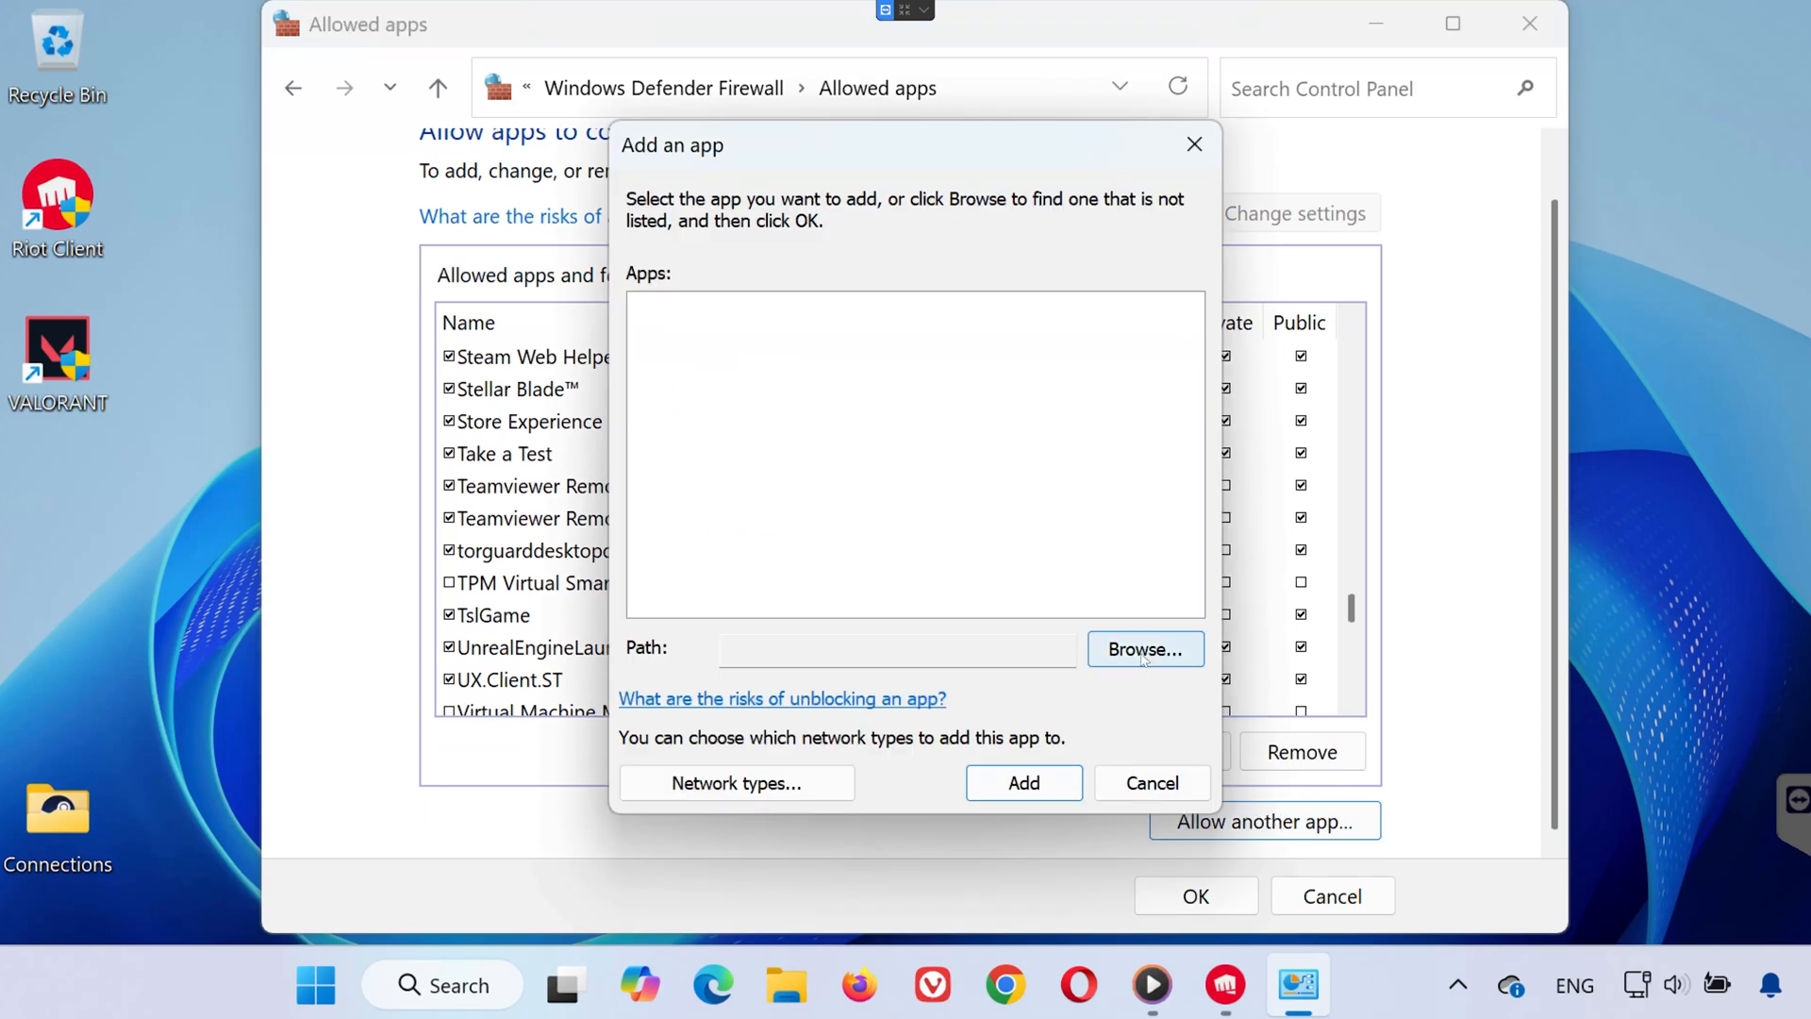
left_click(1144, 648)
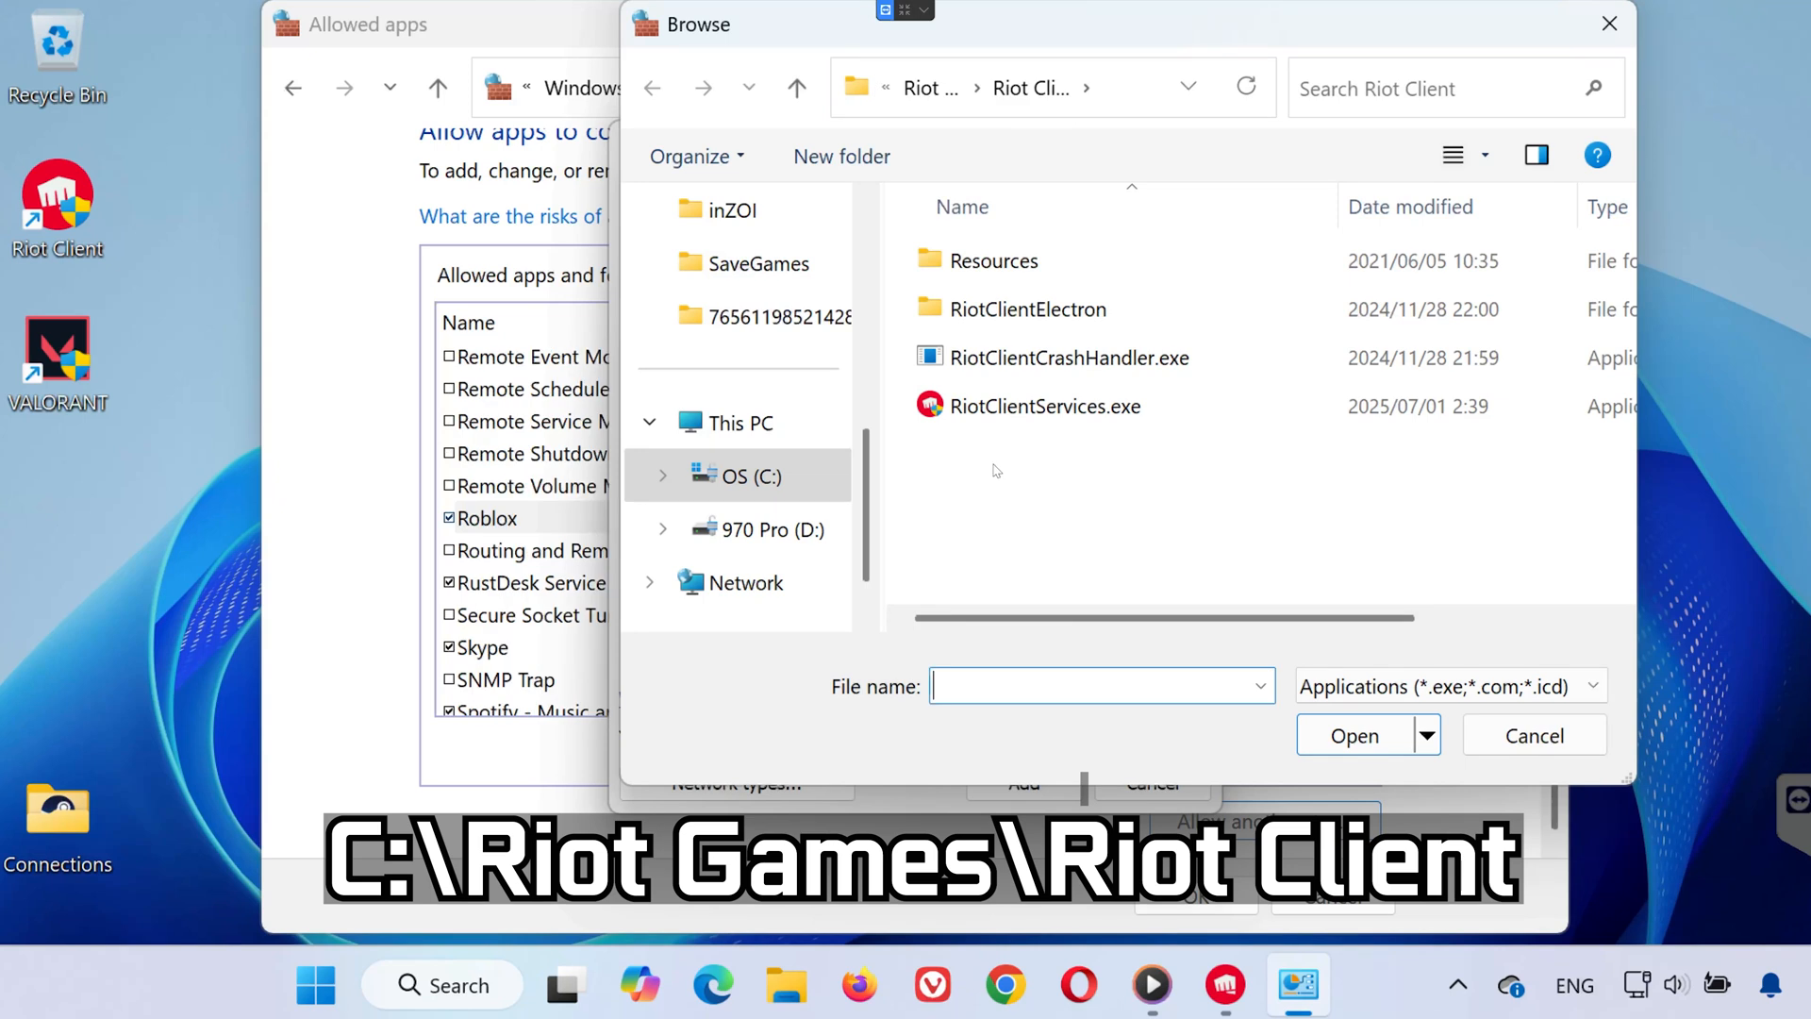
left_click(1354, 736)
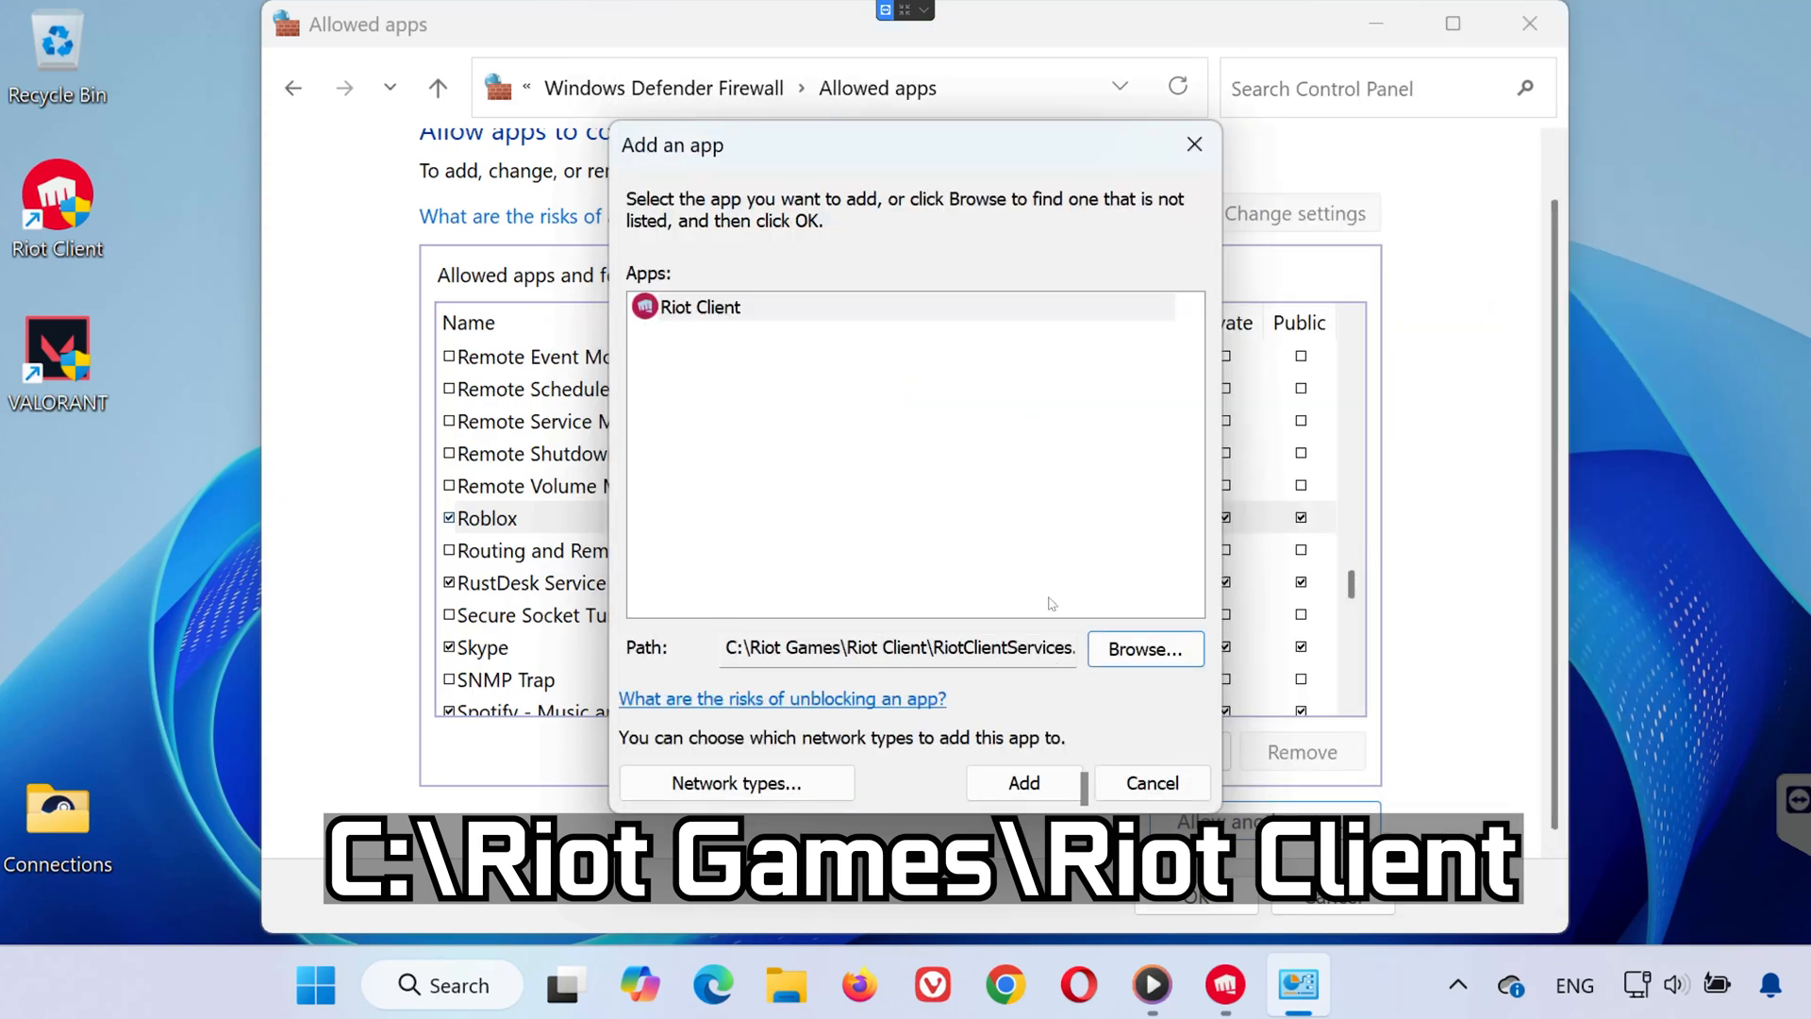
left_click(1020, 783)
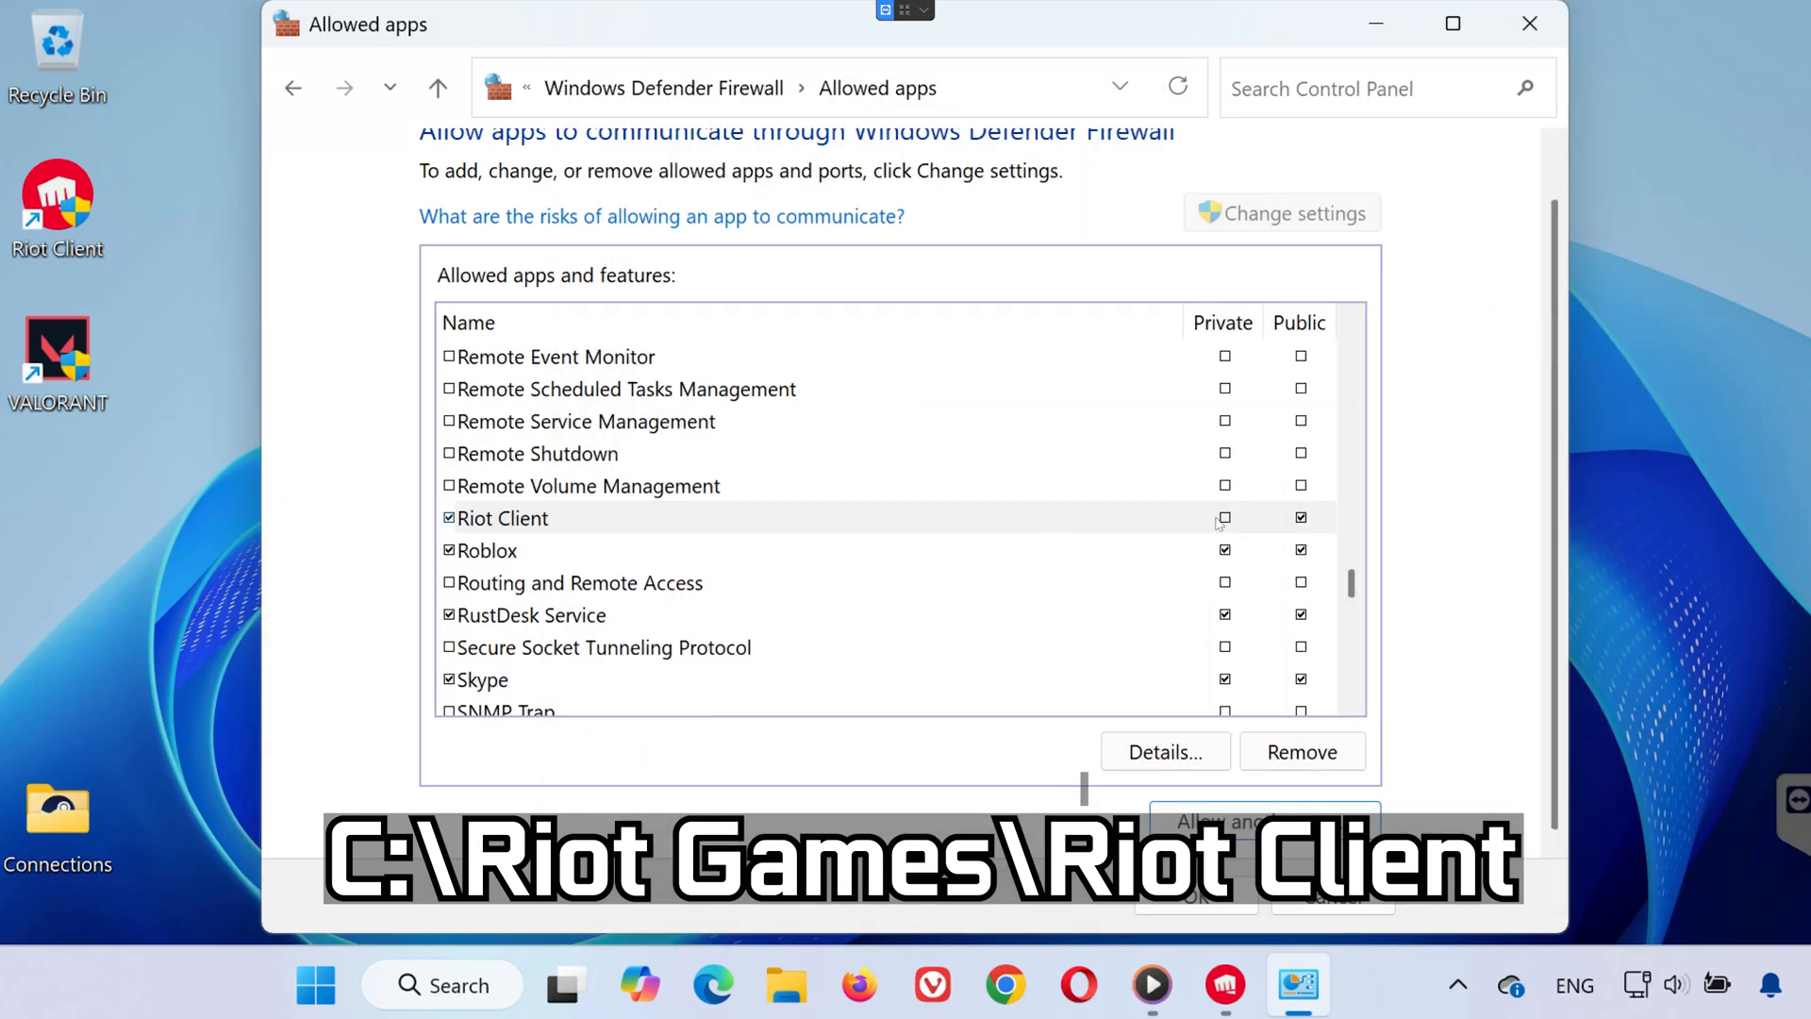
left_click(1224, 518)
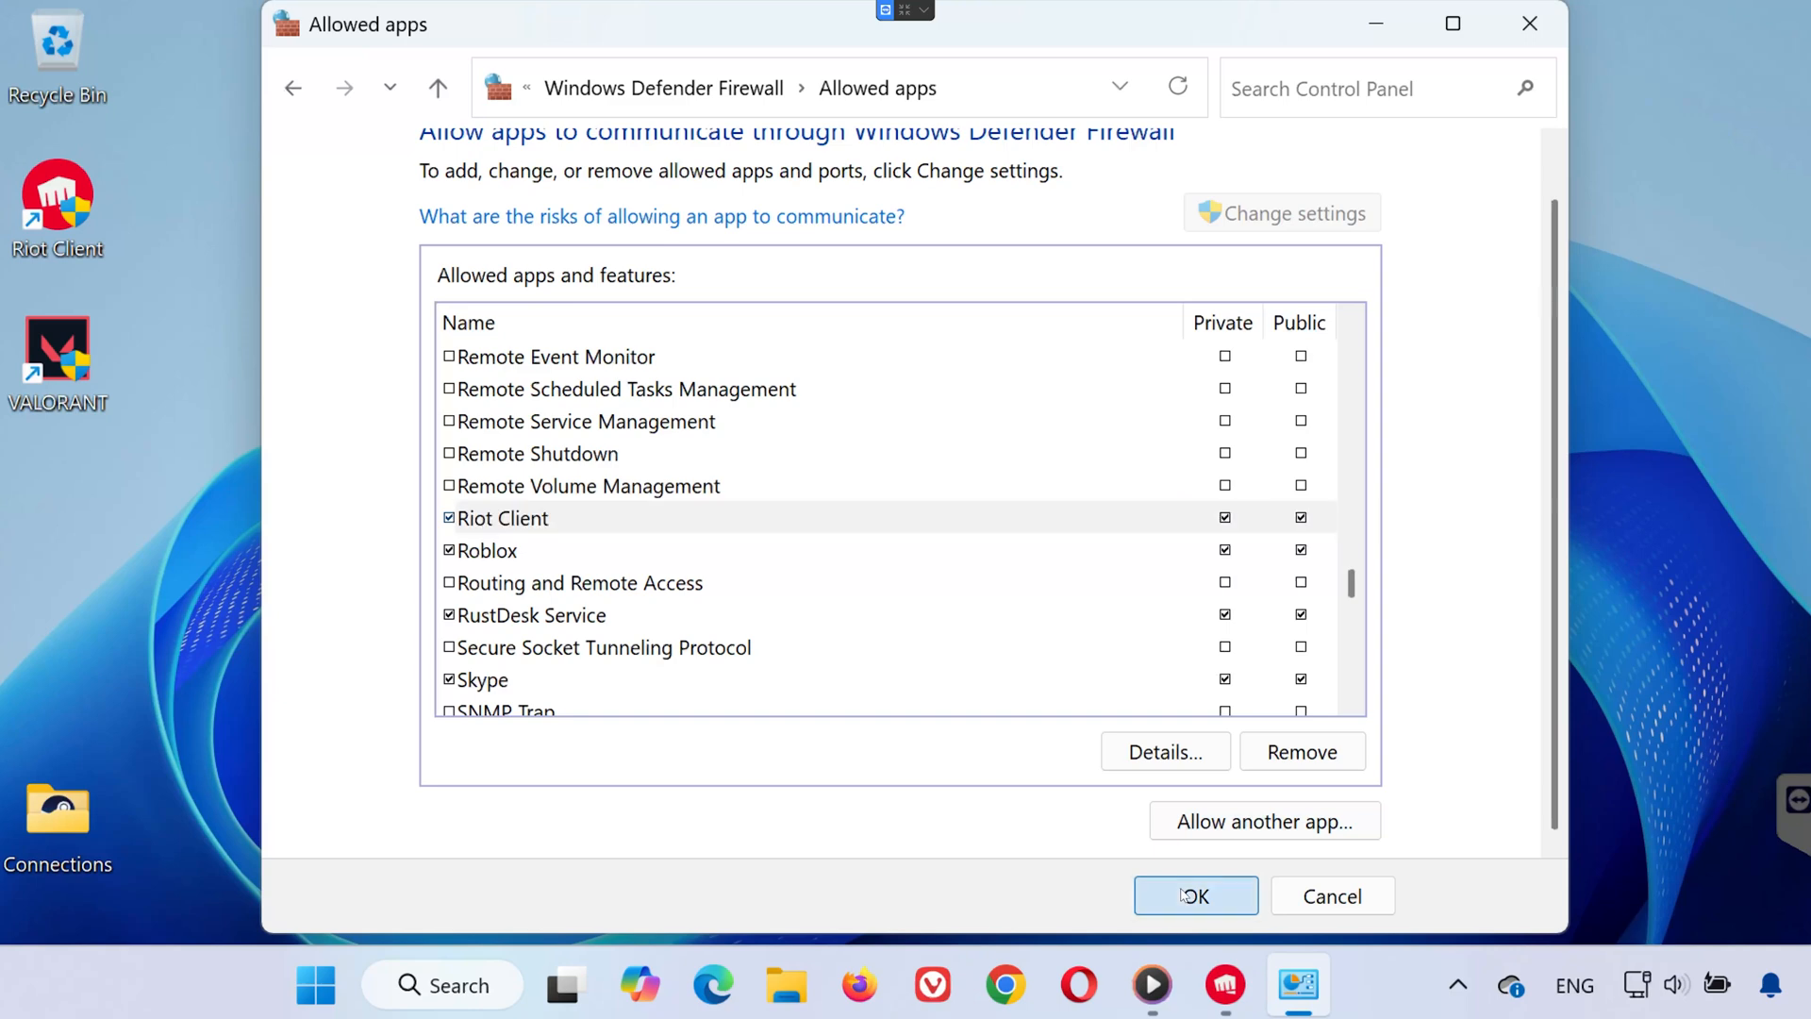
left_click(1195, 895)
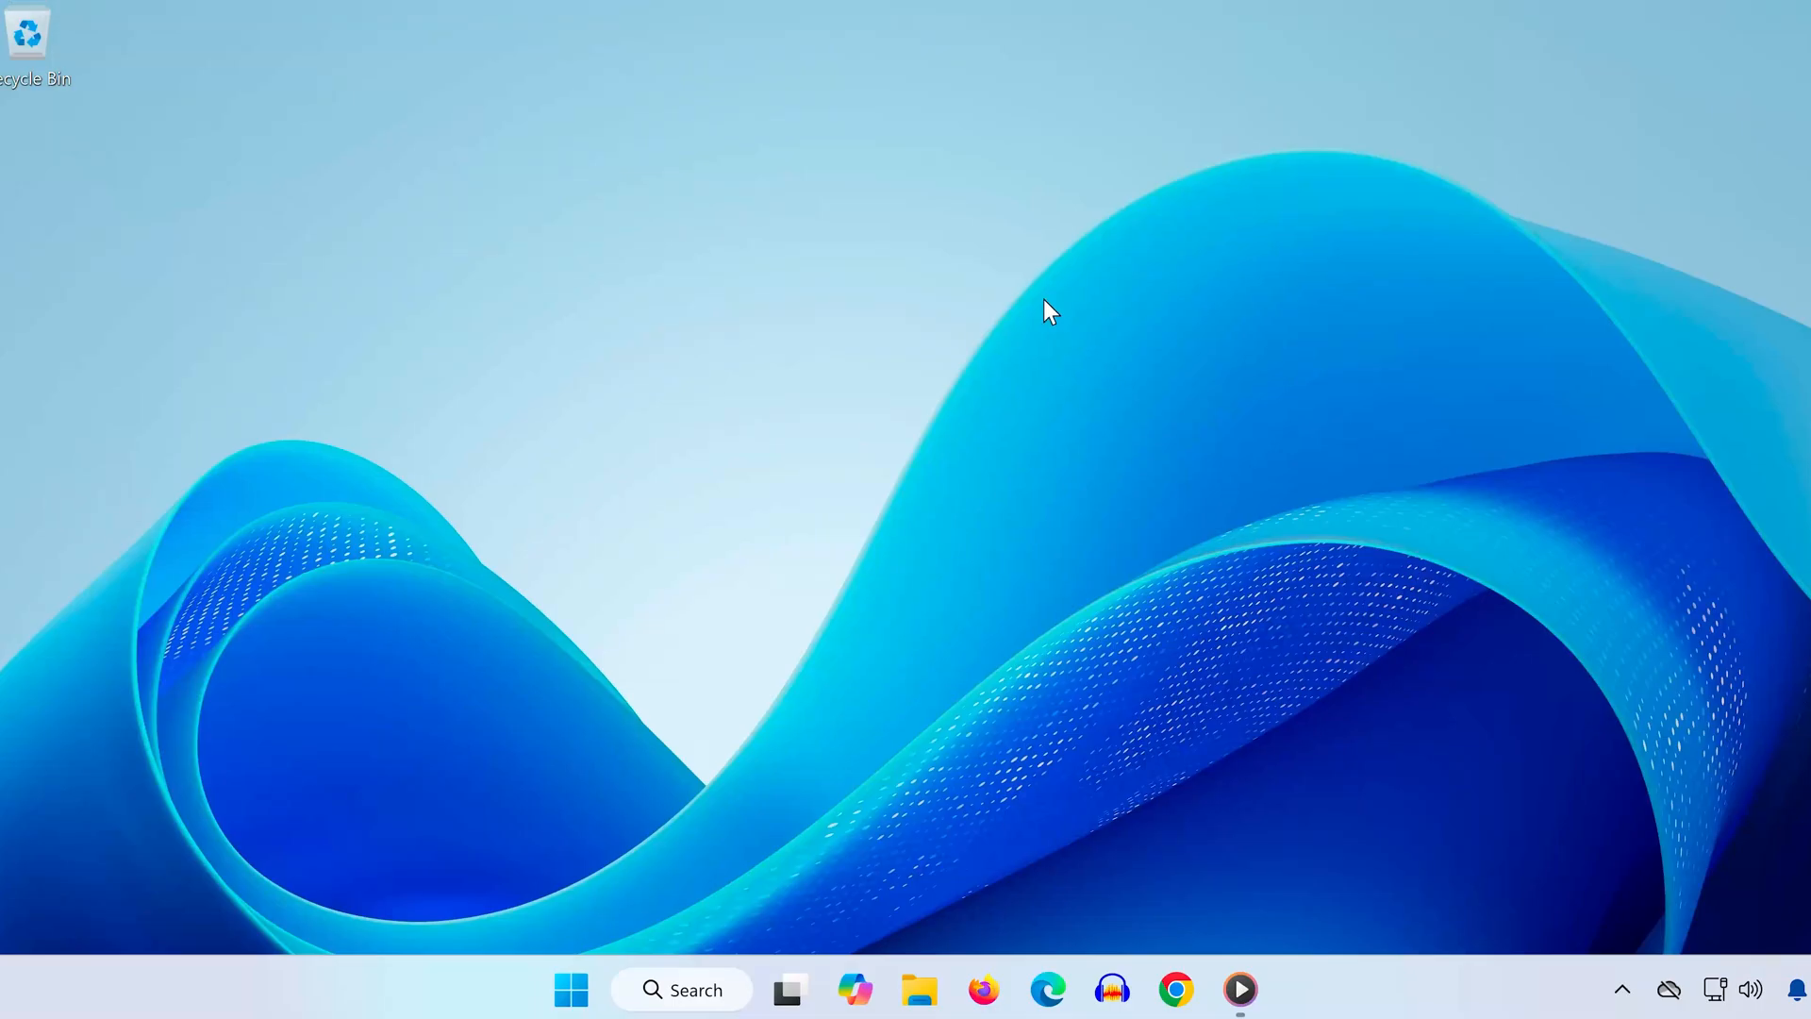
mouse_move(1035, 319)
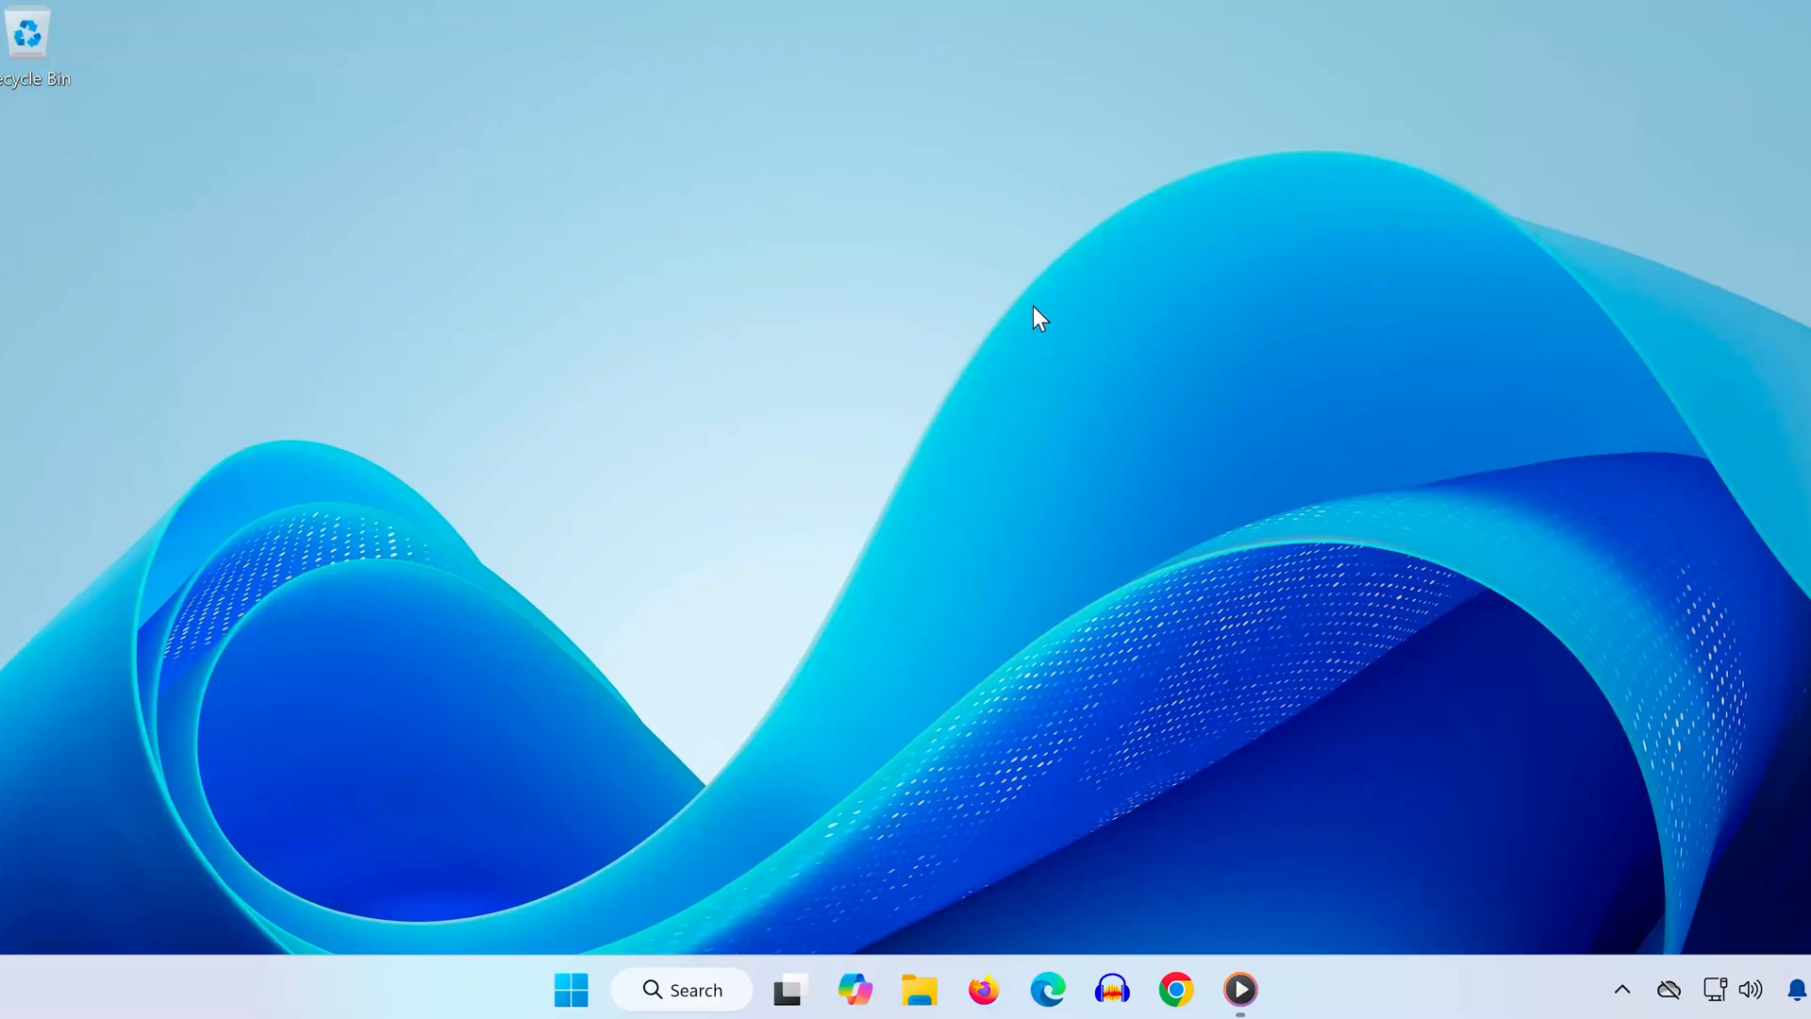
mouse_move(814, 523)
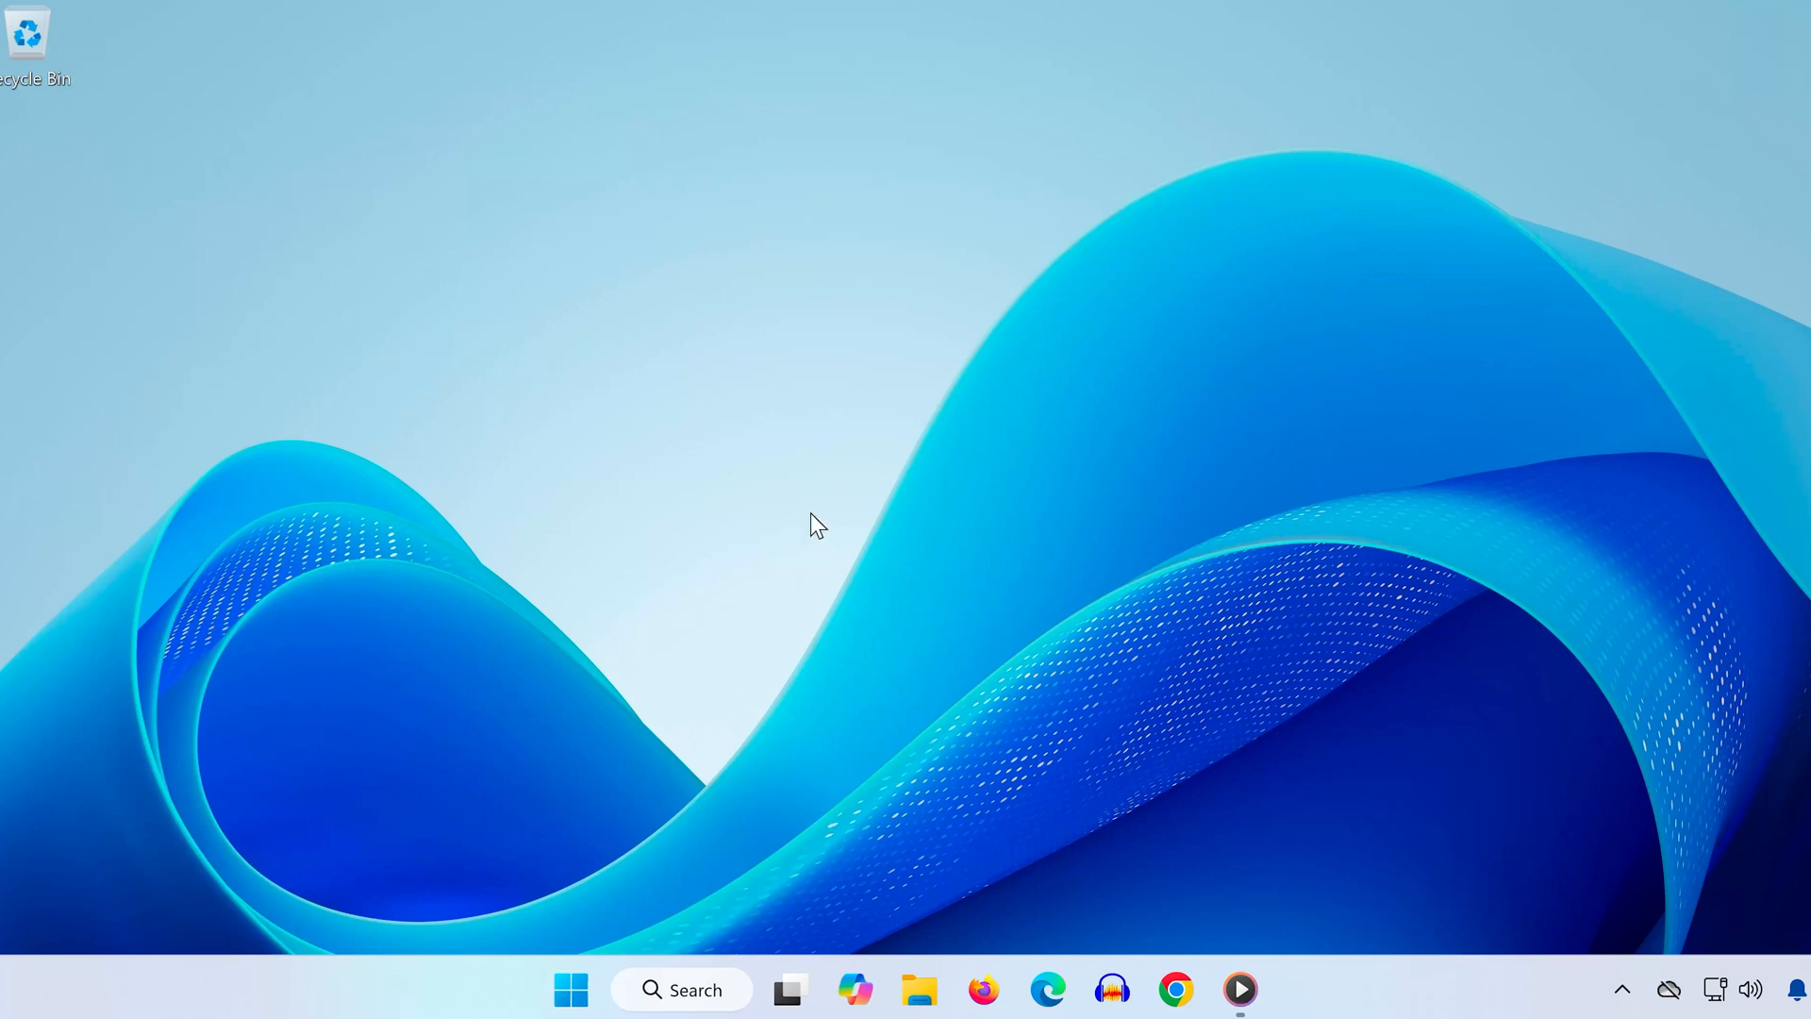
Search Start for 'cmd' and run Command Prompt as administrator, approving UAC.
left_click(570, 989)
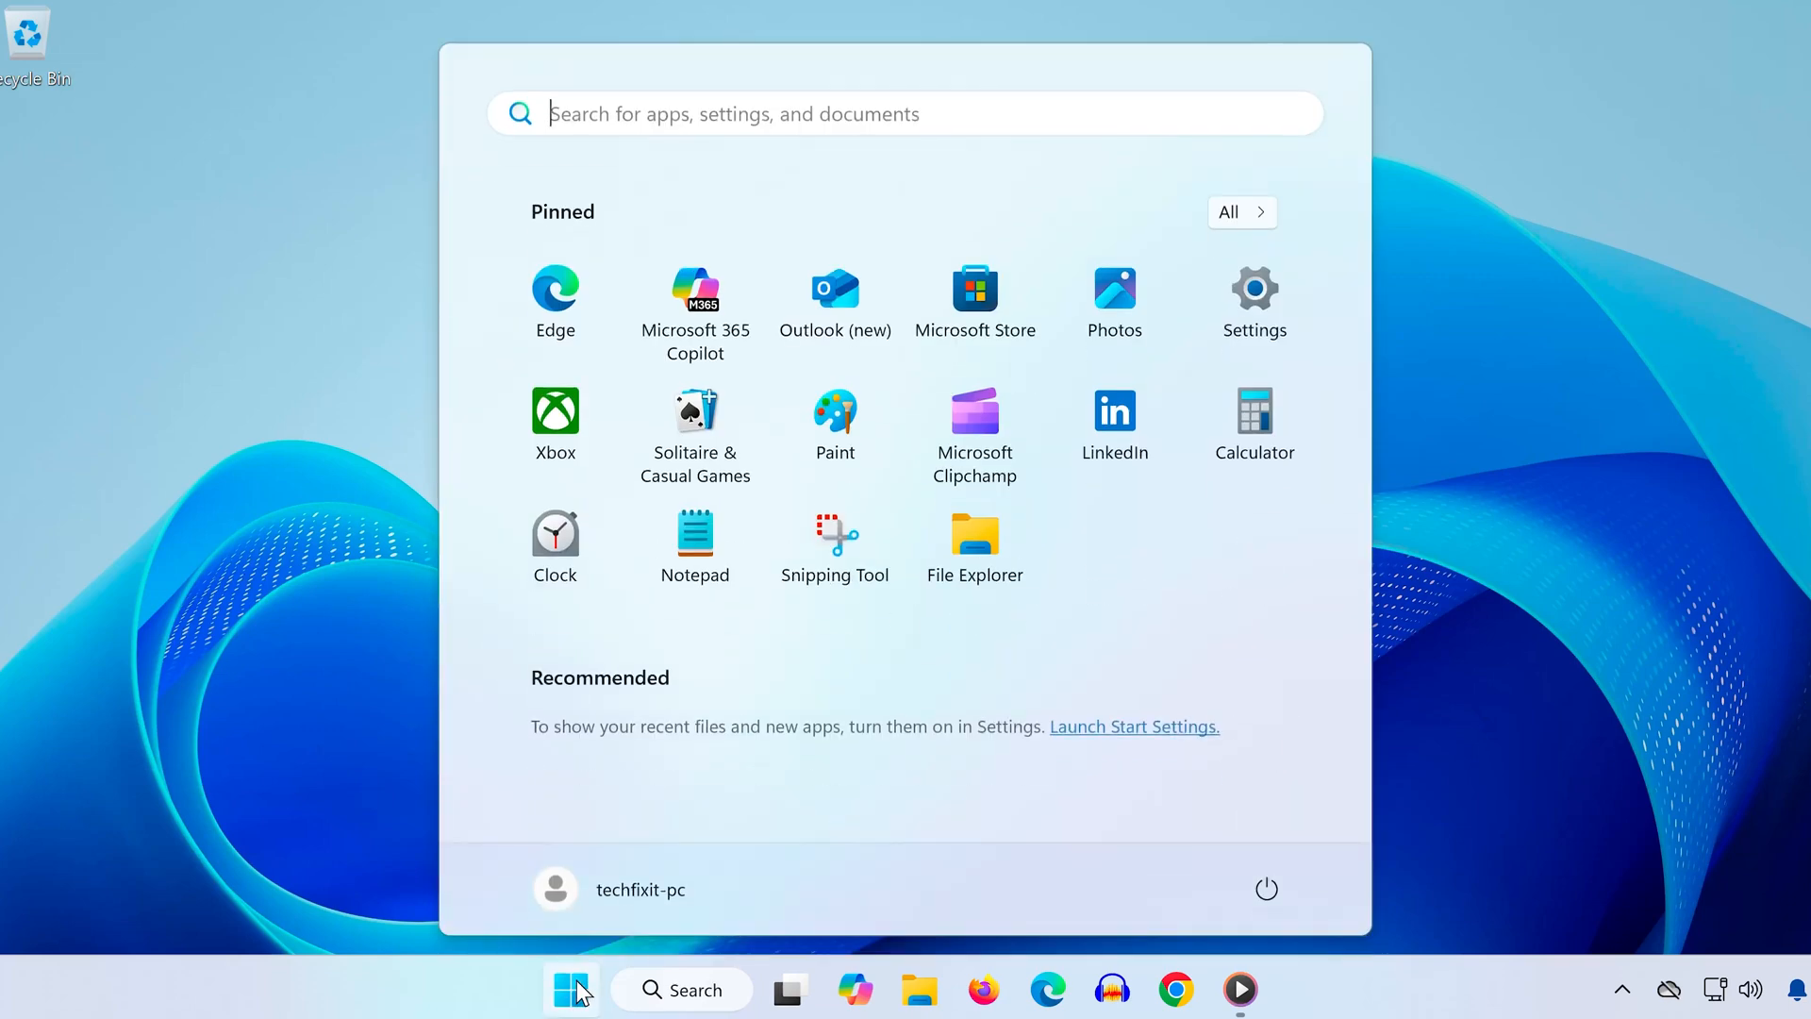
type("cmd")
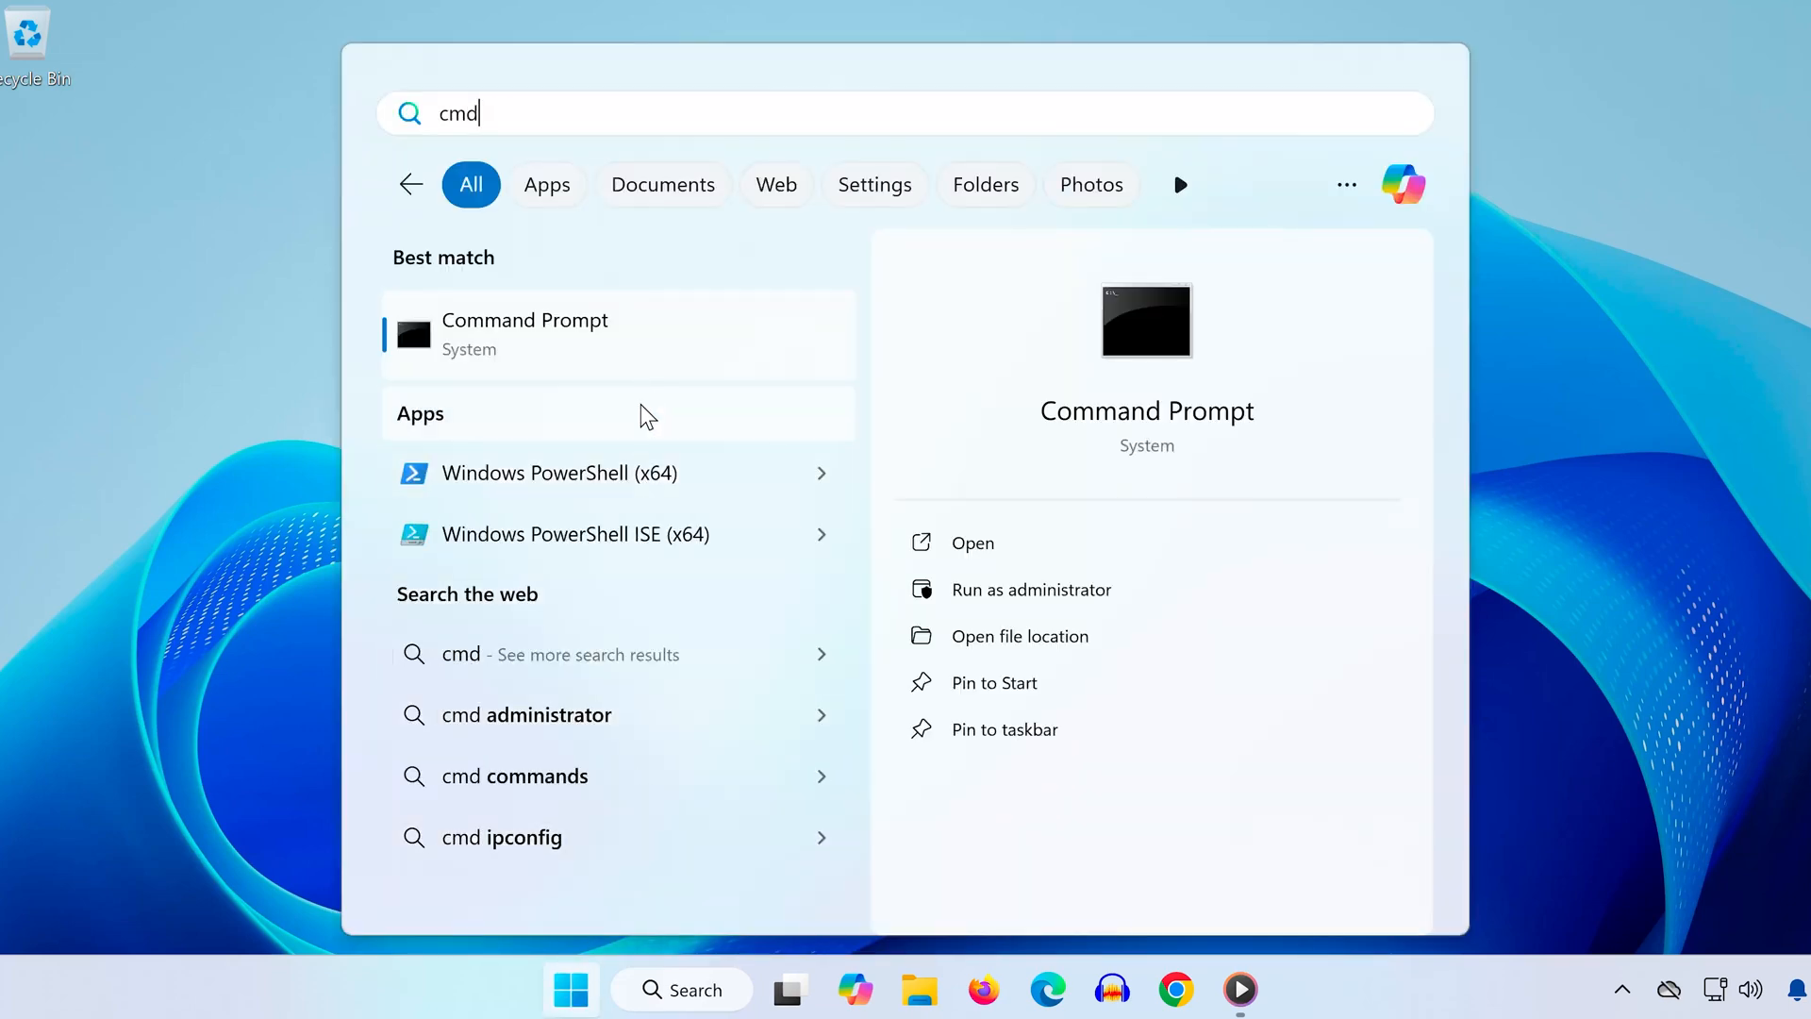
right_click(524, 333)
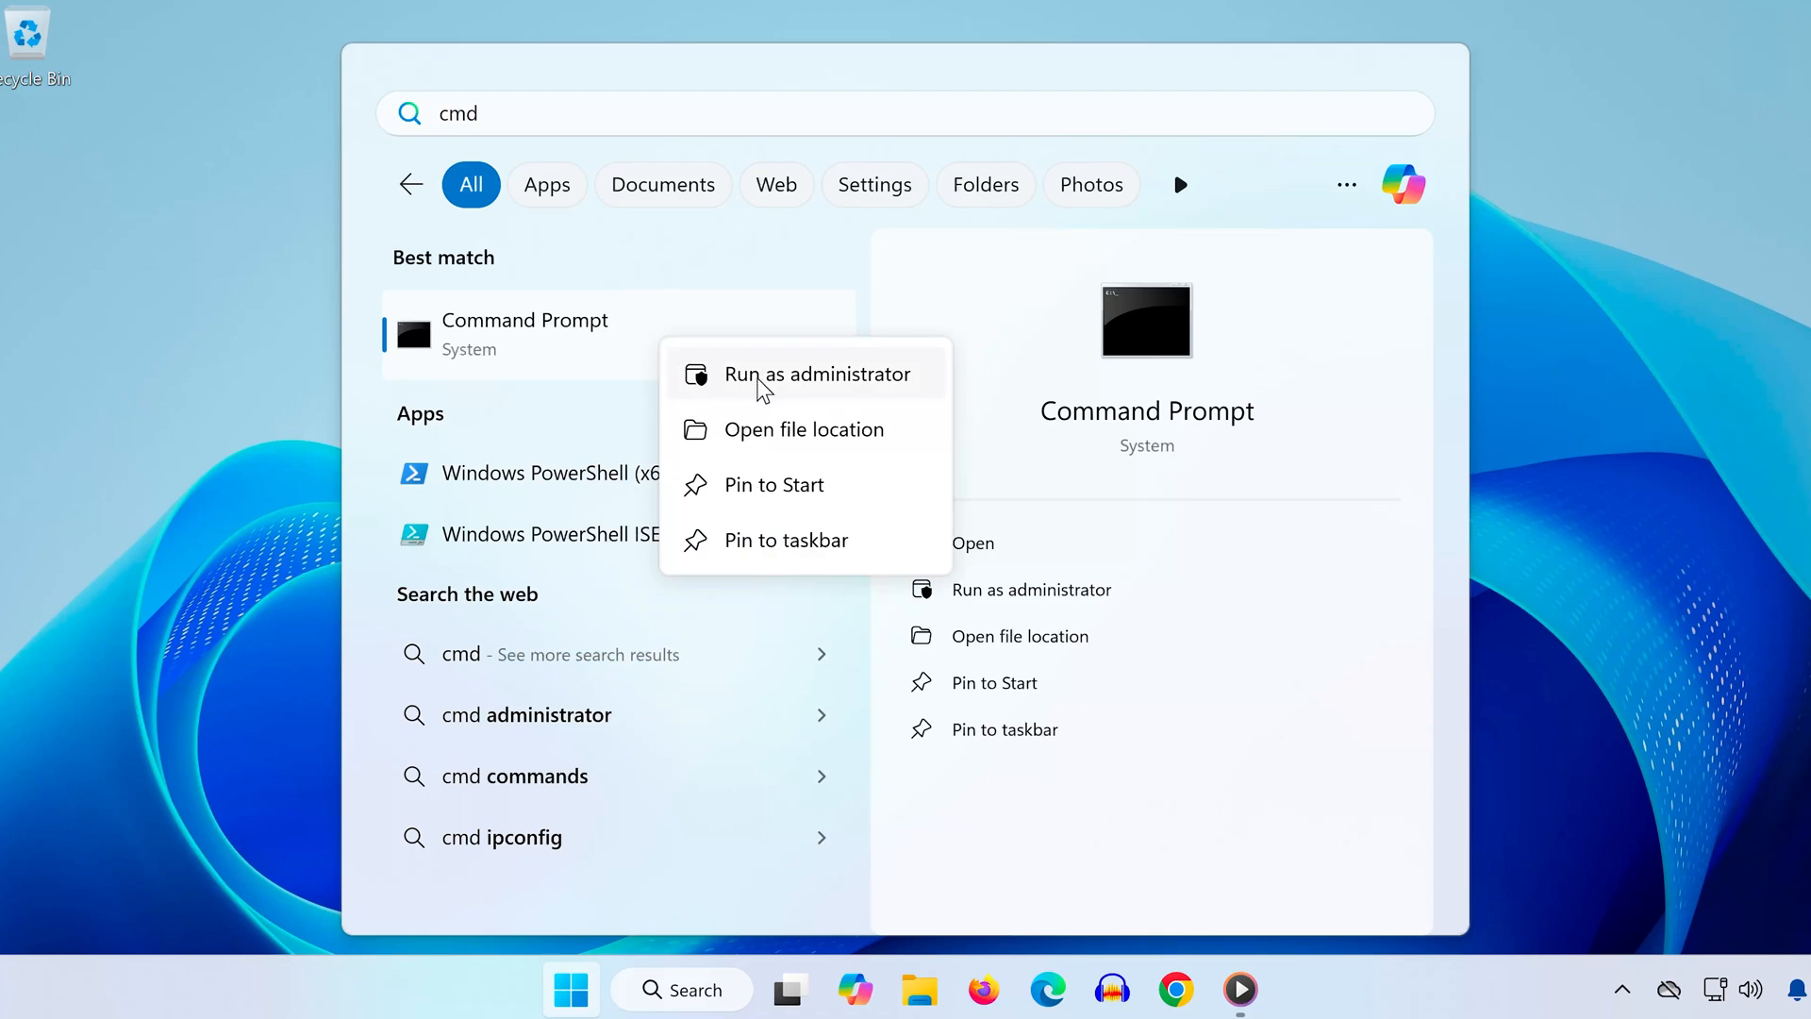
left_click(819, 373)
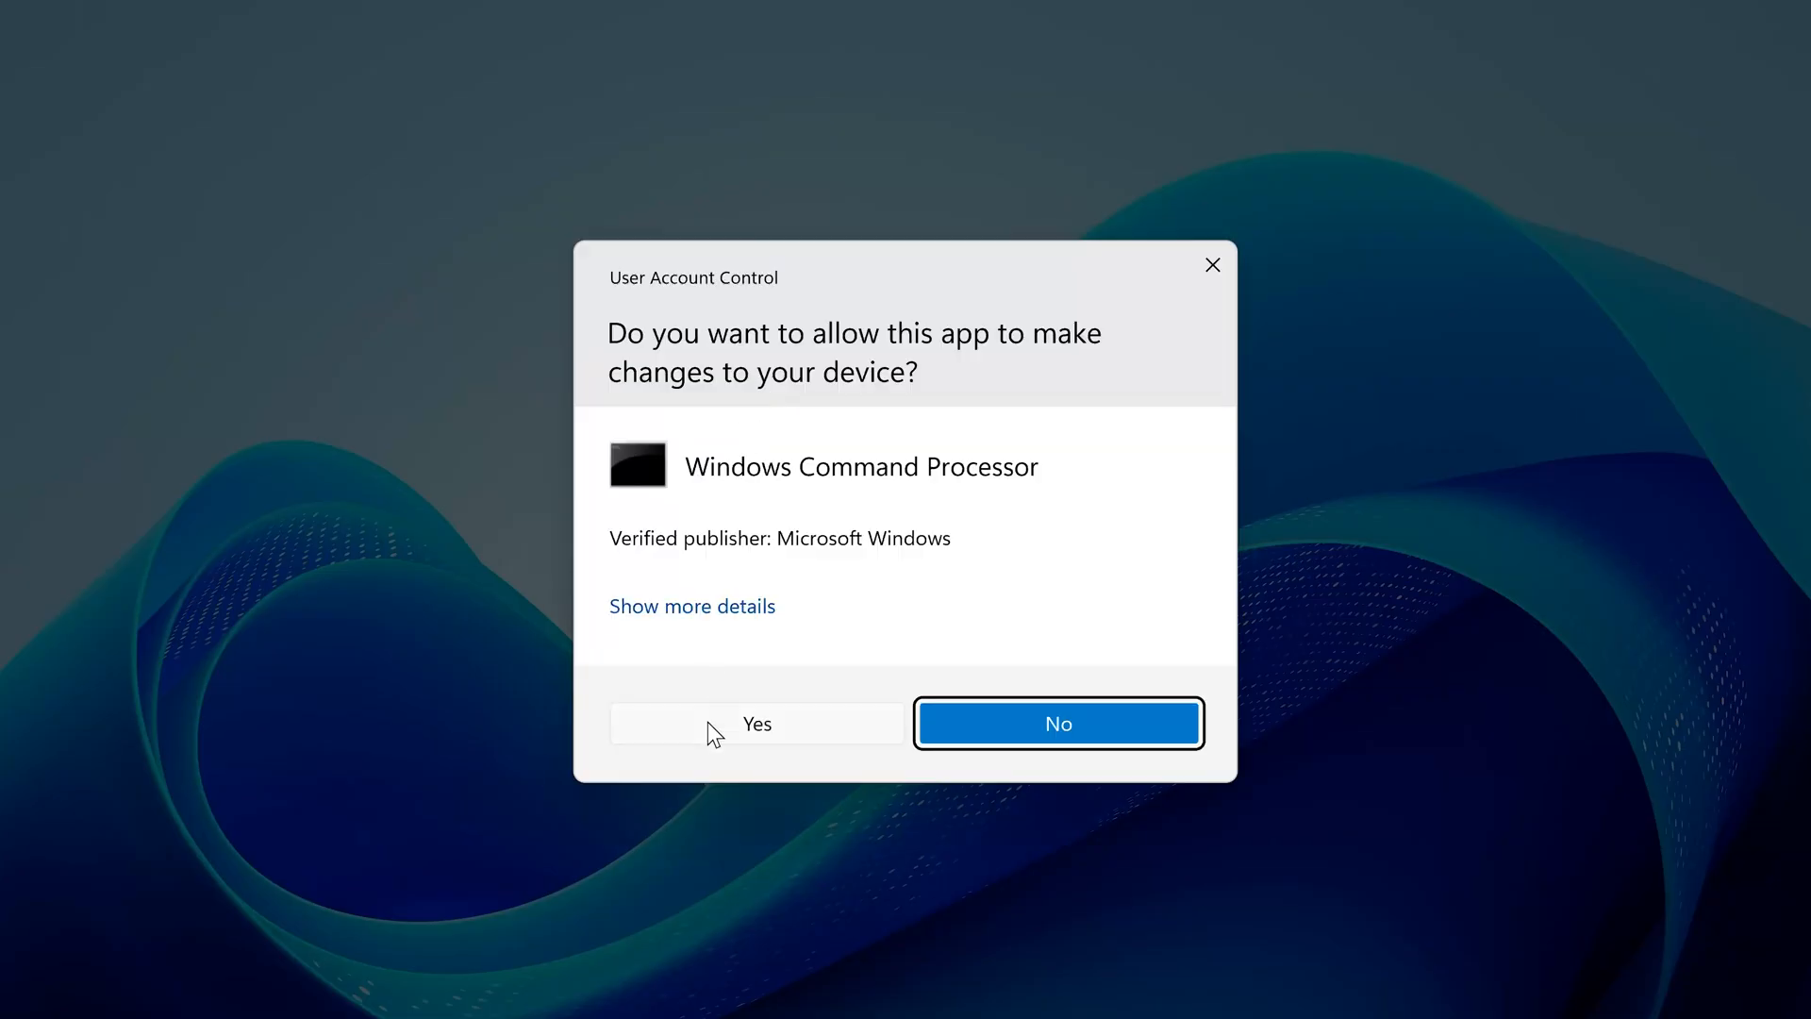
left_click(756, 723)
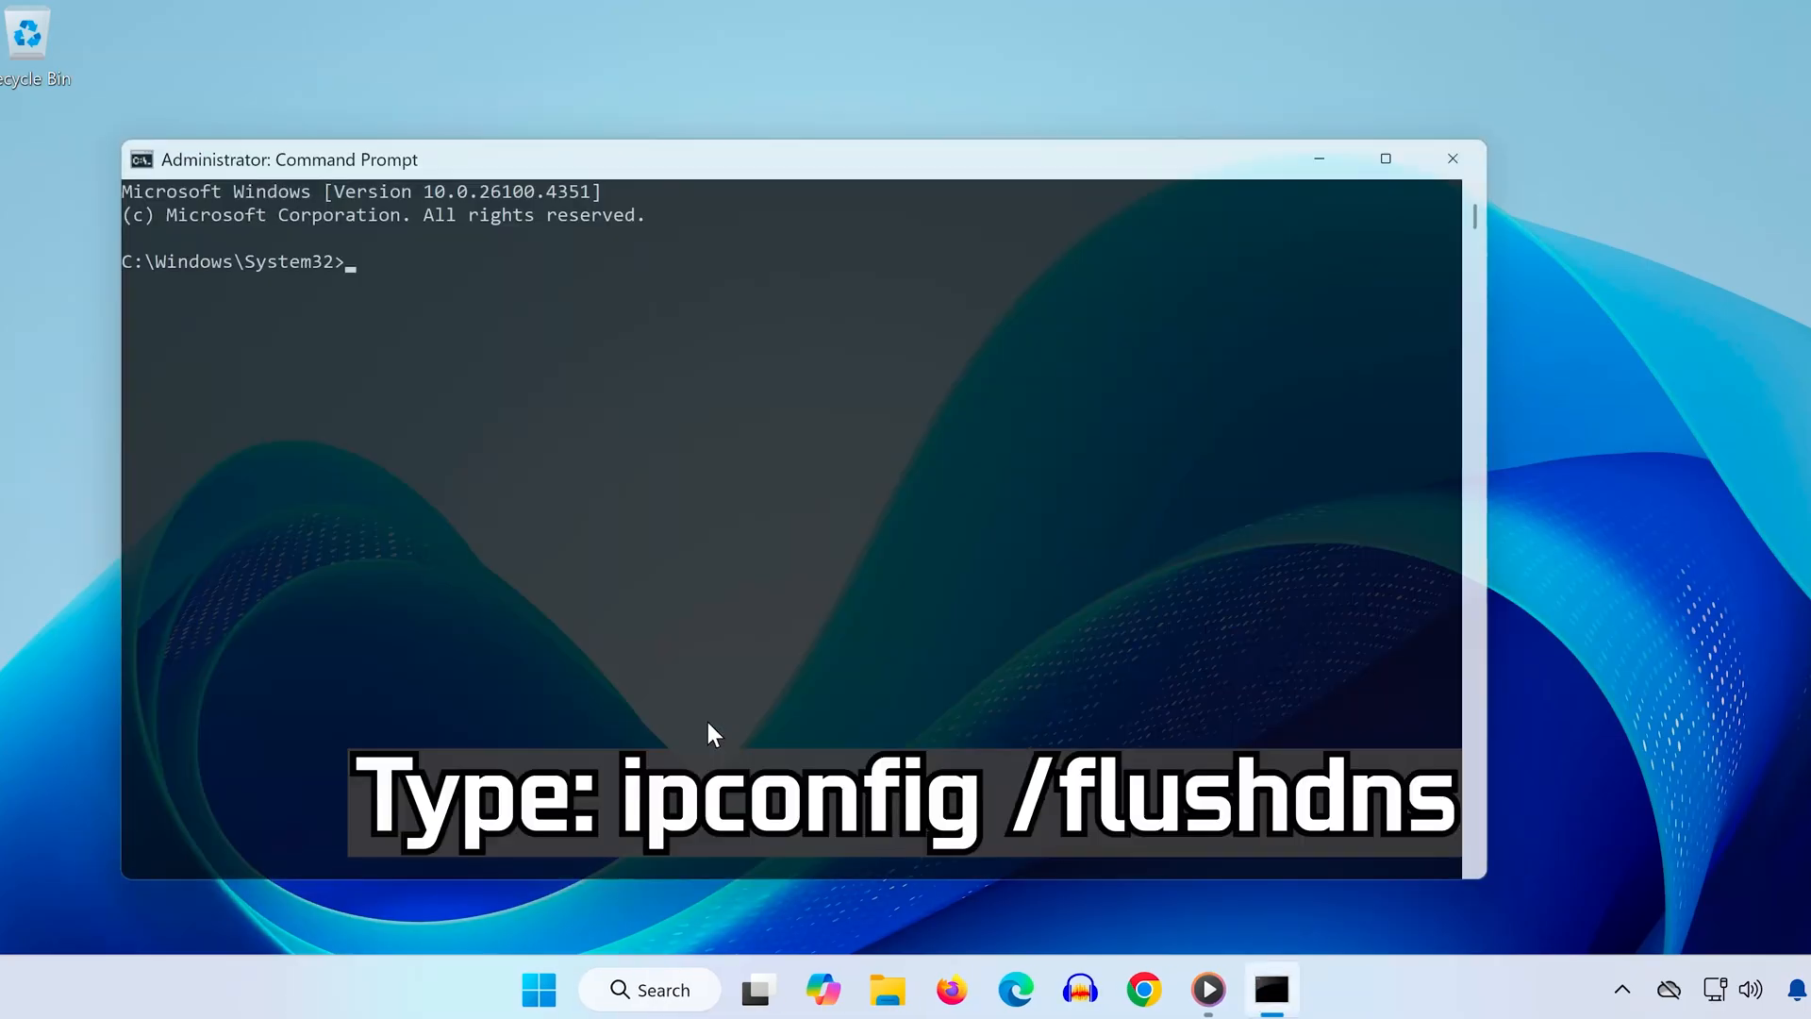
Run ipconfig /flushdns and netsh winsock reset, then close Command Prompt.
type("ipconfig")
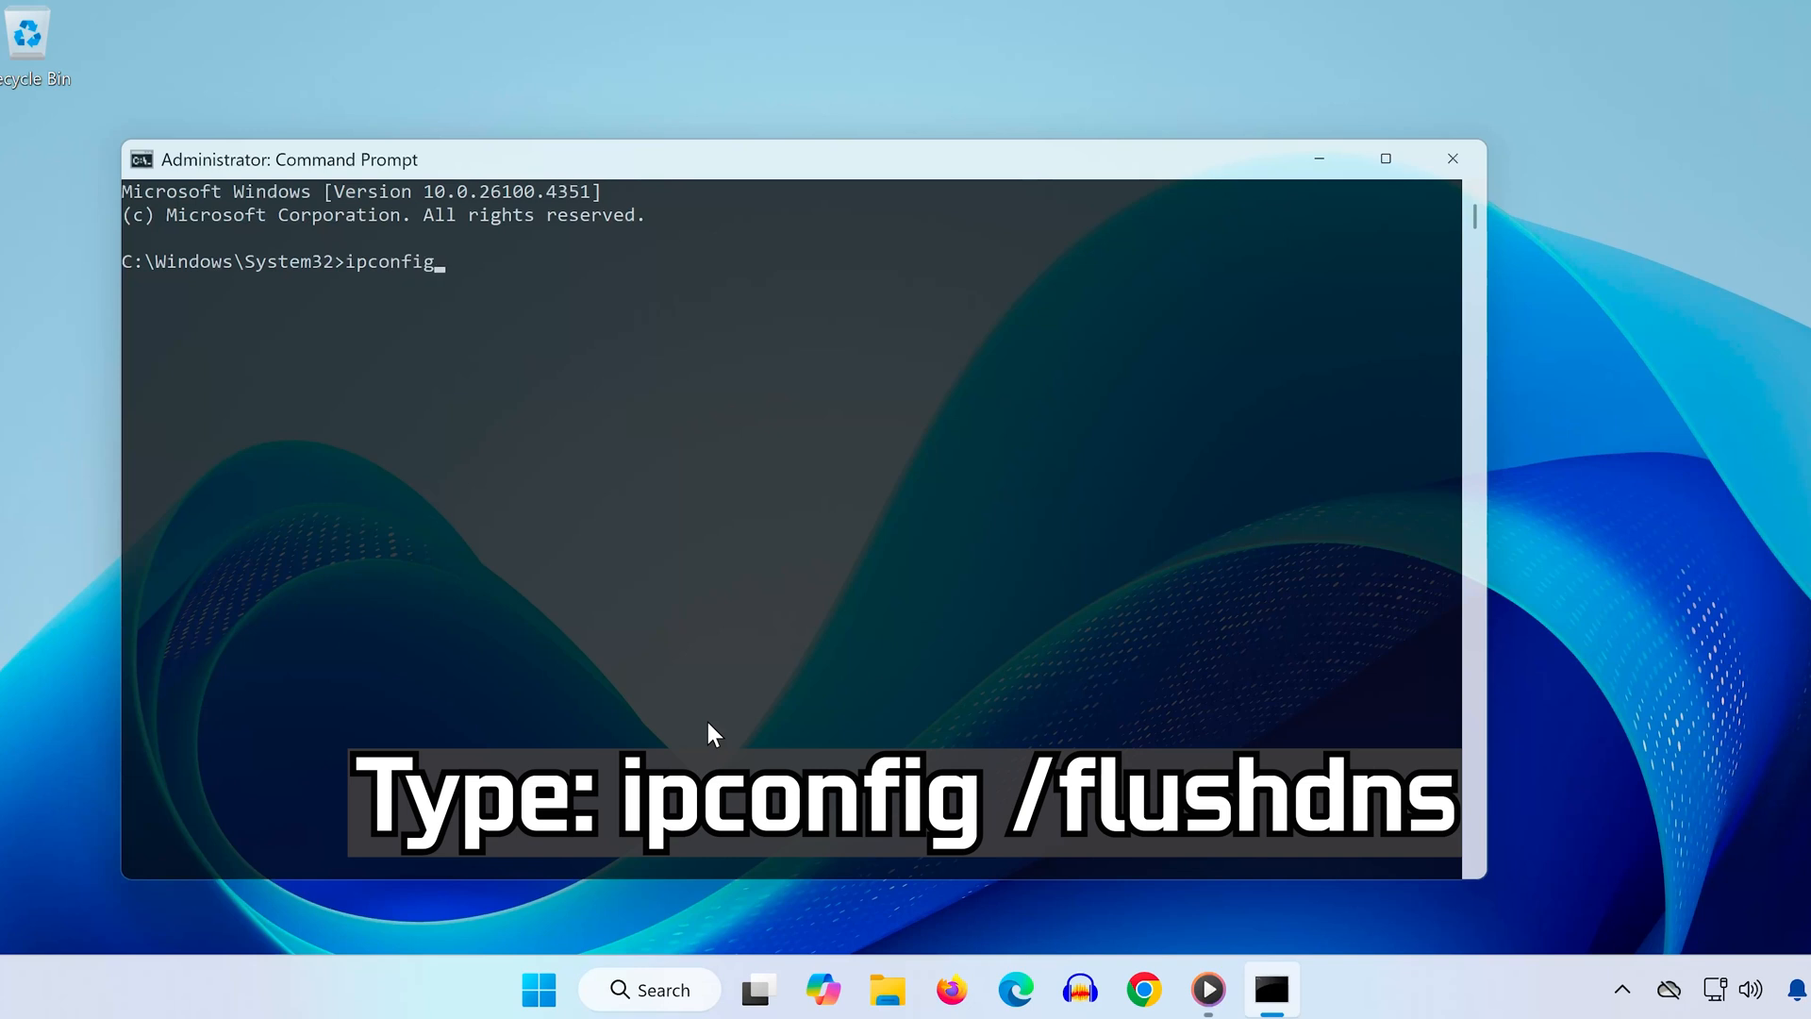
type("/flushdns")
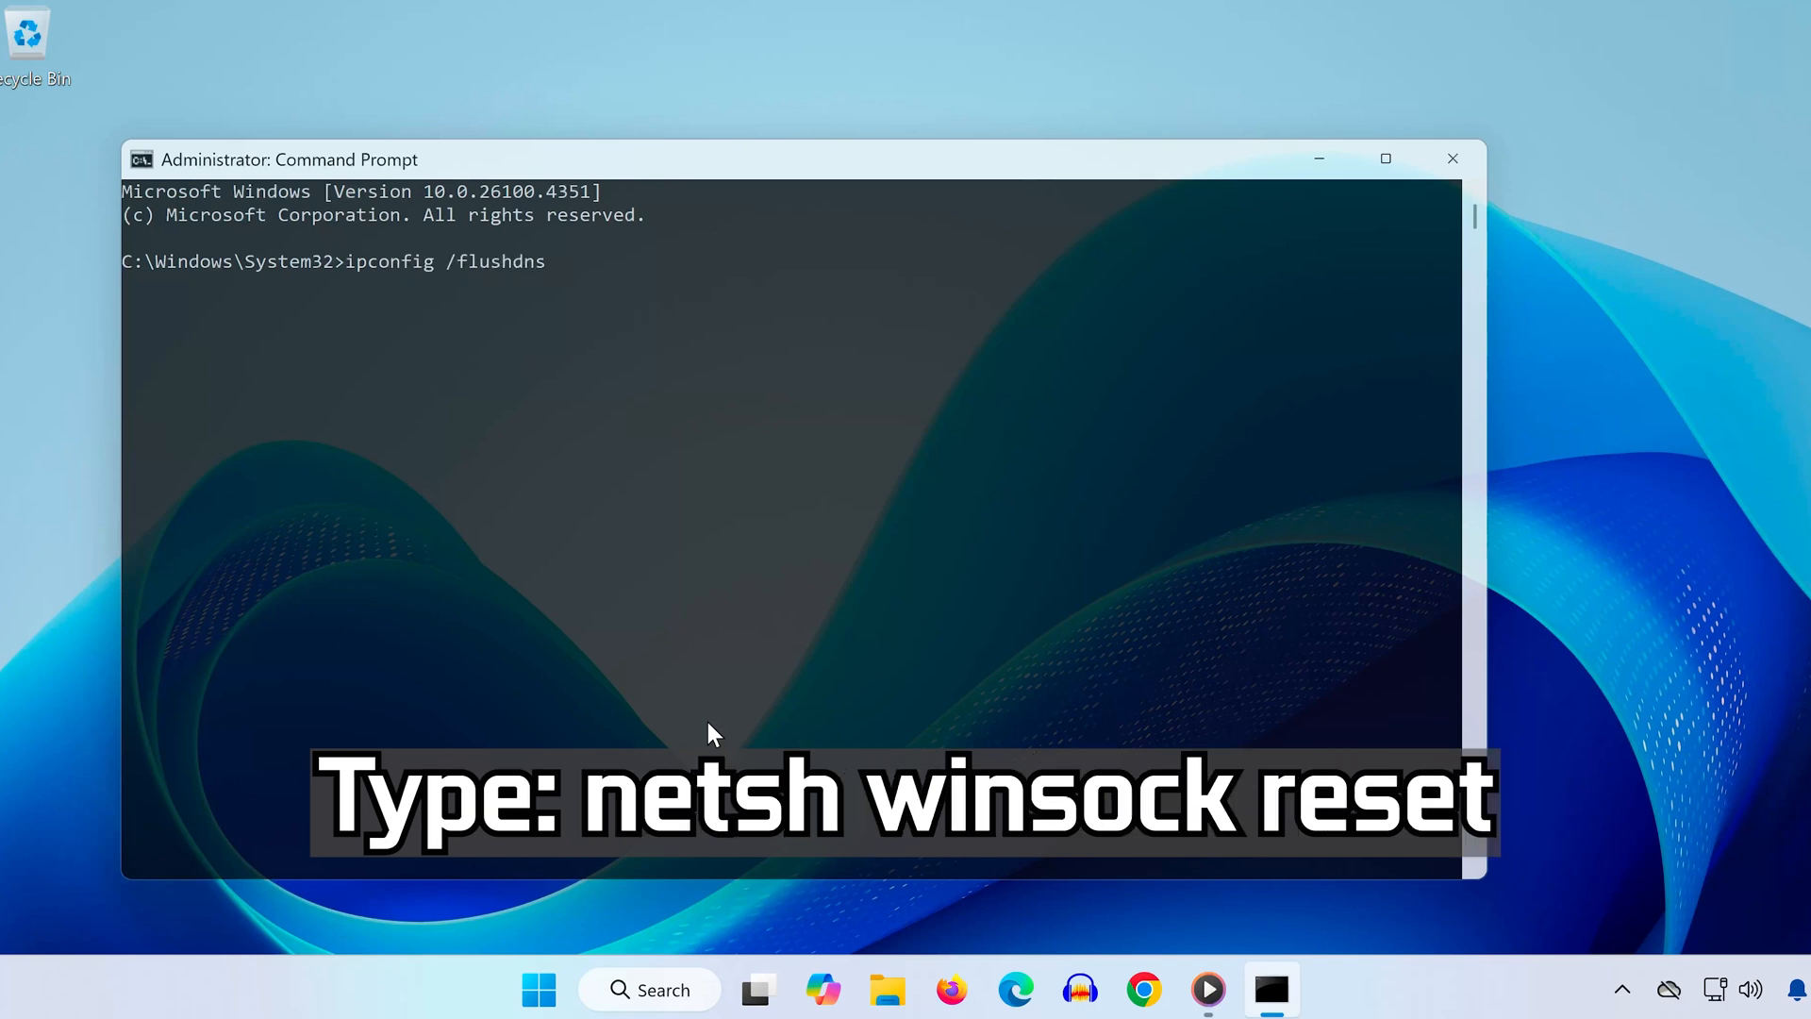
type("netsh winso")
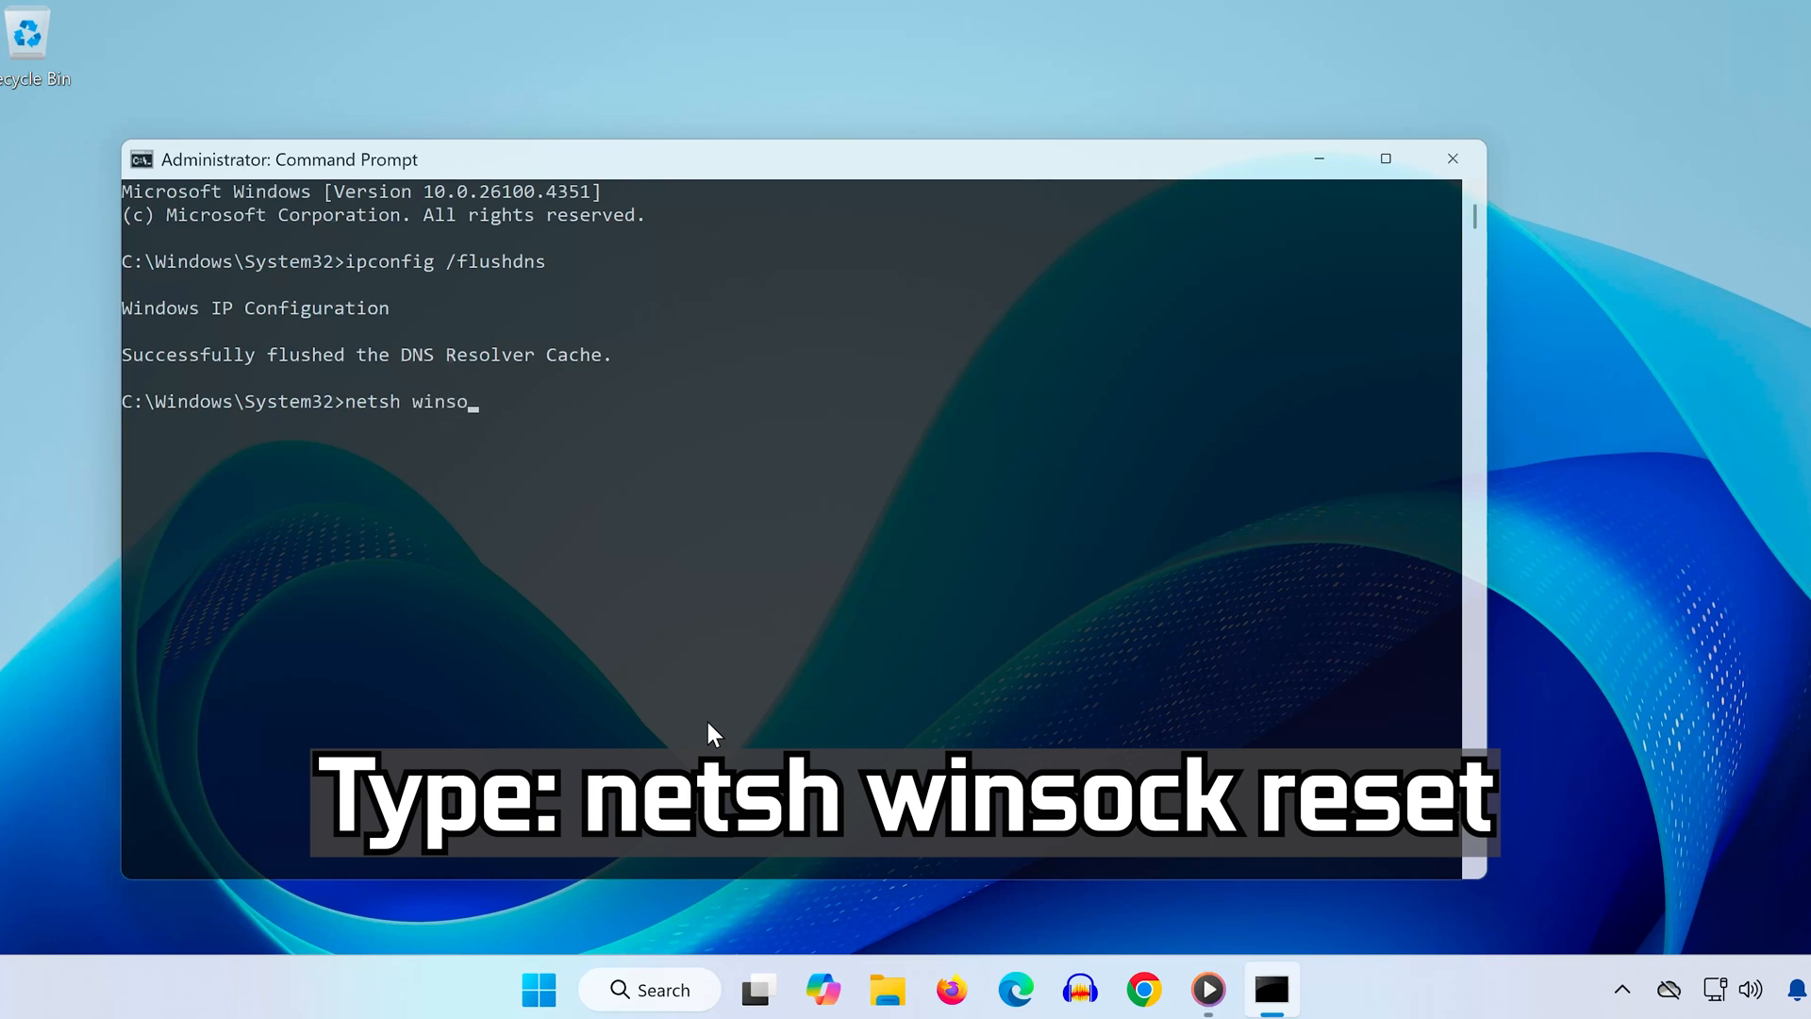
key("enter")
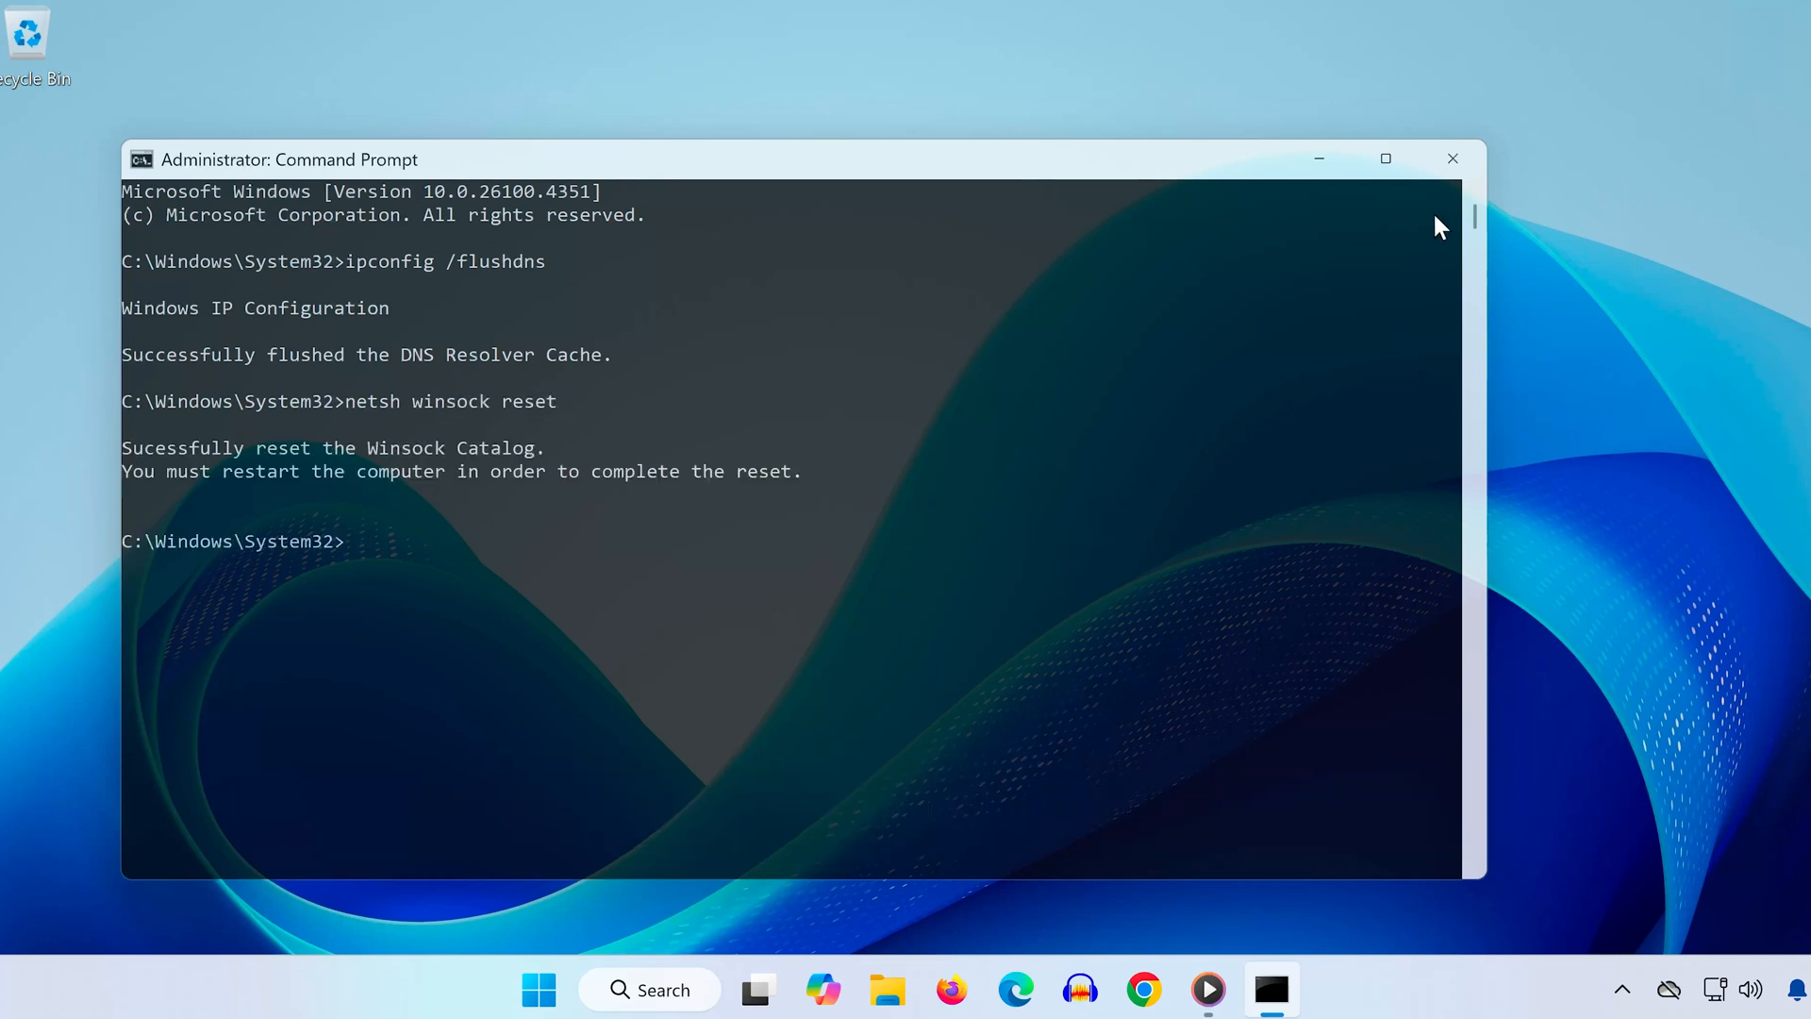
left_click(1451, 158)
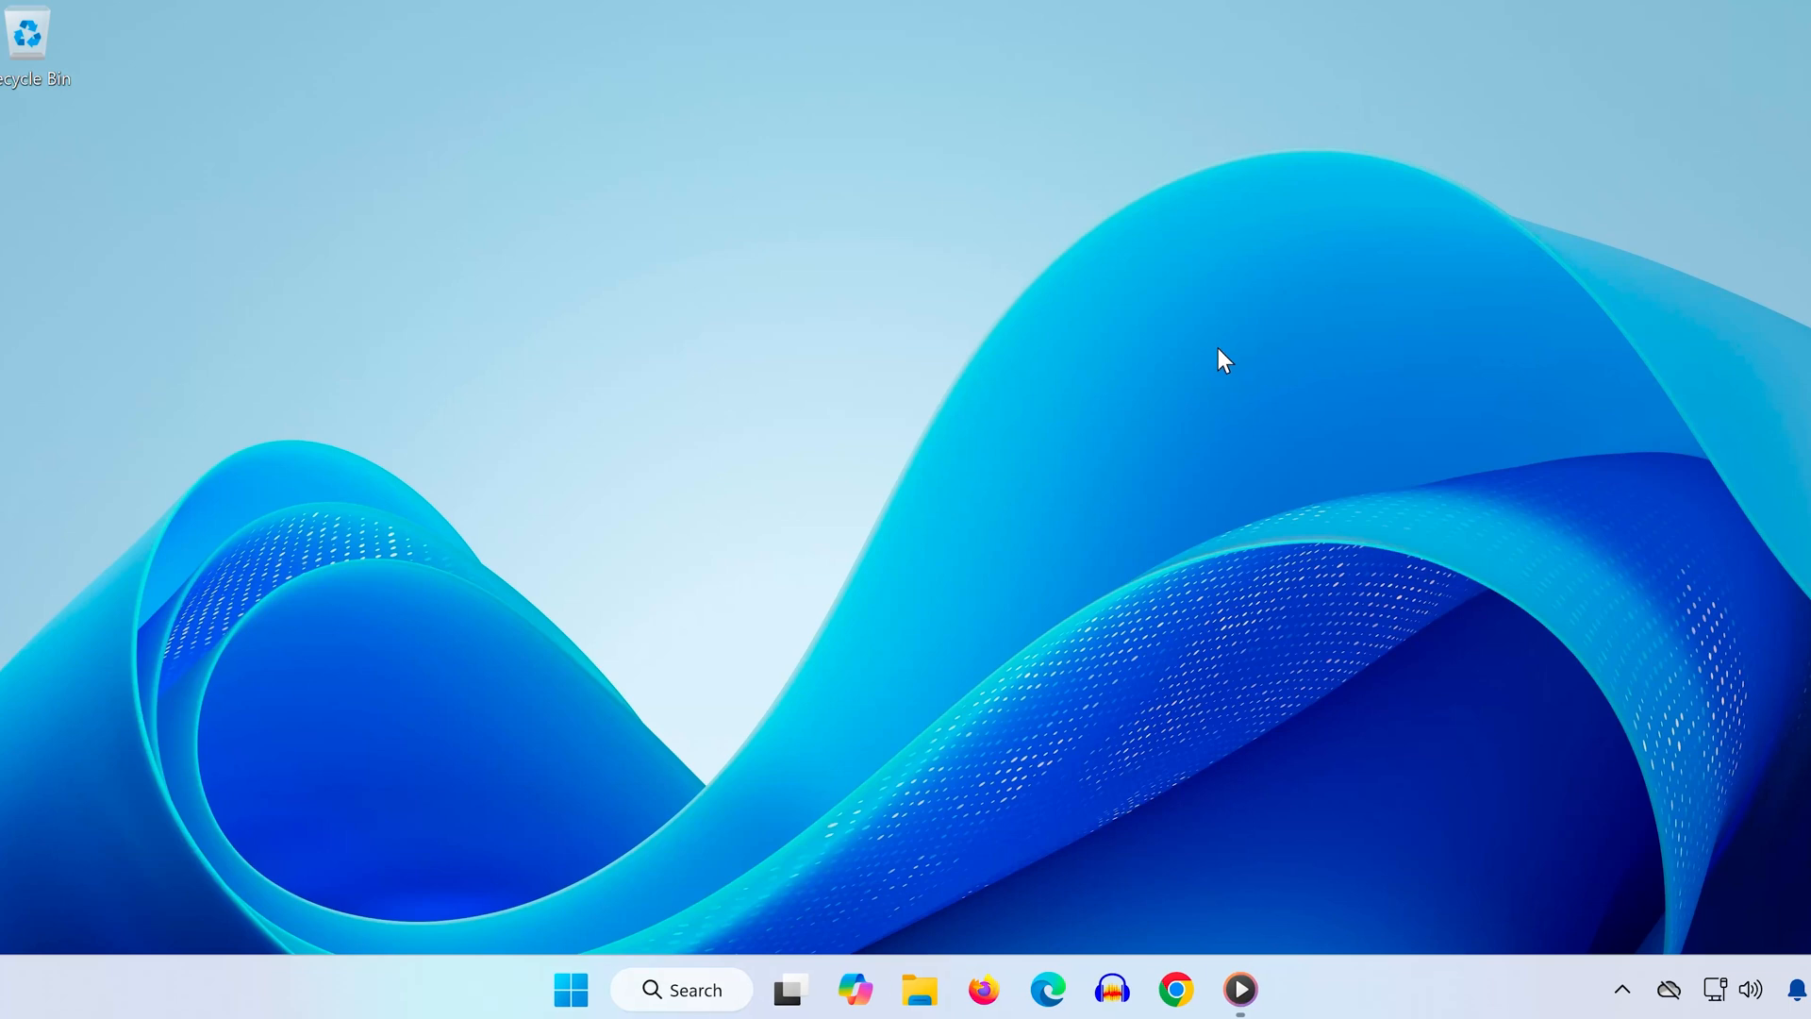
mouse_move(1220, 364)
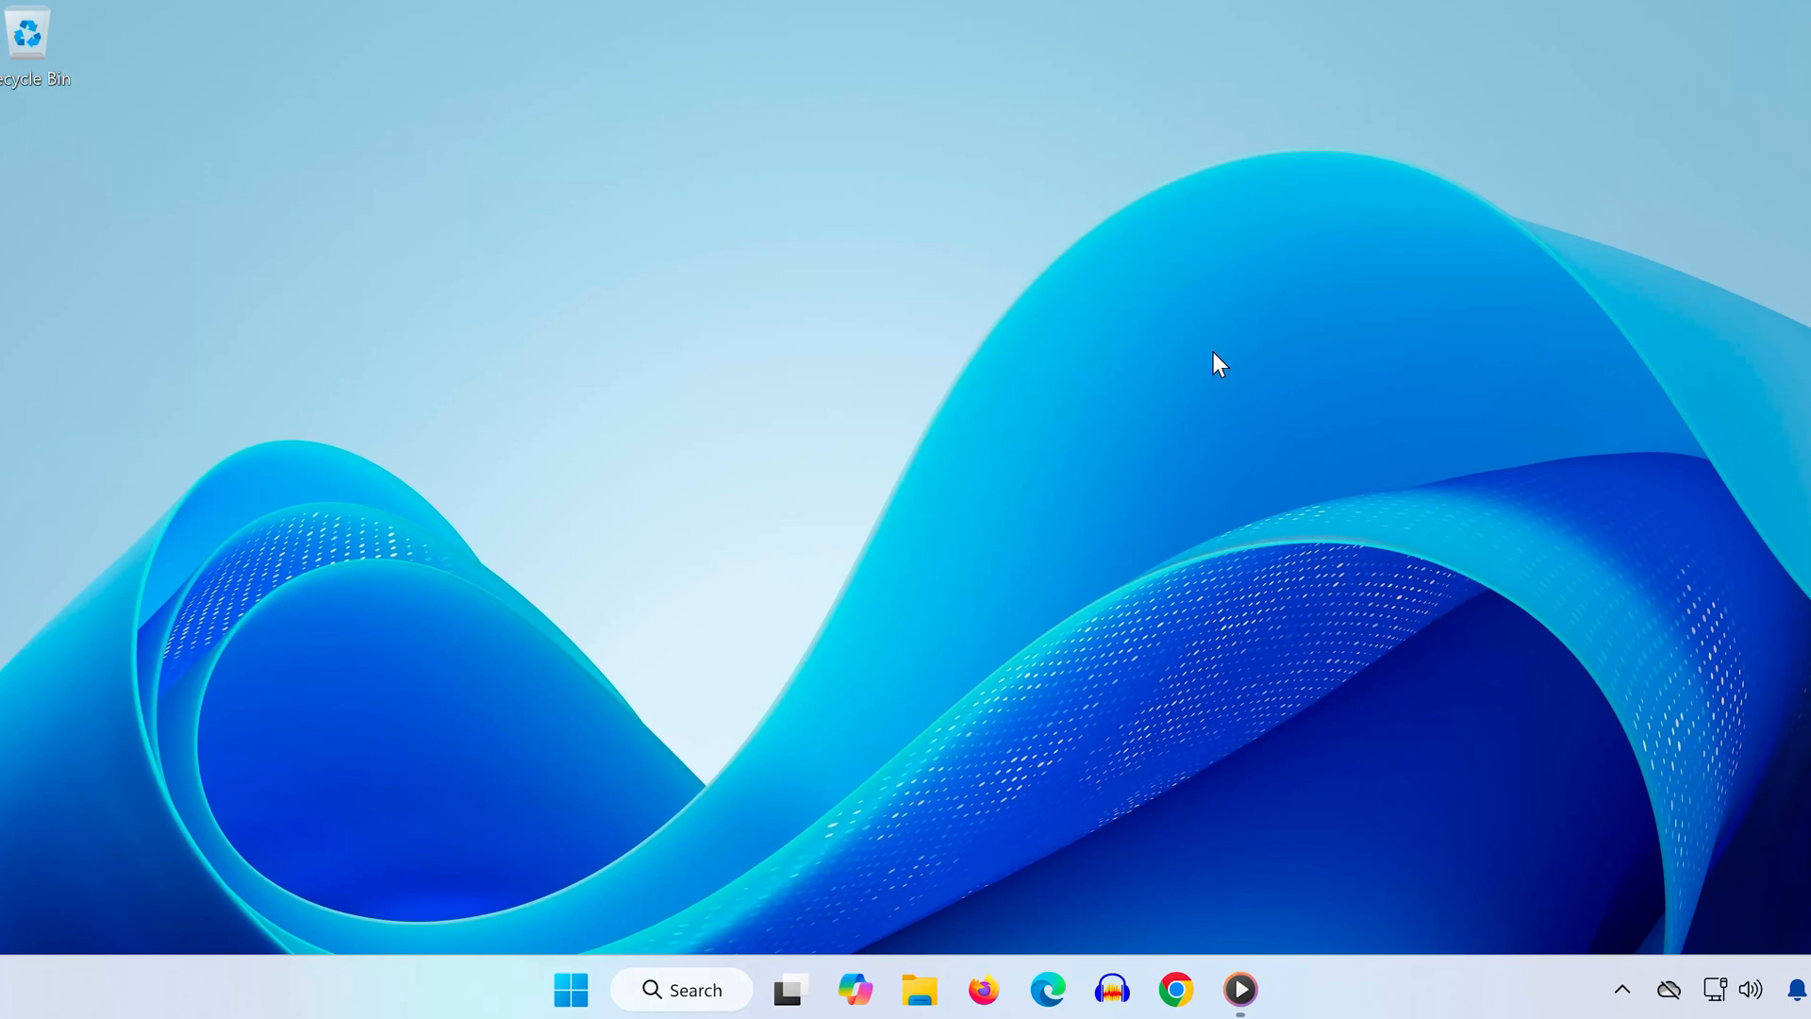
left_click(569, 989)
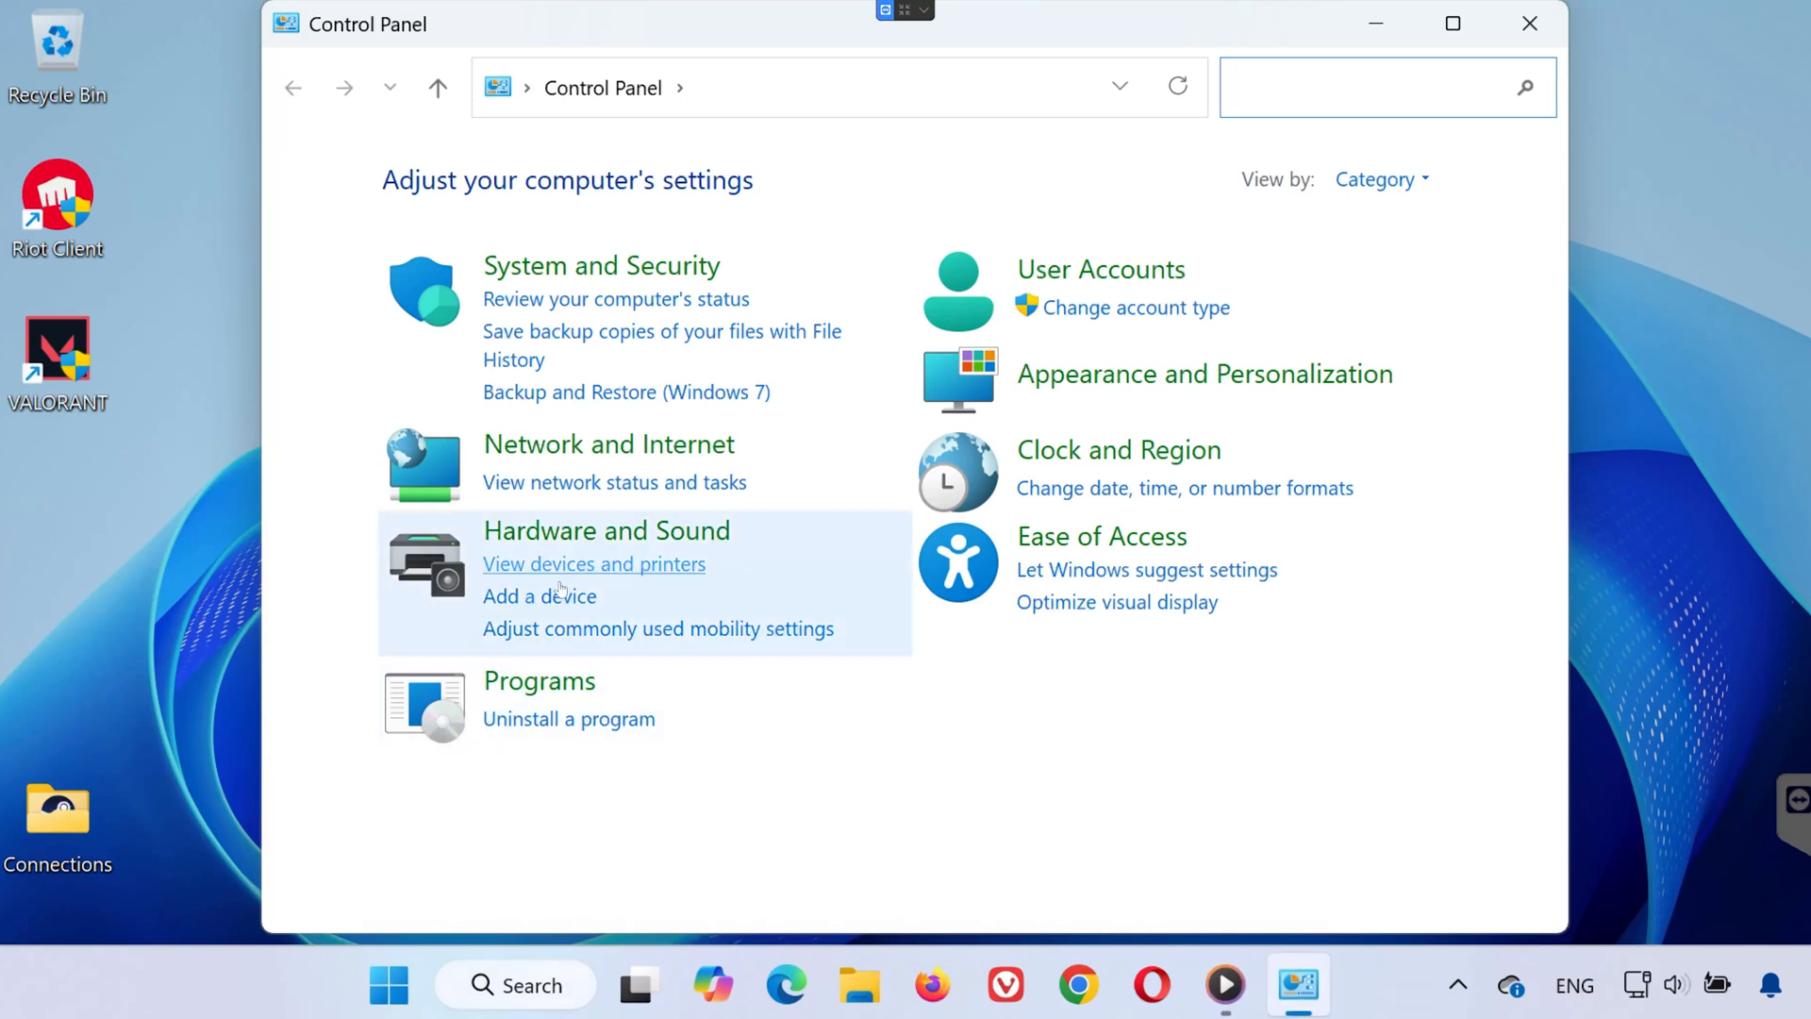
Open Control Panel's Programs category and its 'Uninstall a program' list.
left_click(538, 680)
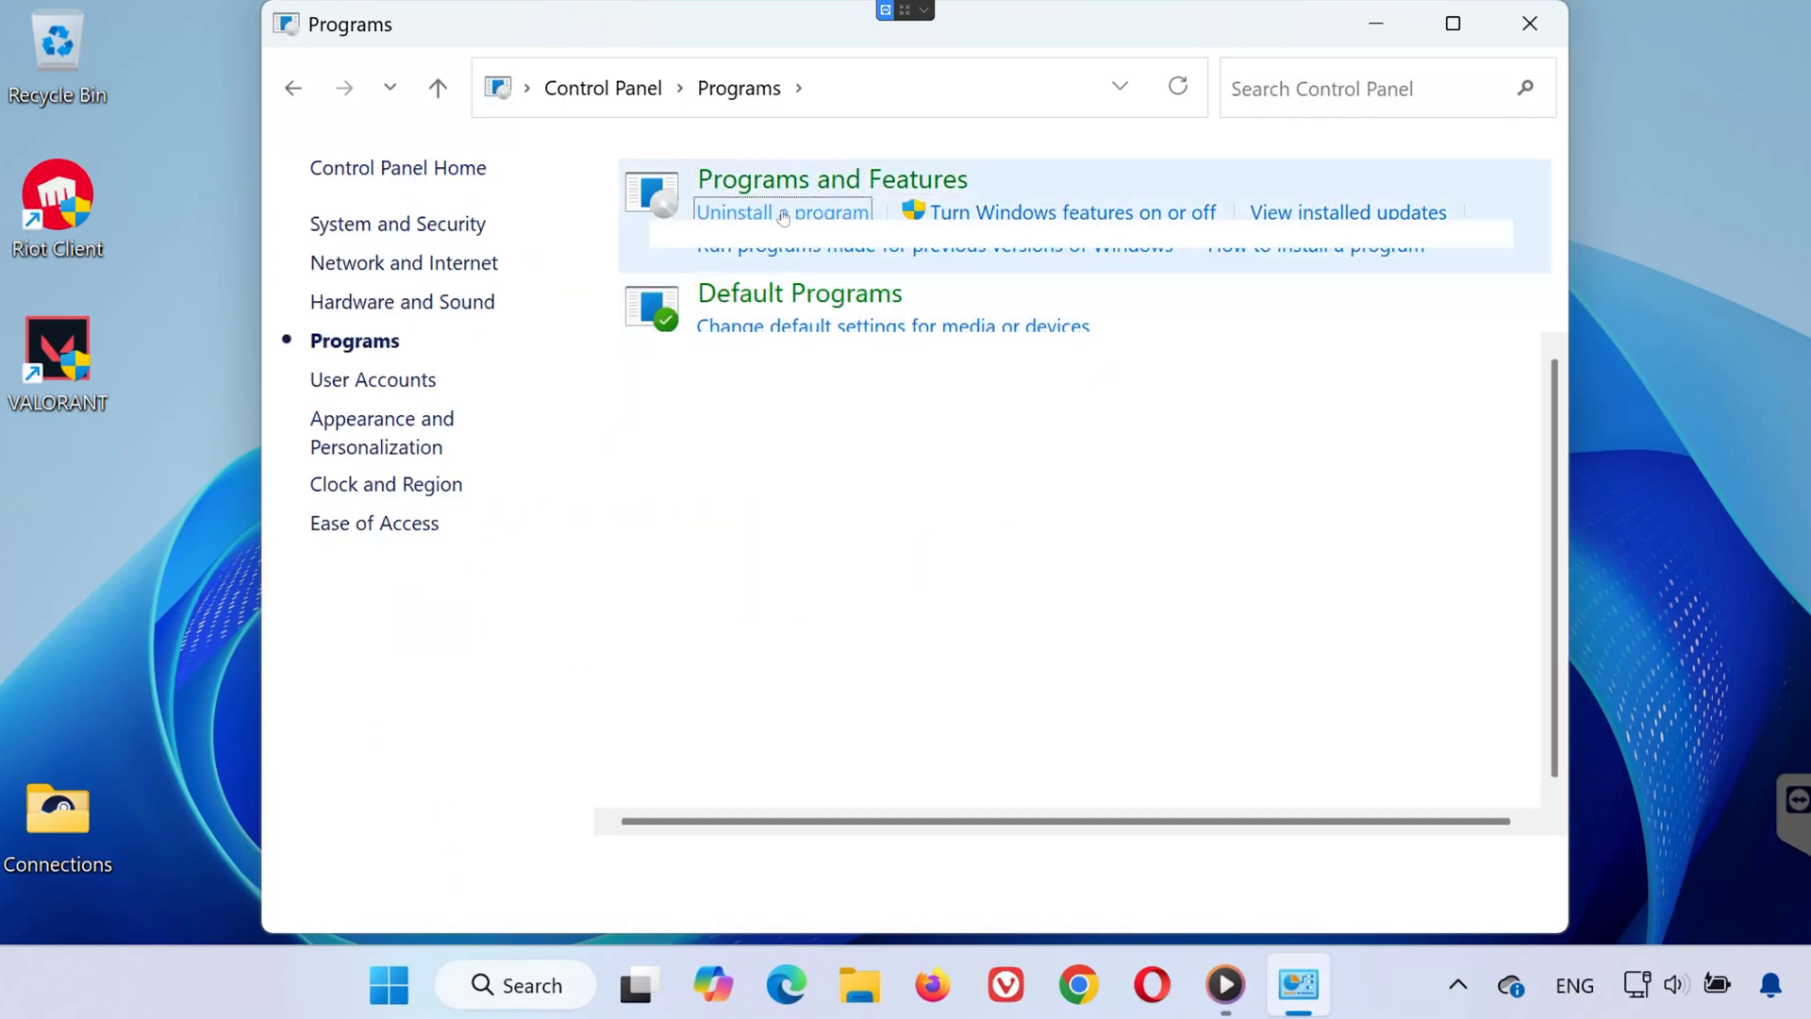
left_click(783, 212)
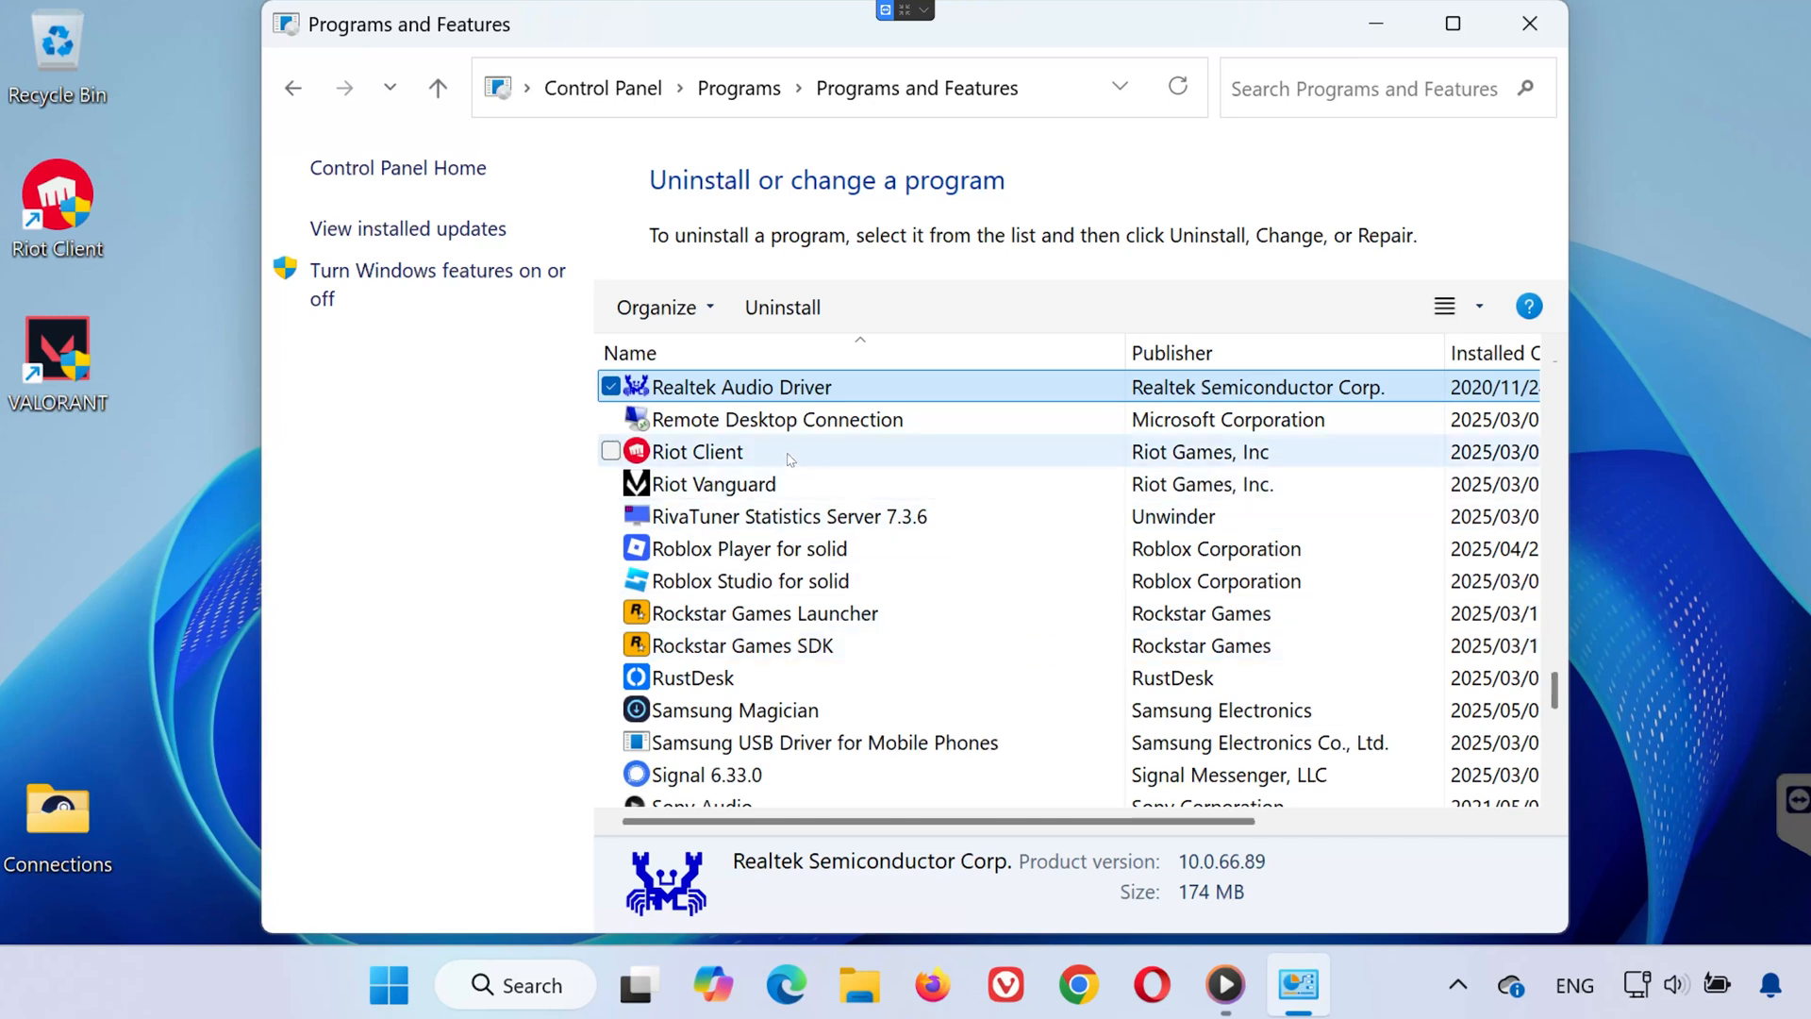